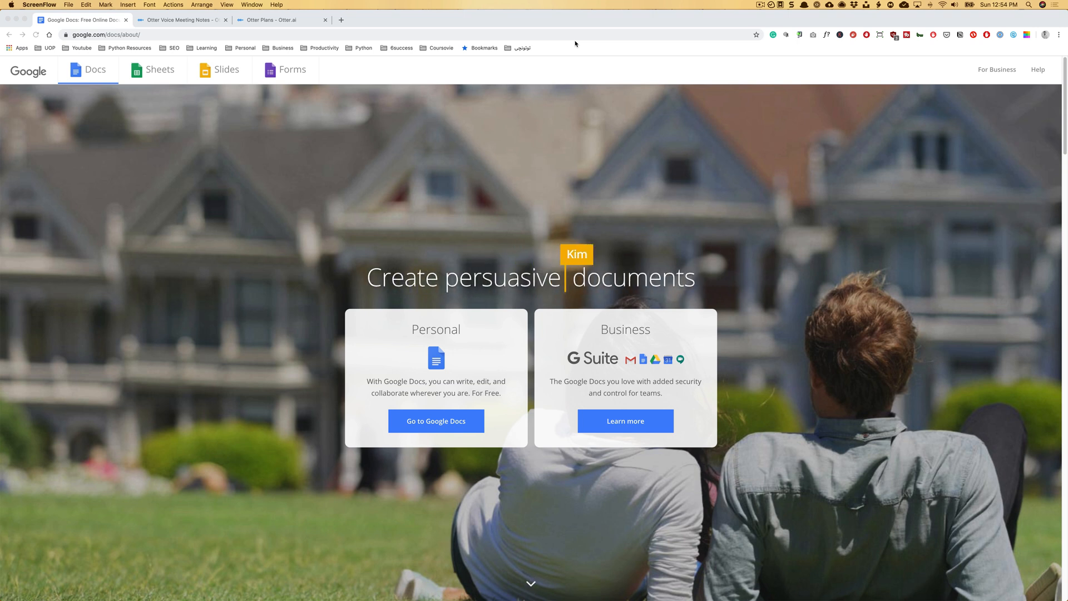
mouse_move(166, 77)
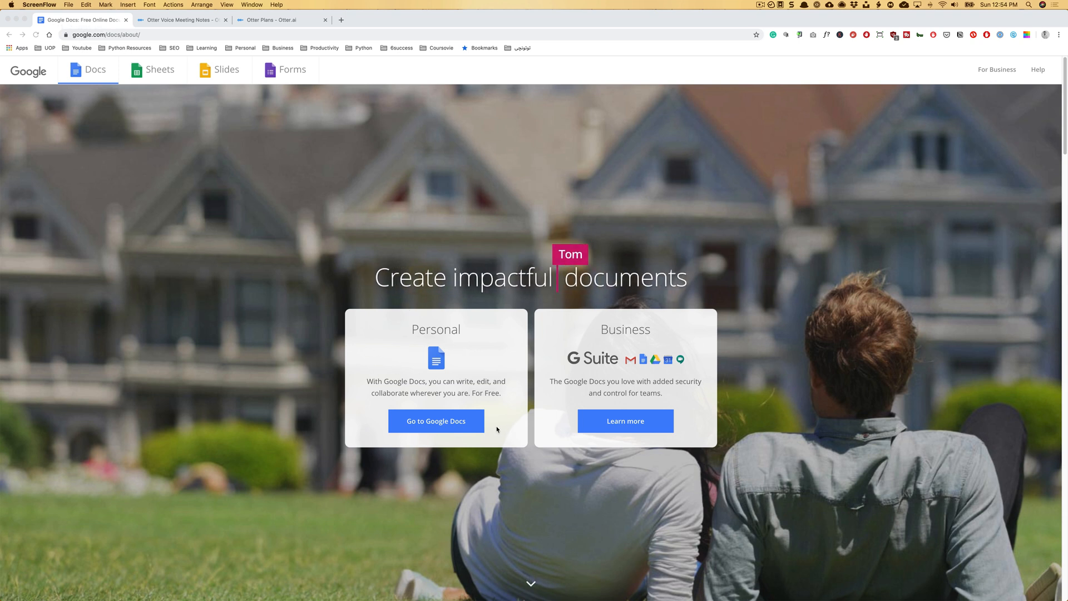
mouse_move(438, 427)
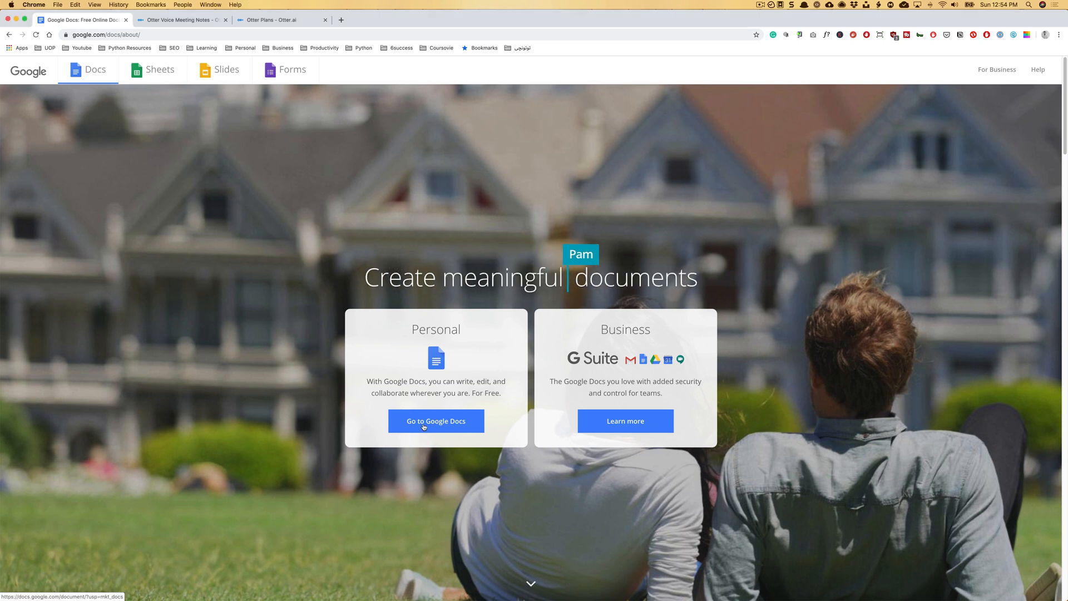
Go to the Google Docs home and start a new blank document
click(435, 421)
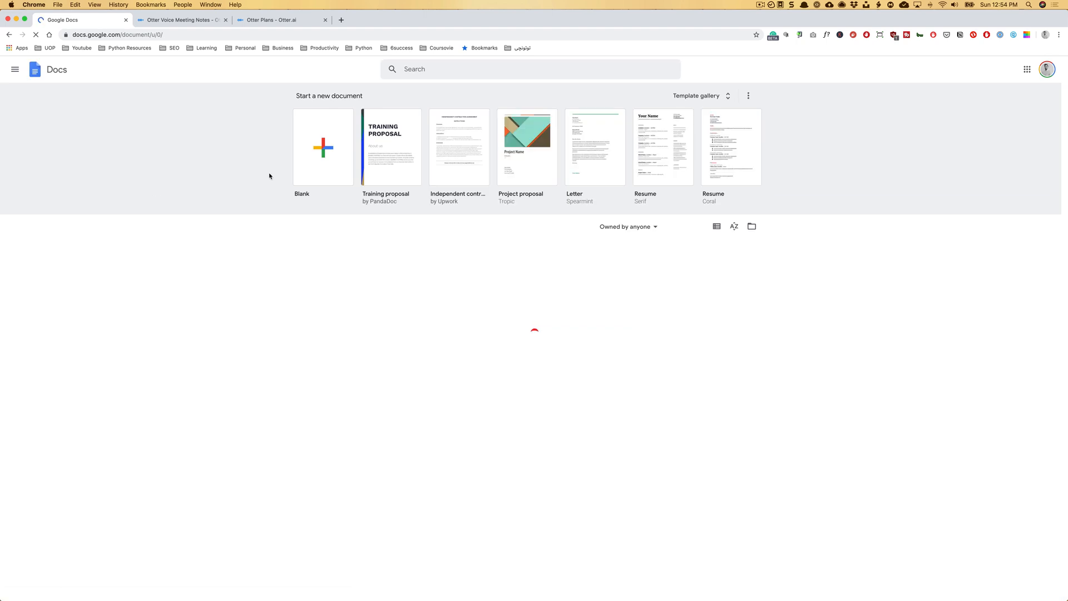
click(323, 147)
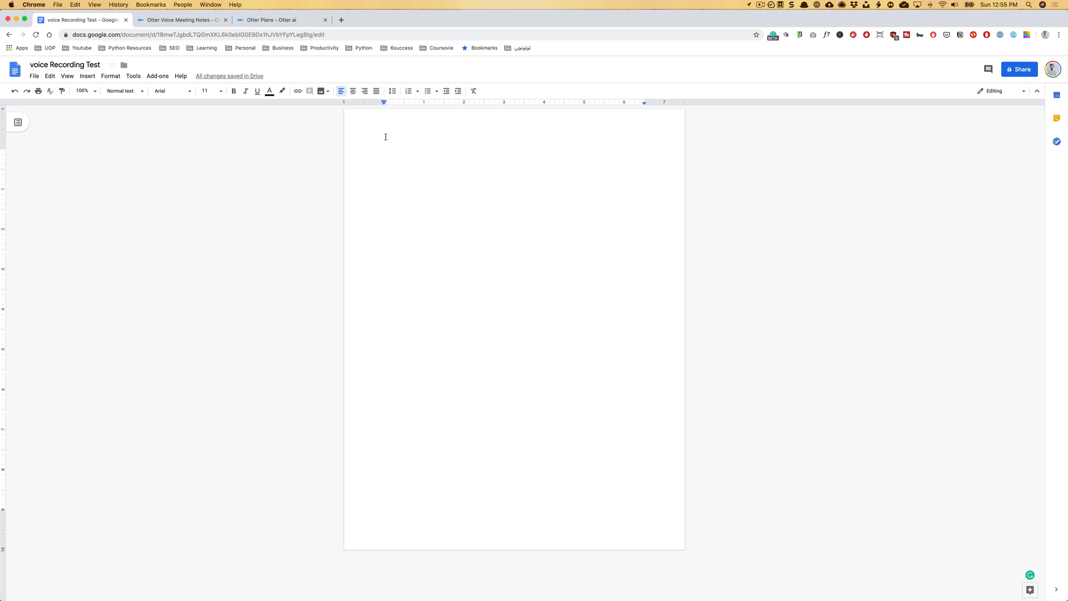
mouse_move(434, 176)
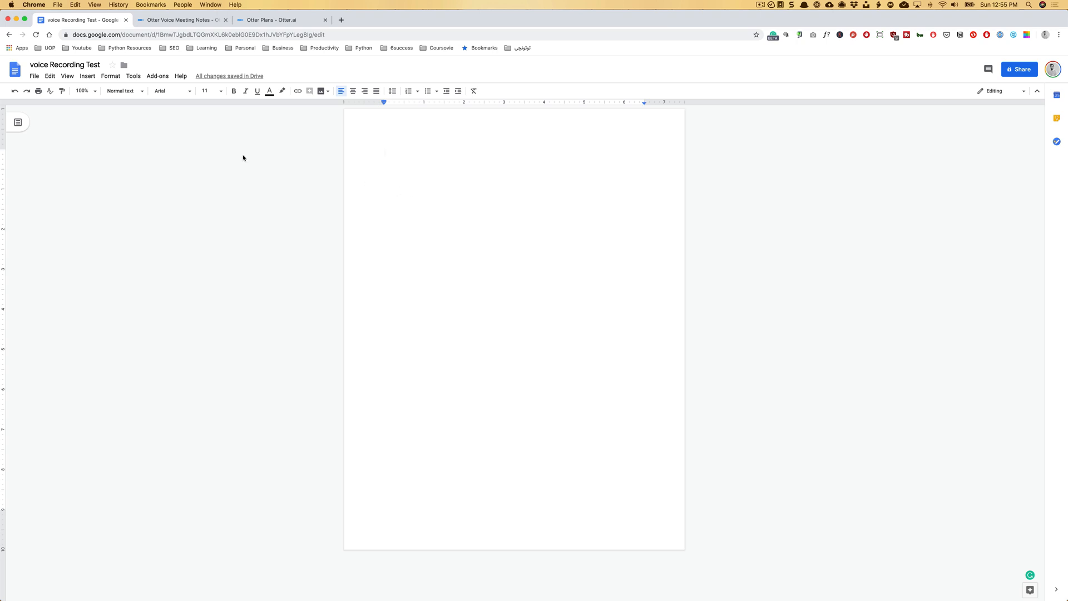
mouse_move(313, 140)
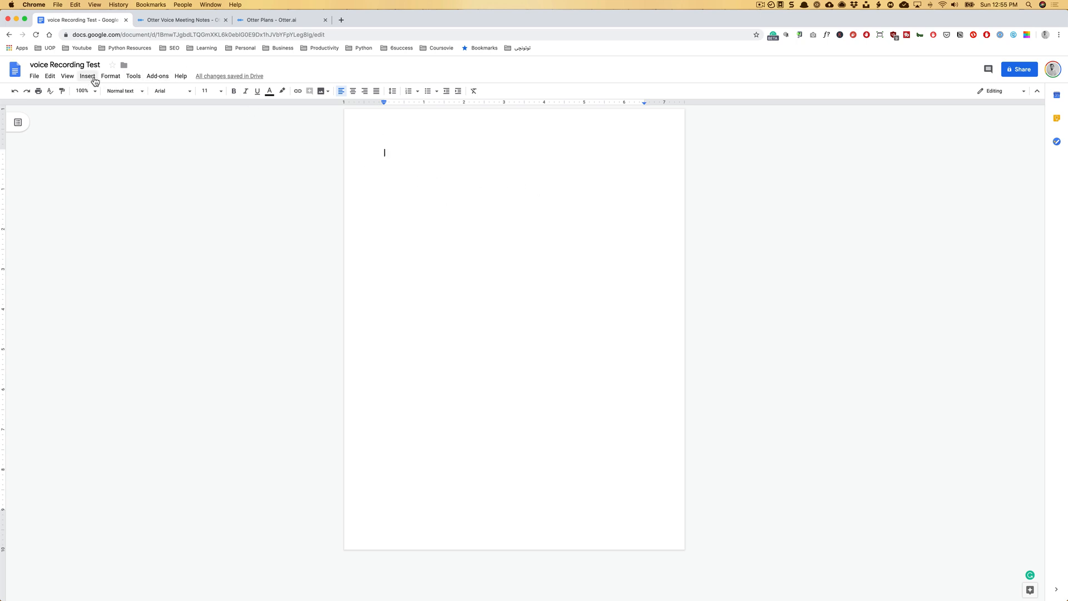
mouse_move(133, 76)
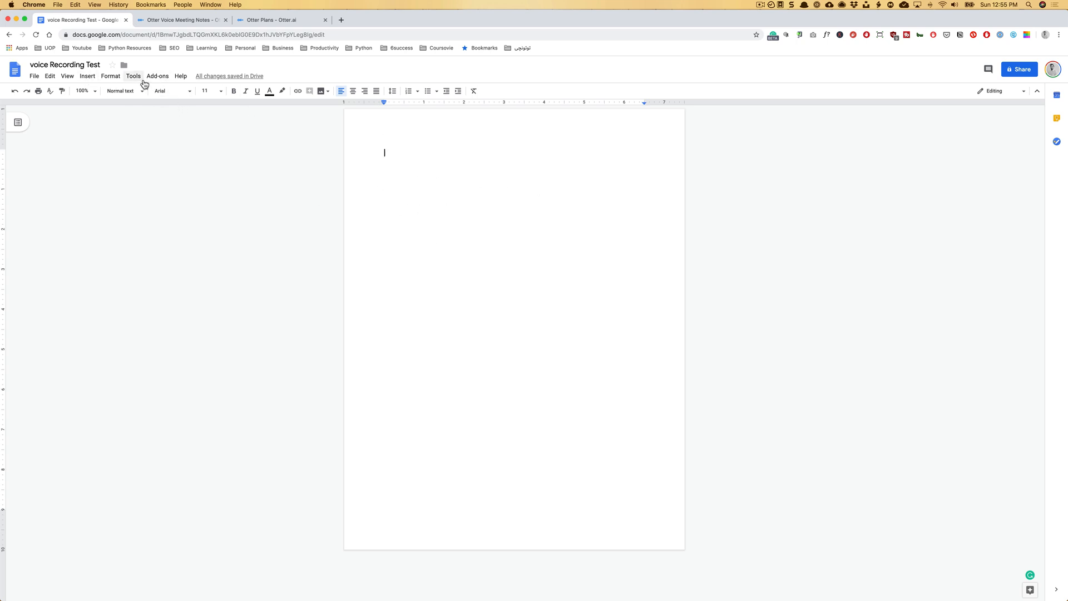
Turn on Voice typing from the Tools menu and reposition its microphone panel
click(134, 76)
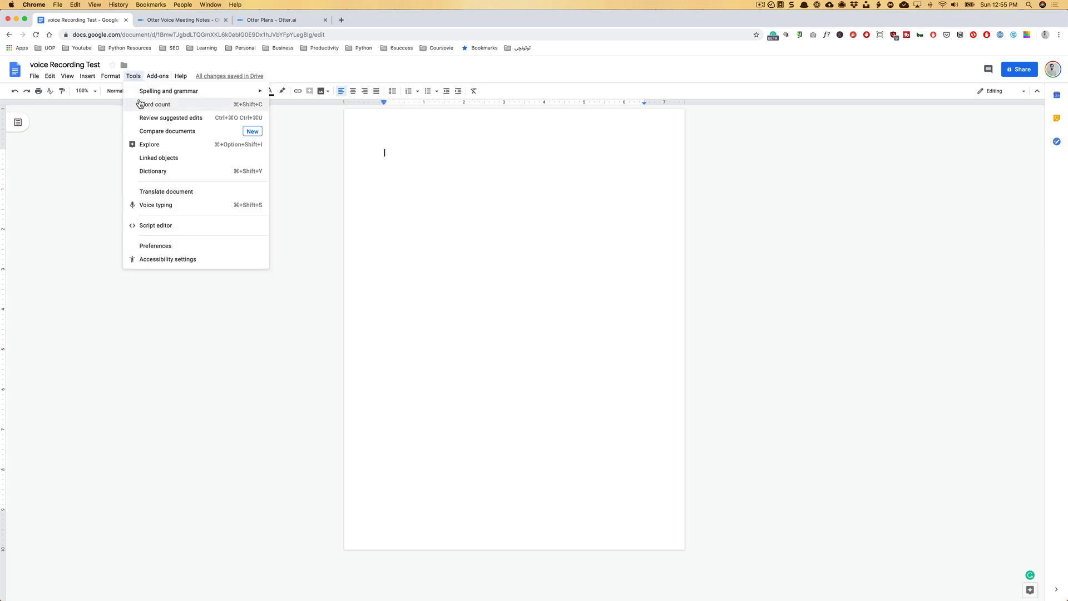
mouse_move(156, 204)
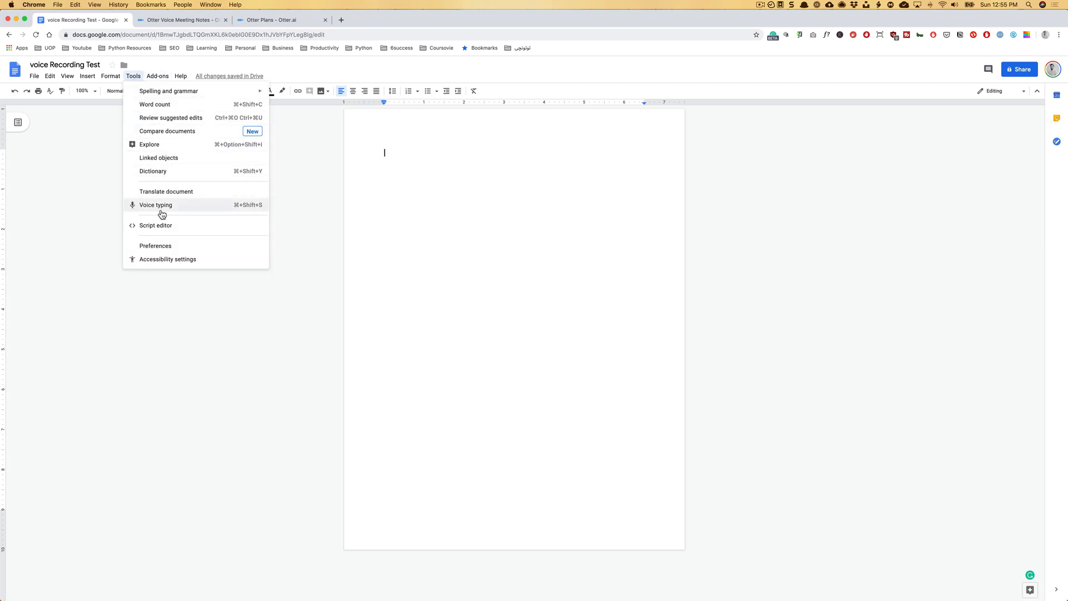
mouse_move(208, 212)
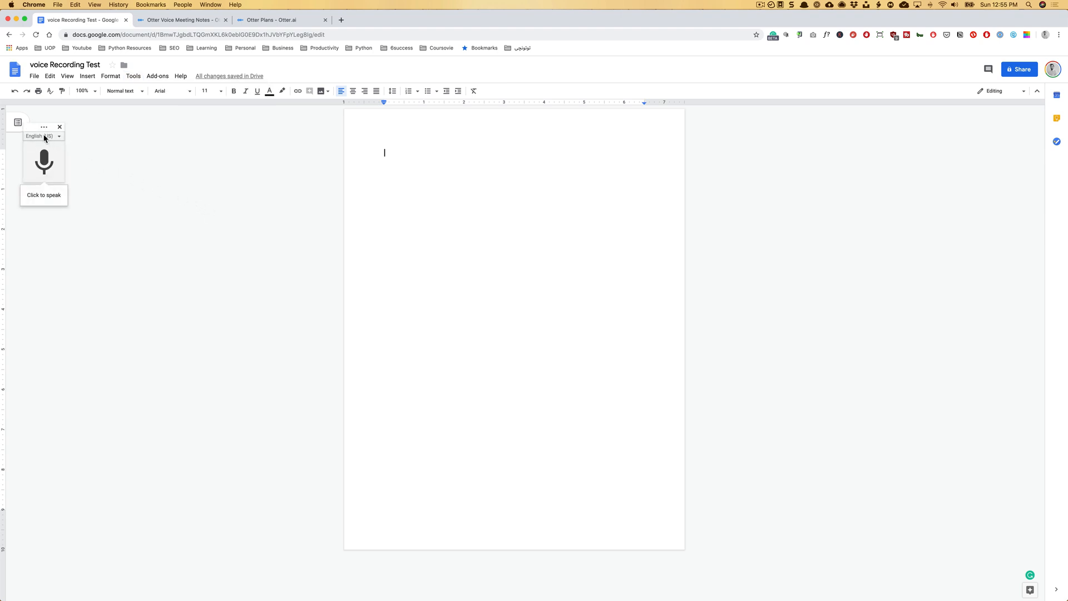
drag(44, 126, 83, 111)
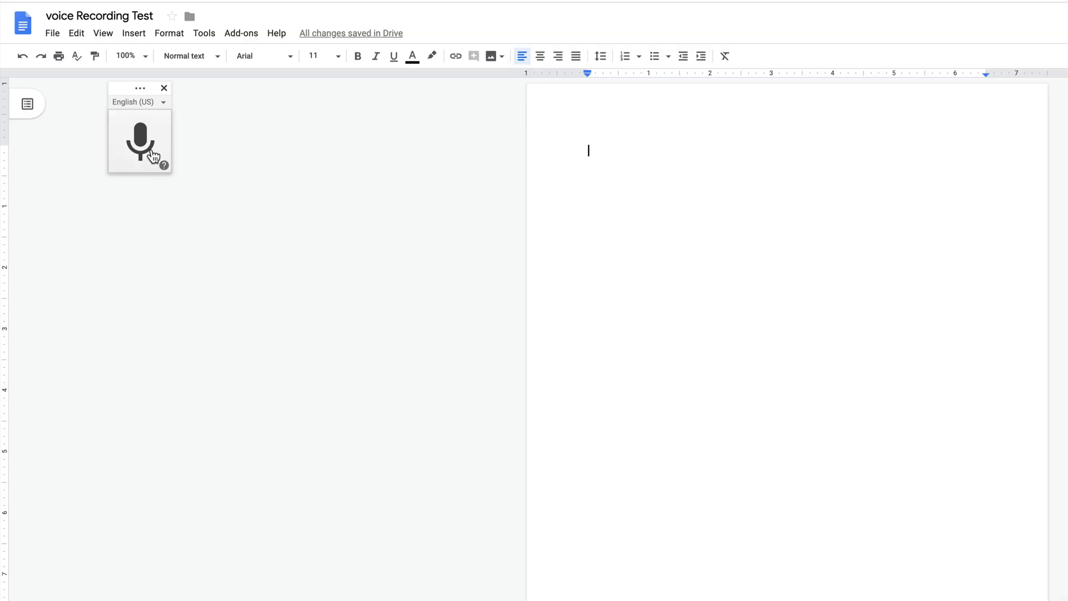
Start the microphone and dictate a paragraph about the free voice-to-text feature converting speech to any document
click(140, 141)
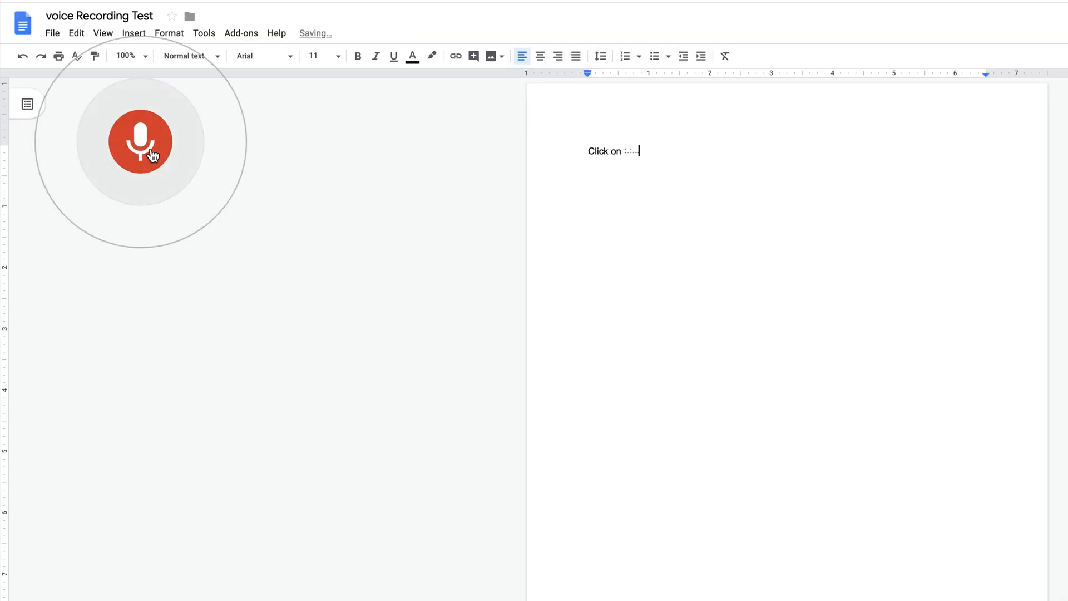
text(this microphone it)
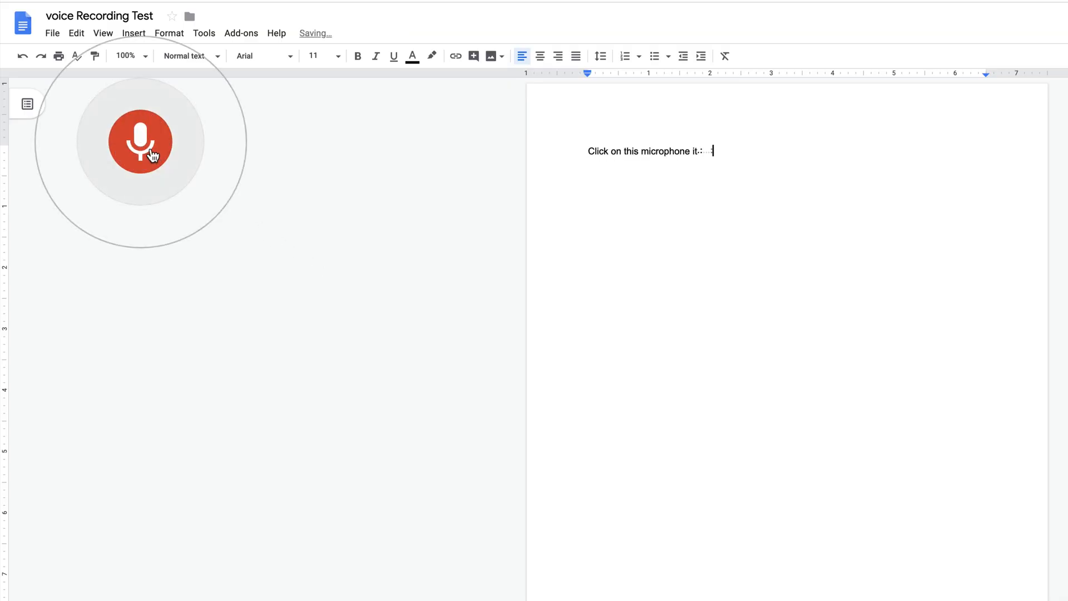
text(will enable the transcription)
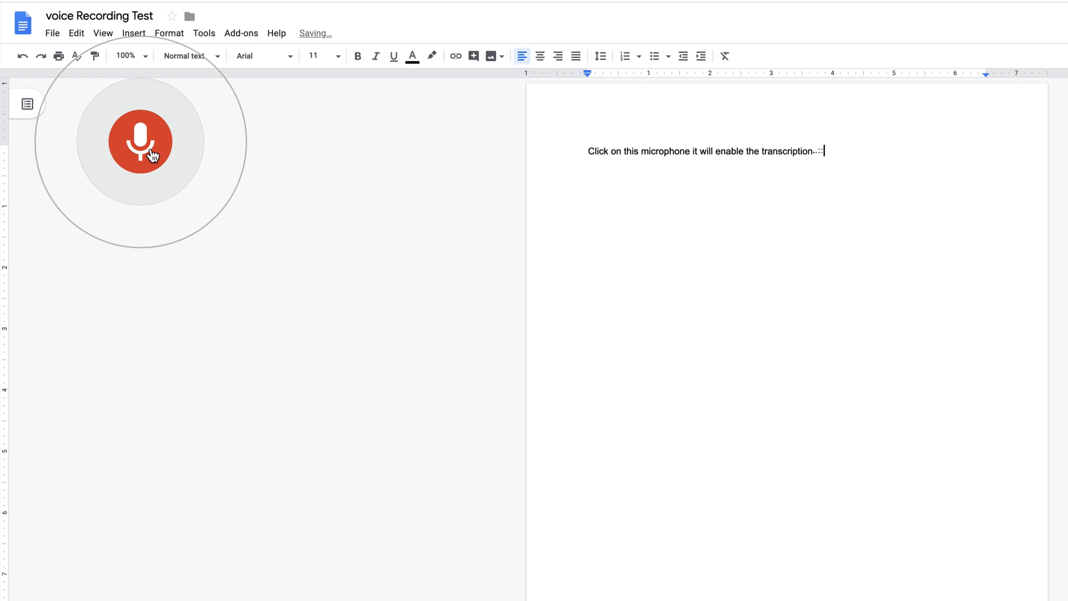
text(or voice to text feature for you and as)
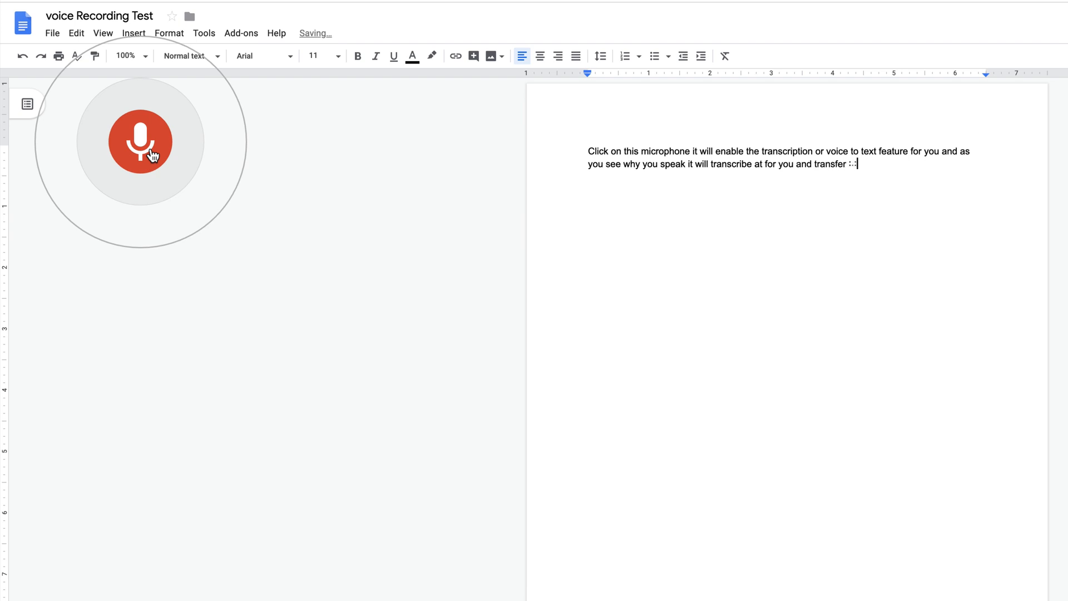
text(or exchange the voice to text)
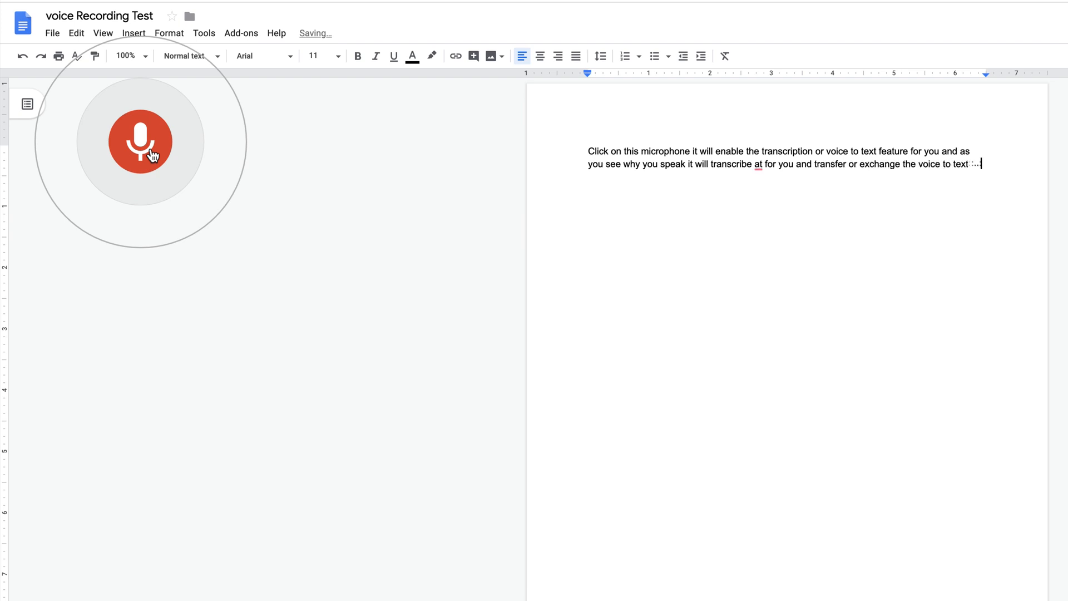
text(so it's)
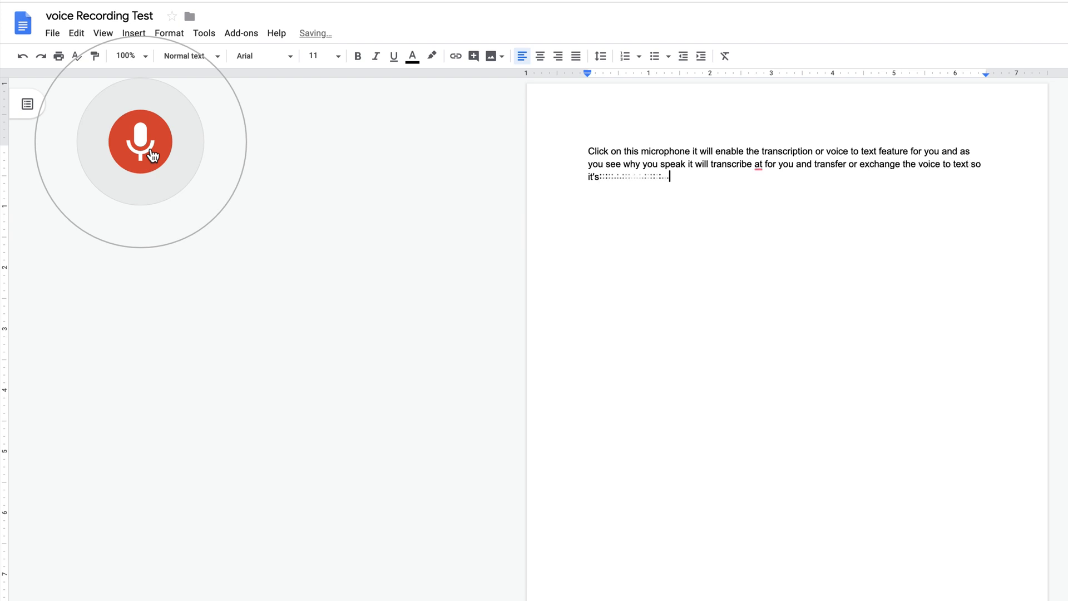
text(a Honda service and free it's very accessible to)
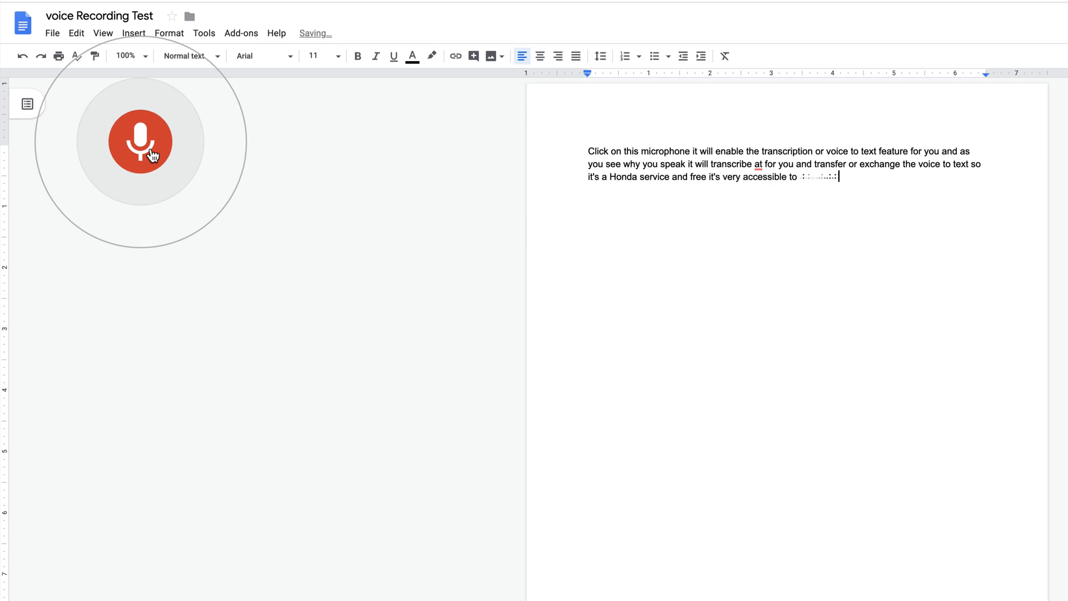
text(everyone you don't have to pay anything to)
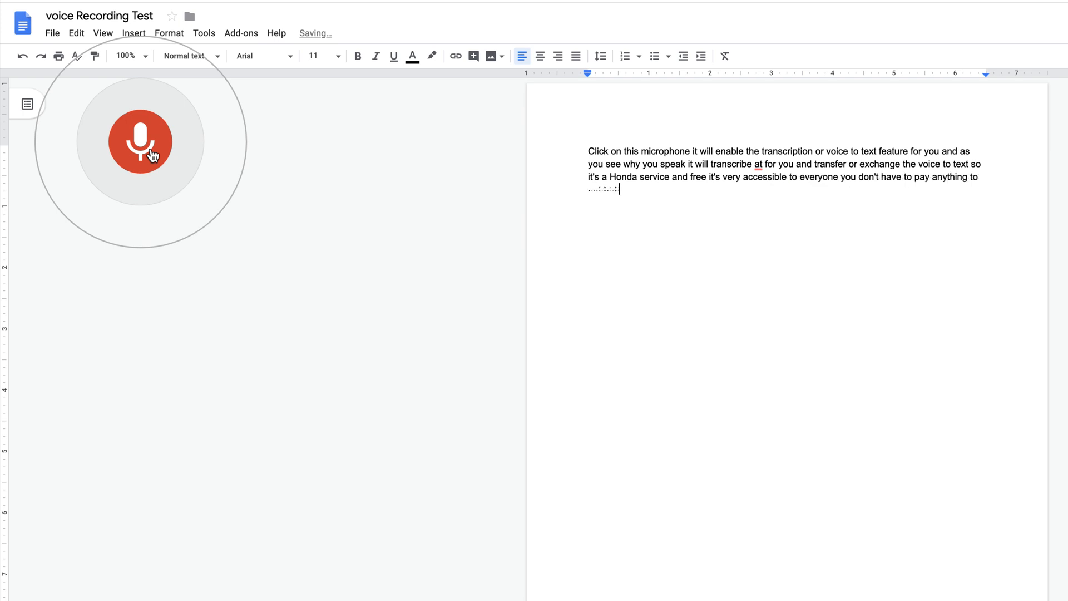
text(anyone and one more thing is that you will have the option to save it as a document and it's)
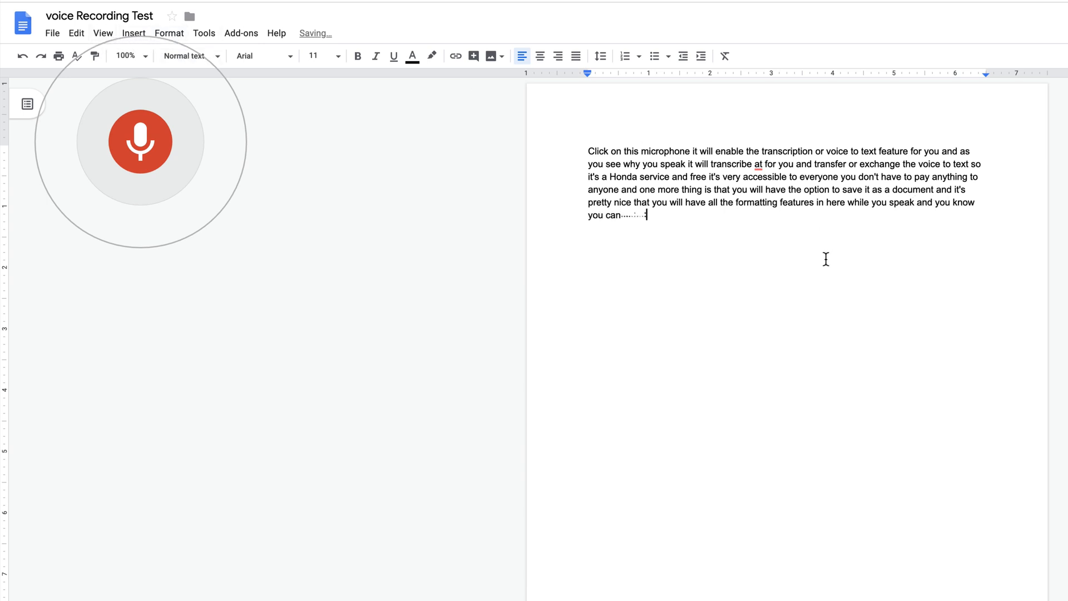
text(convert it to any type of document)
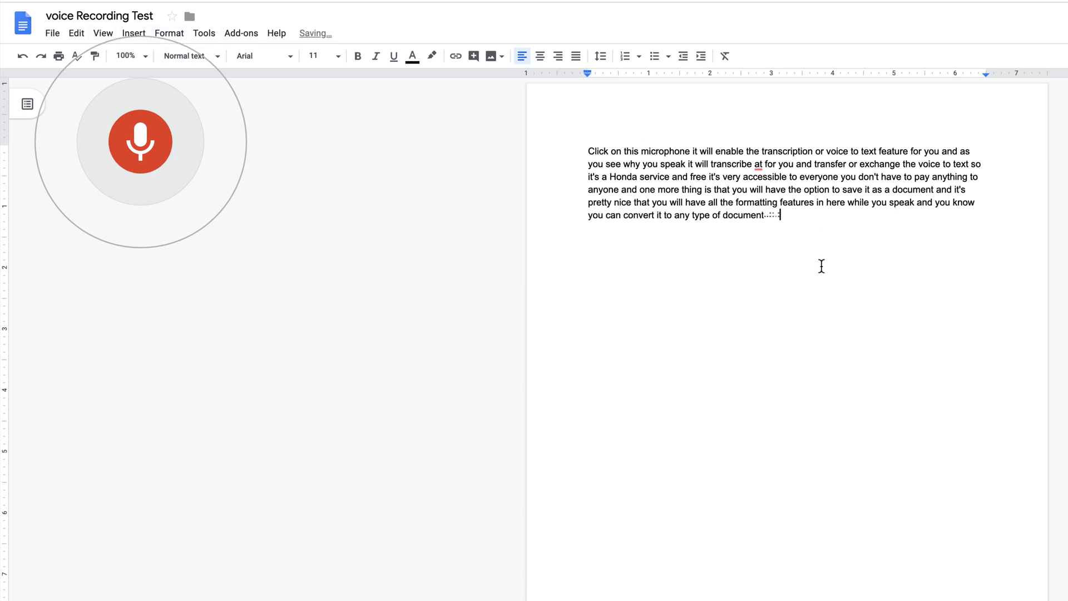
Resume dictation about challenging the tool with technical speech and correcting key words afterward
click(140, 141)
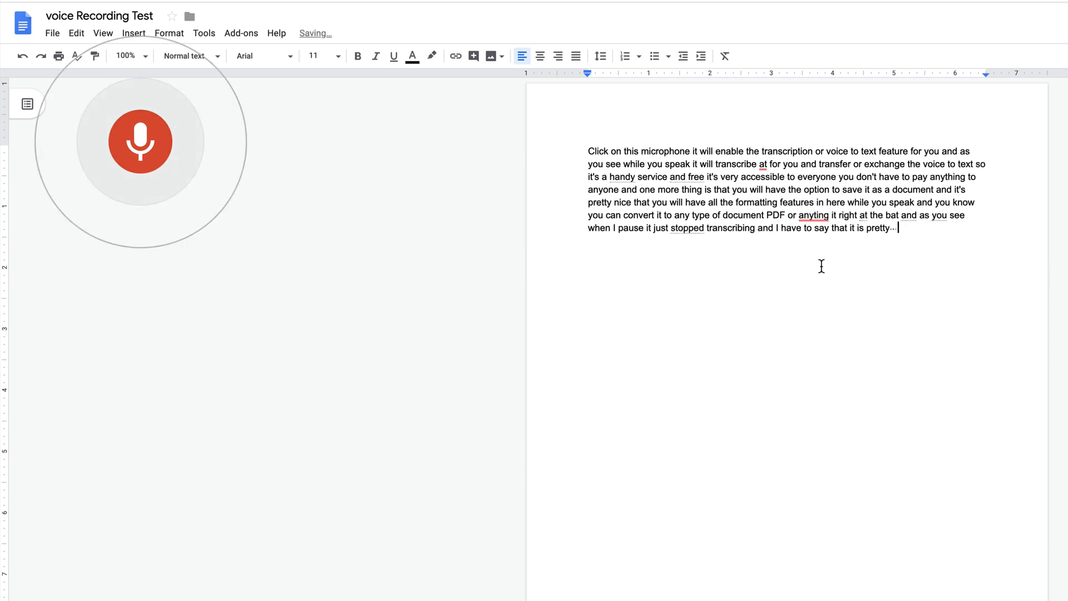
text(accurate now we're talkin about like General is stuff)
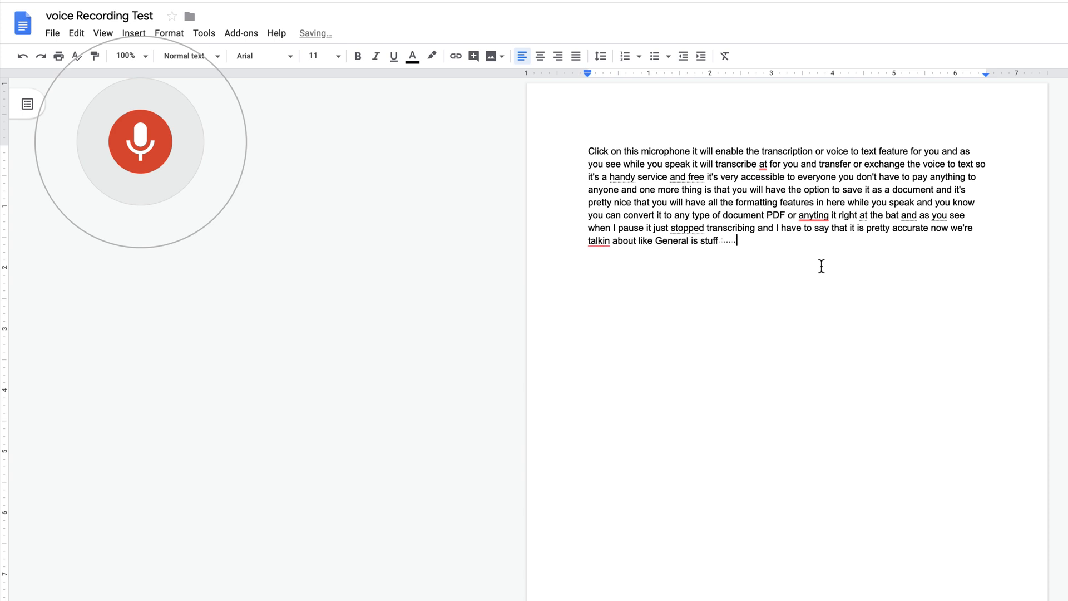
text(and dated a conversation)
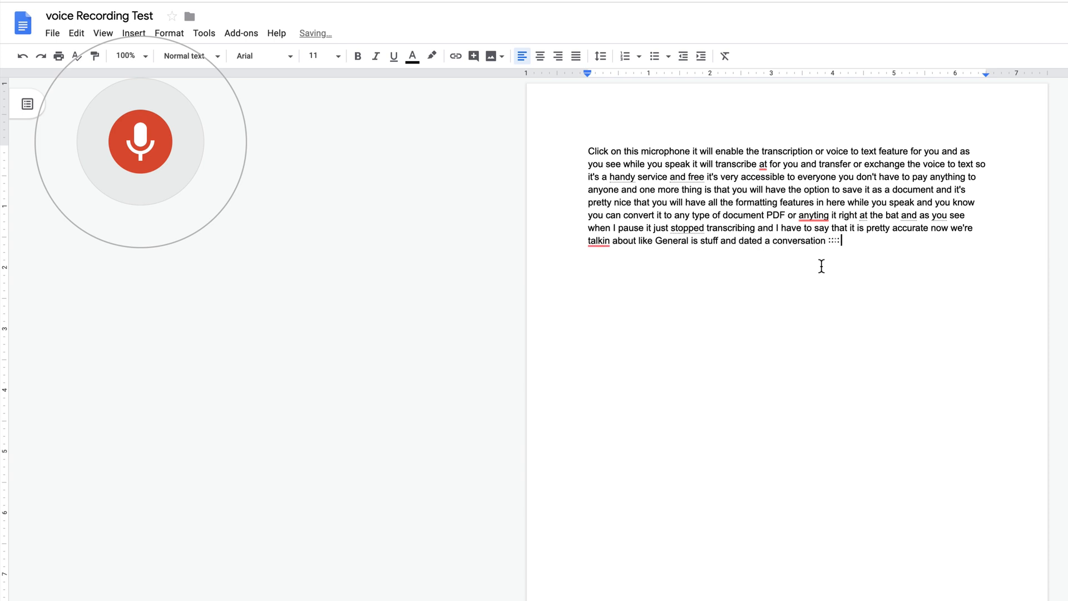
text(but I'll go ahead)
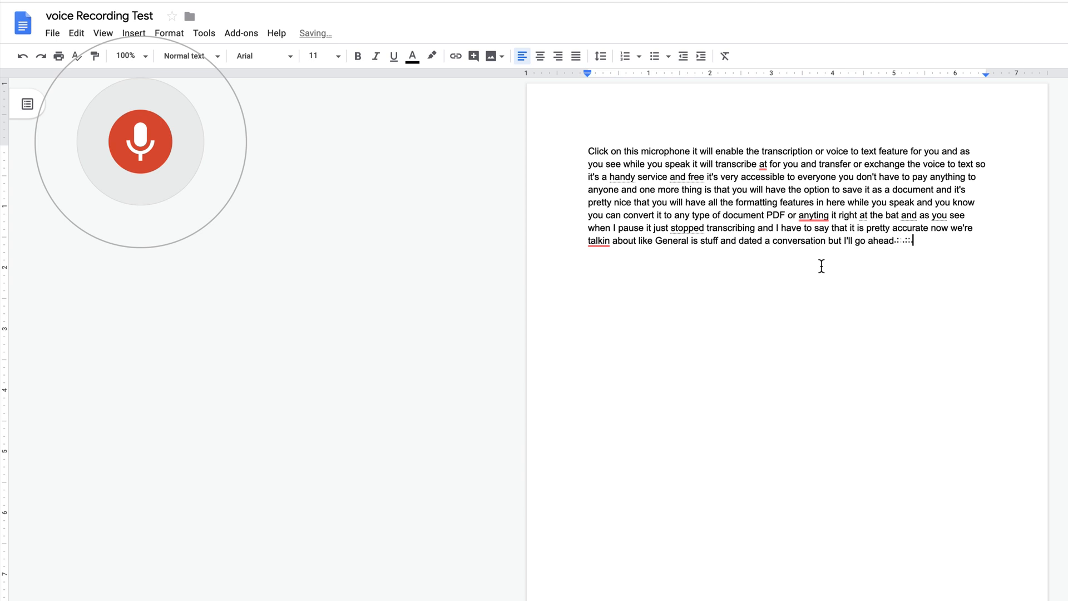
text(and give it a challenge)
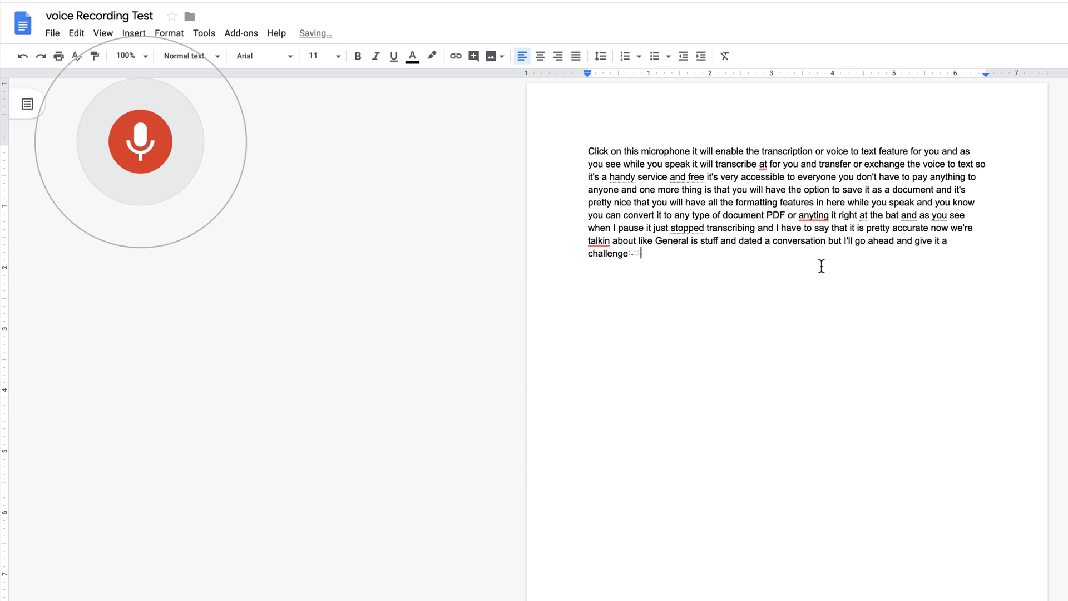
text(by you know speaking some)
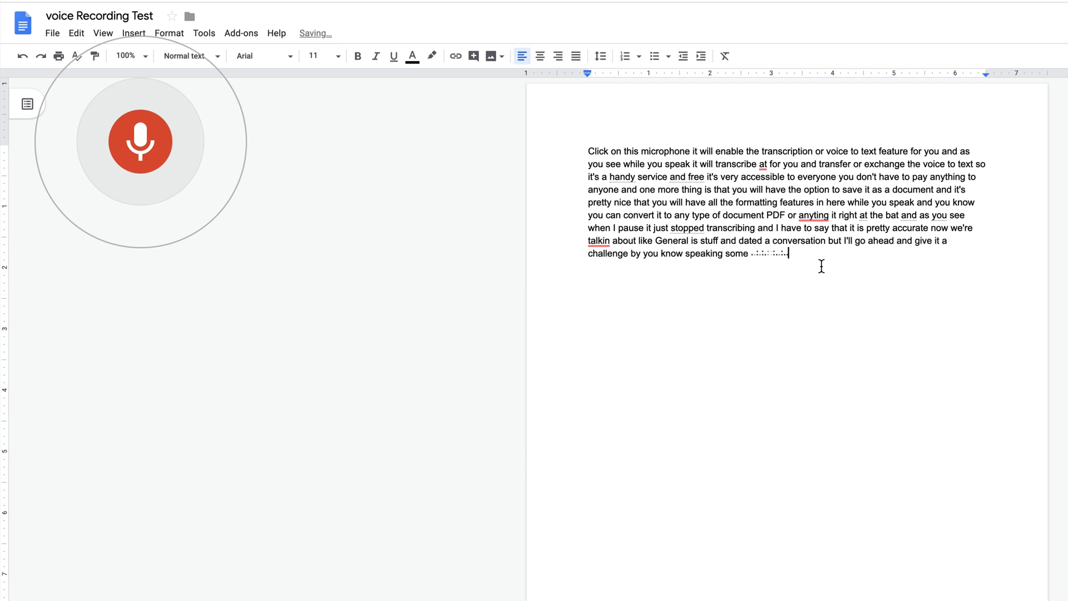
text(technical documents or you know try to record some text)
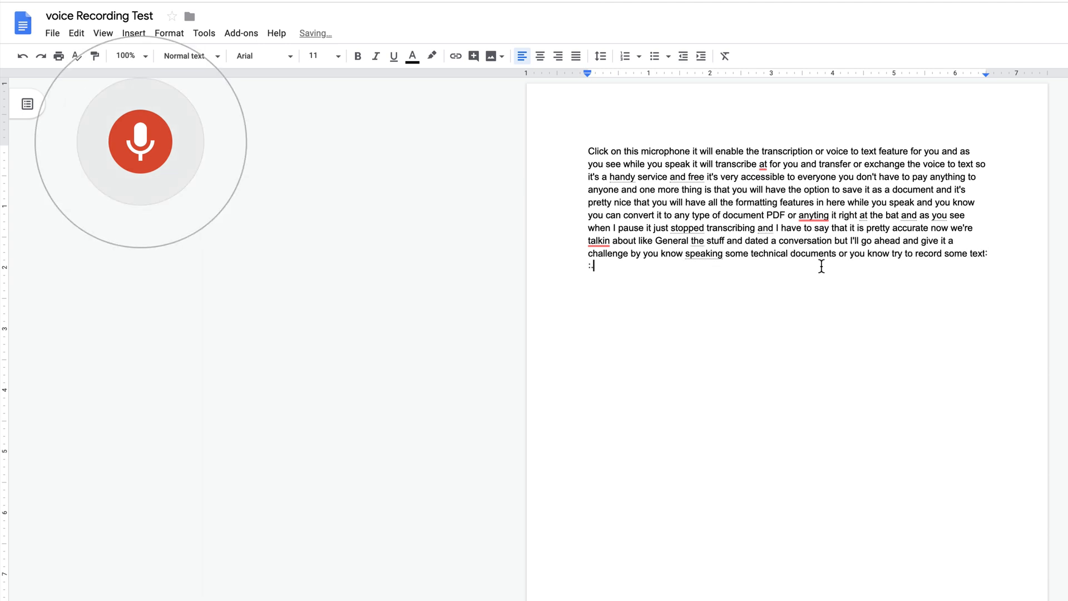
text(of you would often)
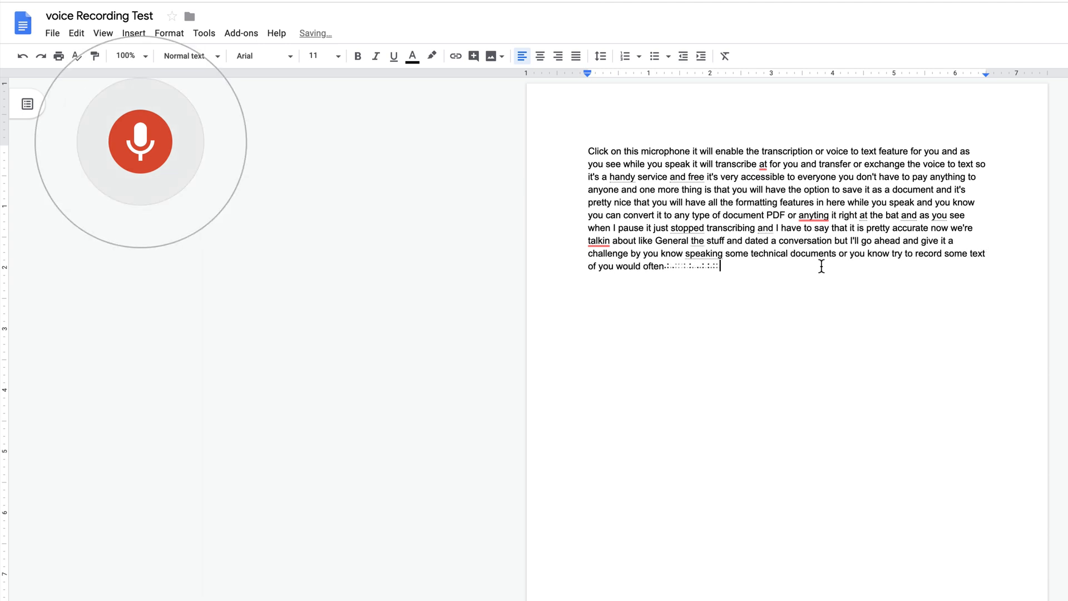
text(come across and see how accurate it is)
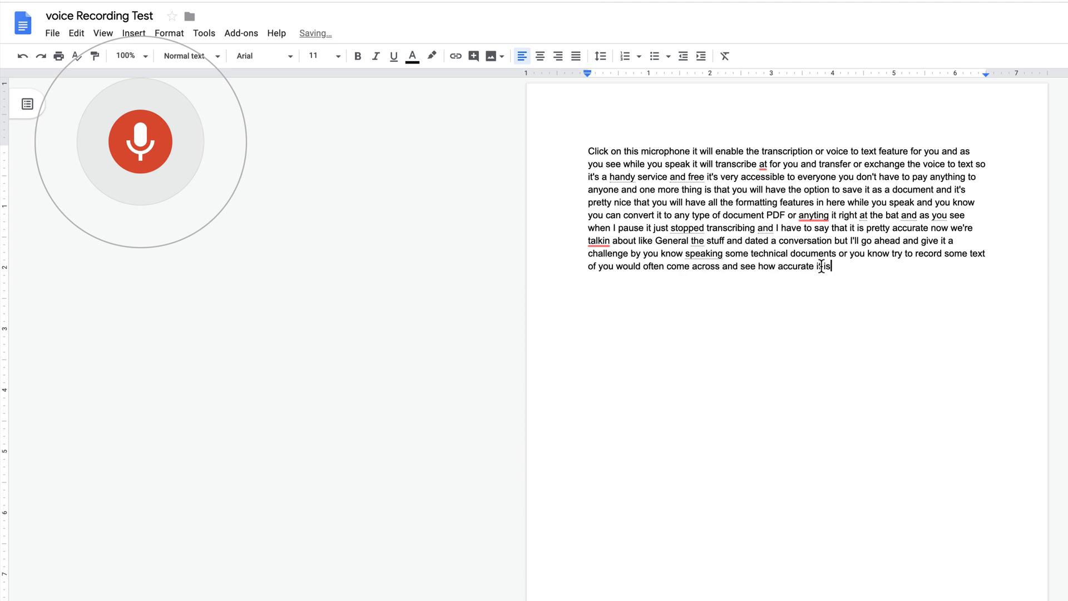
text(a challenge to do with my major)
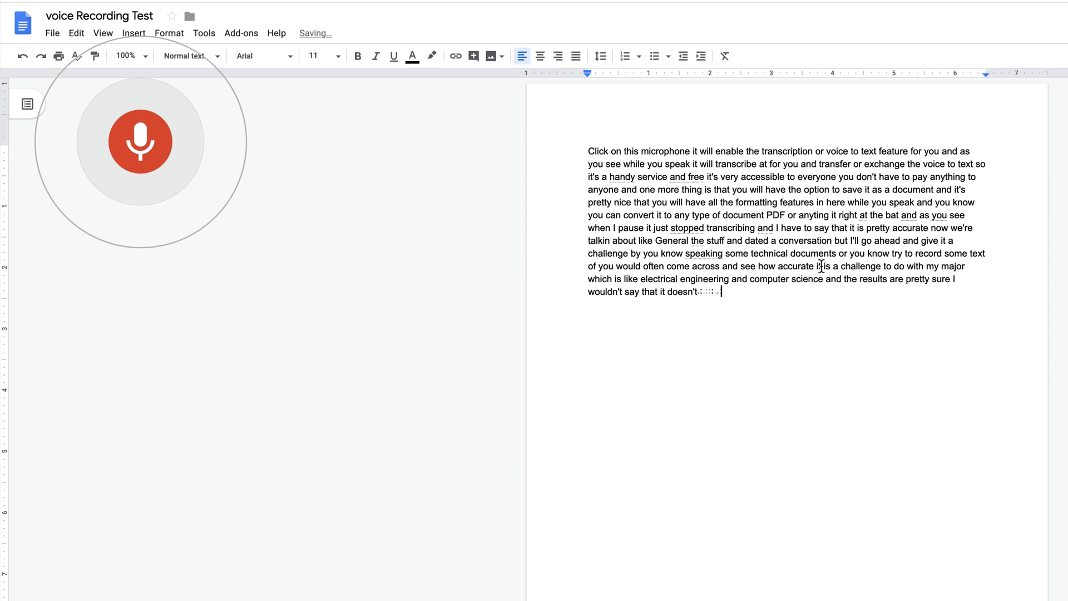
text(need the correction but at least you see that once you complete it)
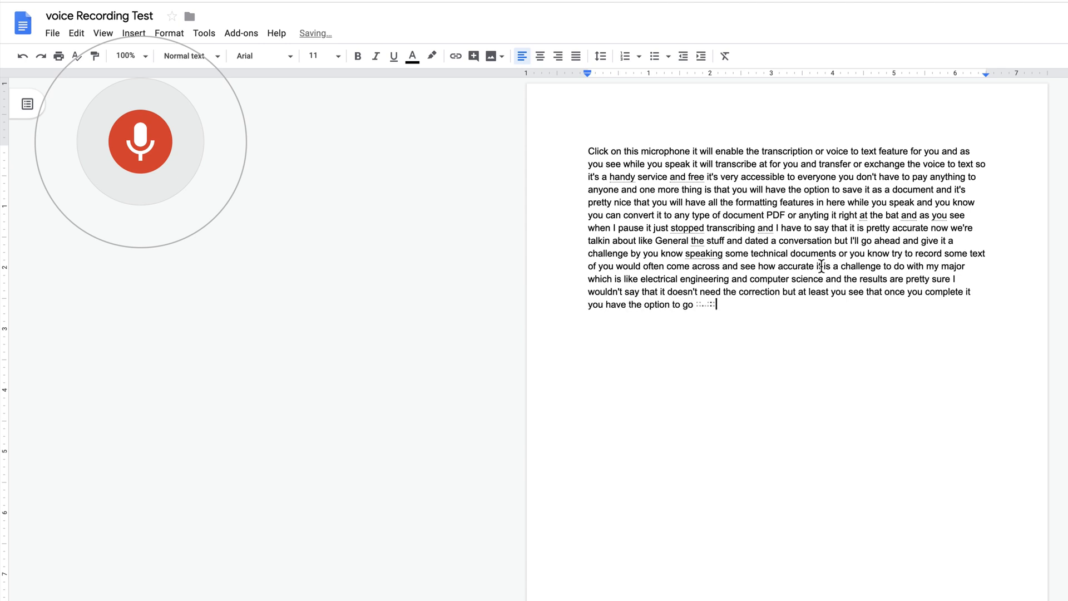
text(back and change the)
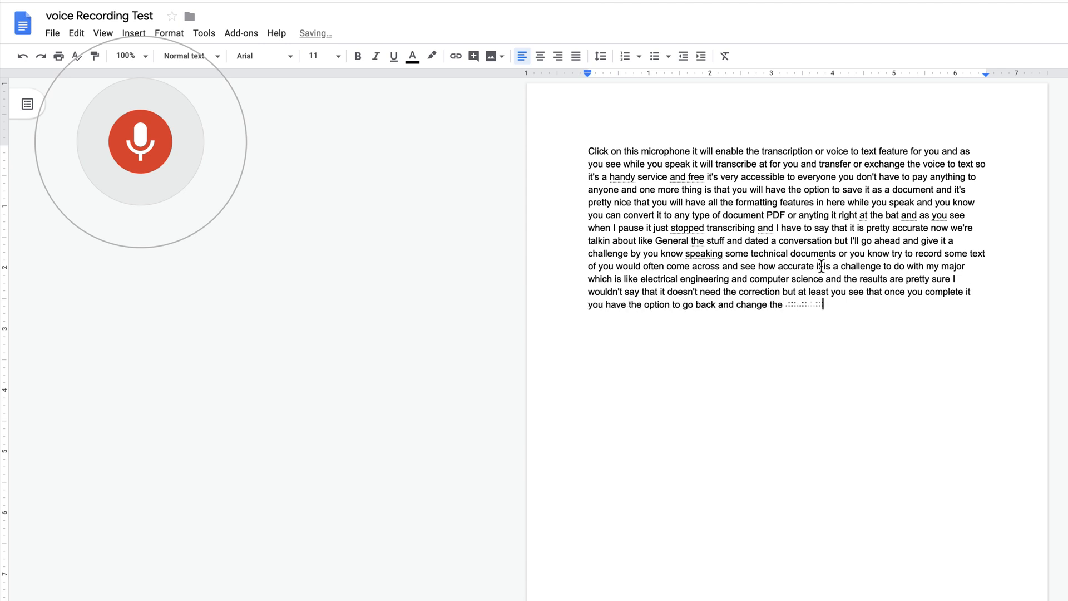
text(key words and everything else)
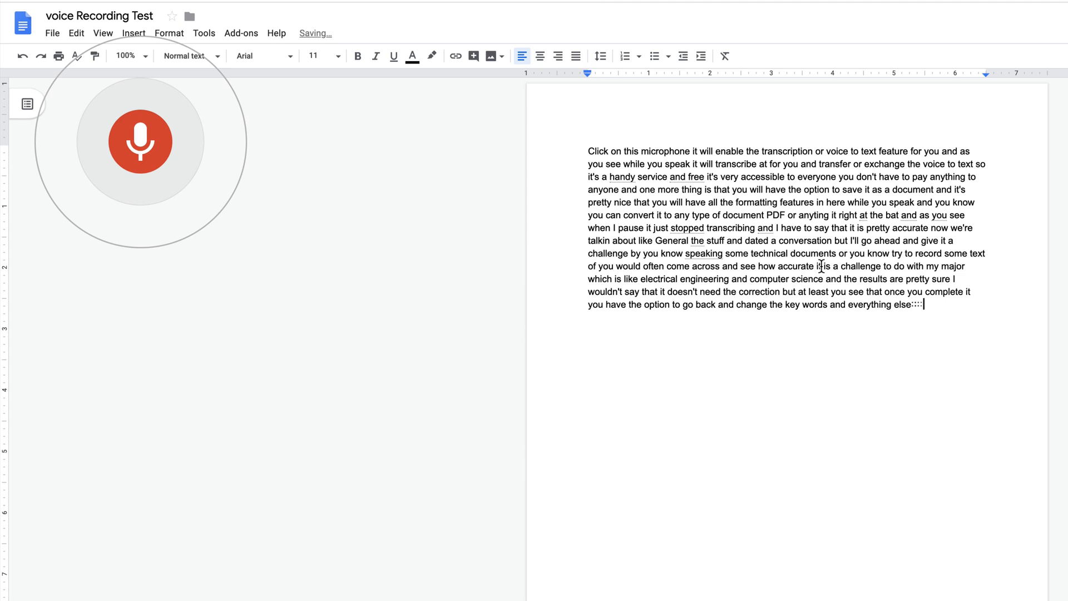
Dictate the rest about special needs students recording classes, microphone quality and Google Voice to Text
text(so I believe it's)
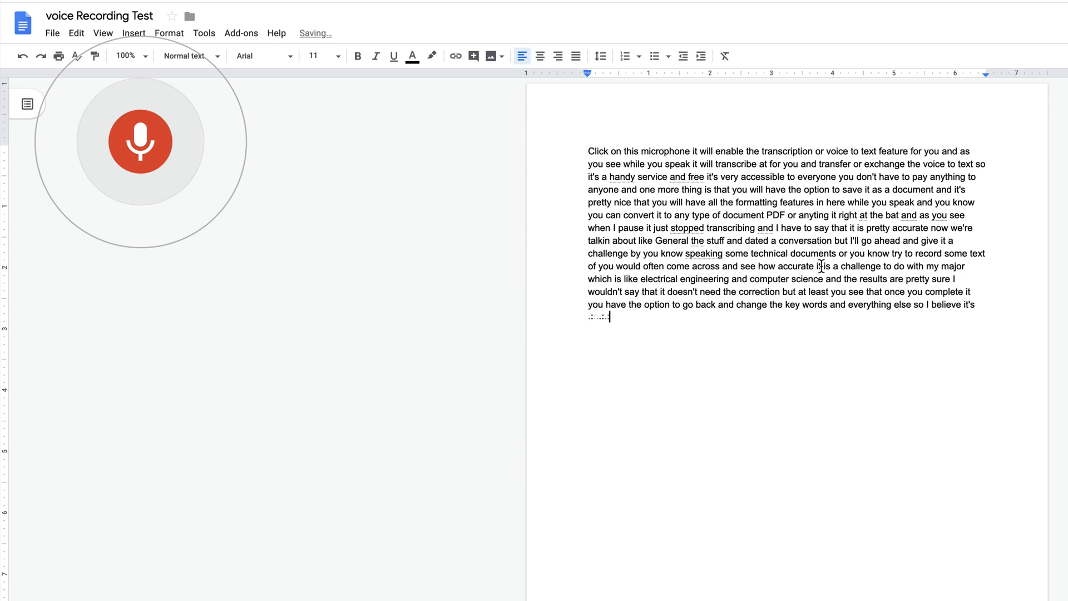
text(great option for)
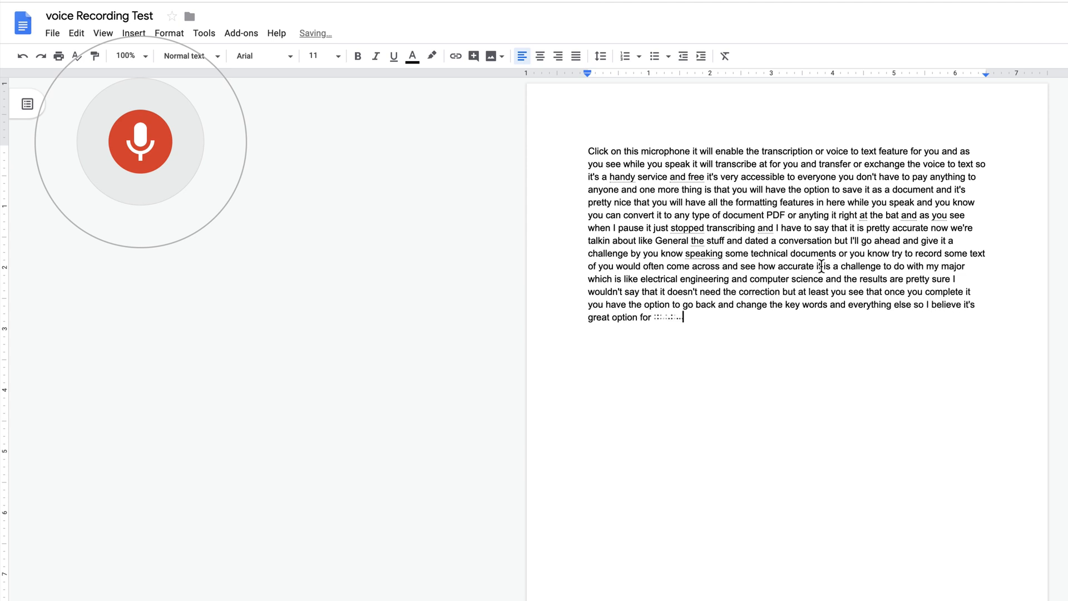
text(special needs students that you know they can access it)
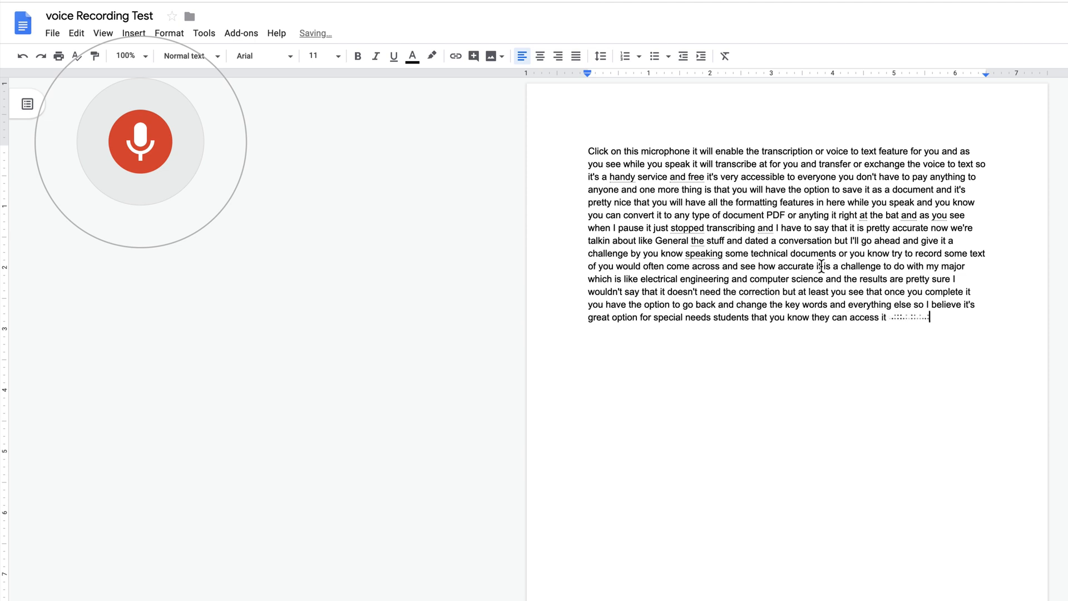
text(anywhere and we can the class you can enable the microphone and it)
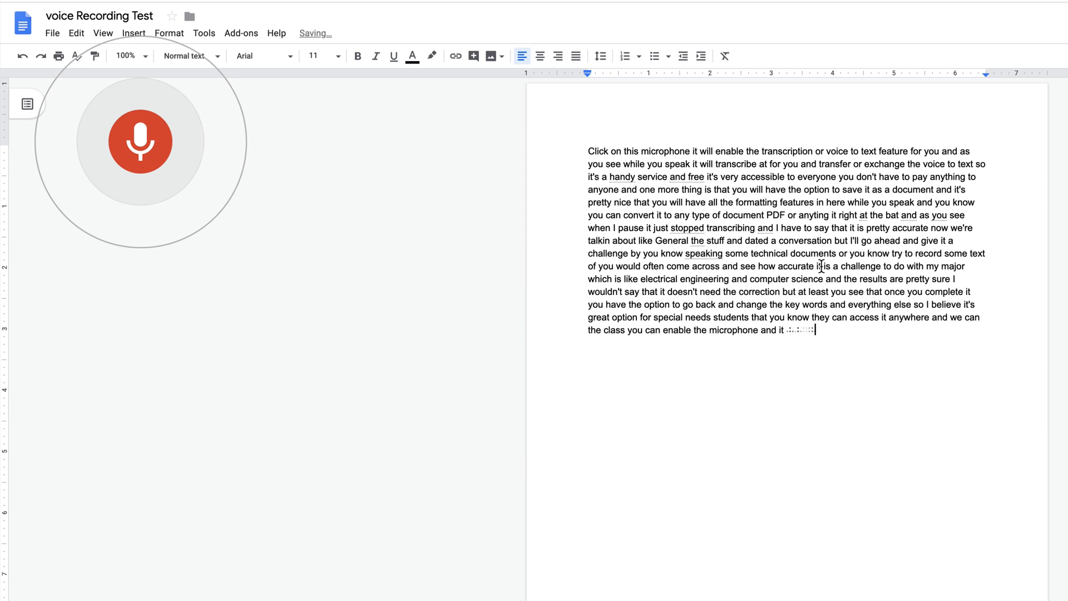
text(starts recording the class)
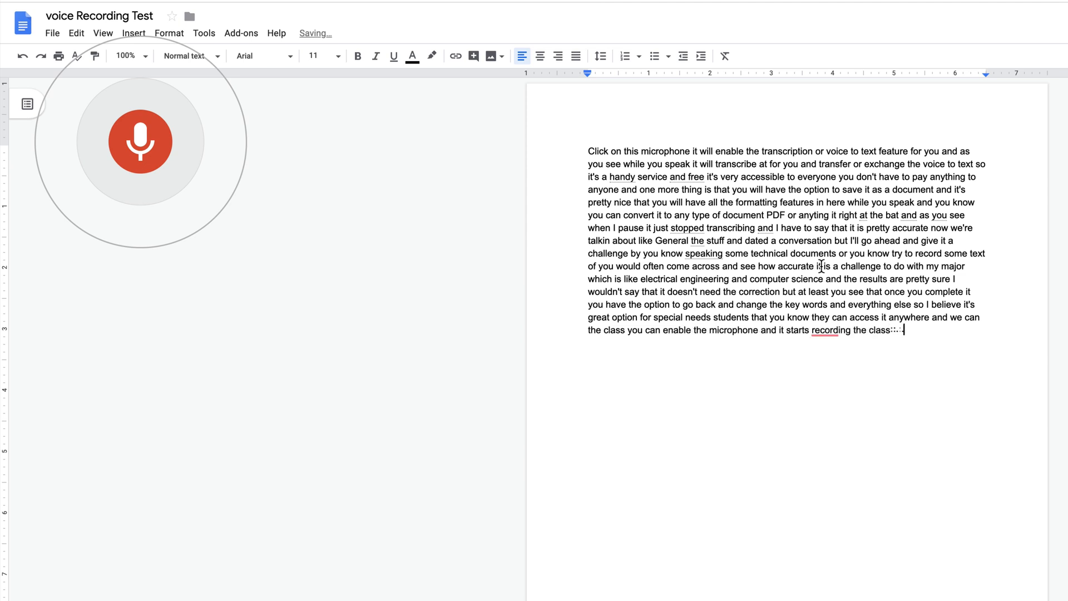
text(for you and transcribing)
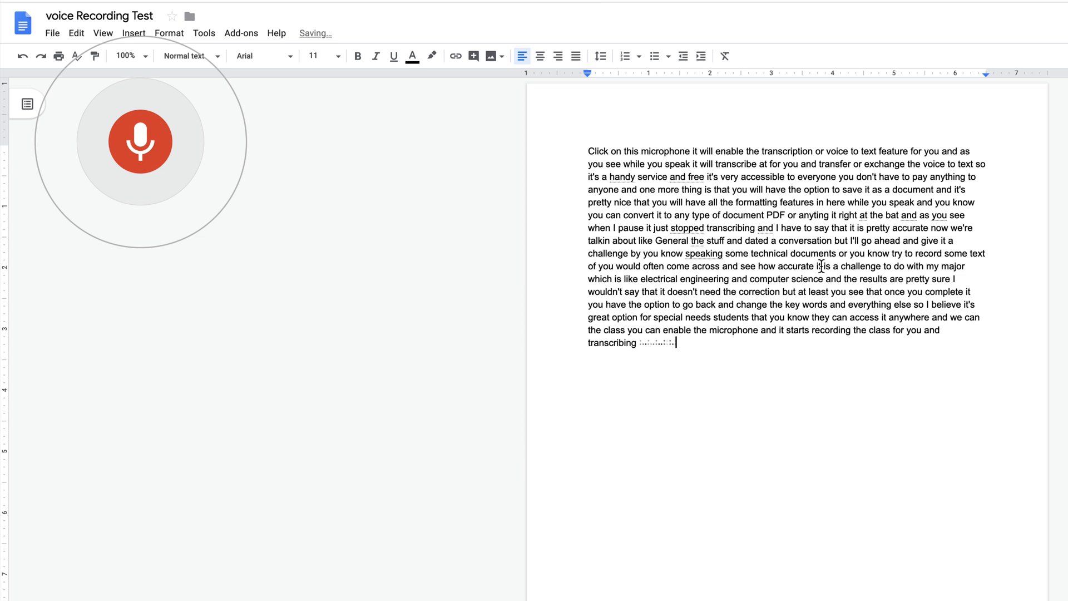
text(the transcribing it at the same time just one thing I want to mention his dad make)
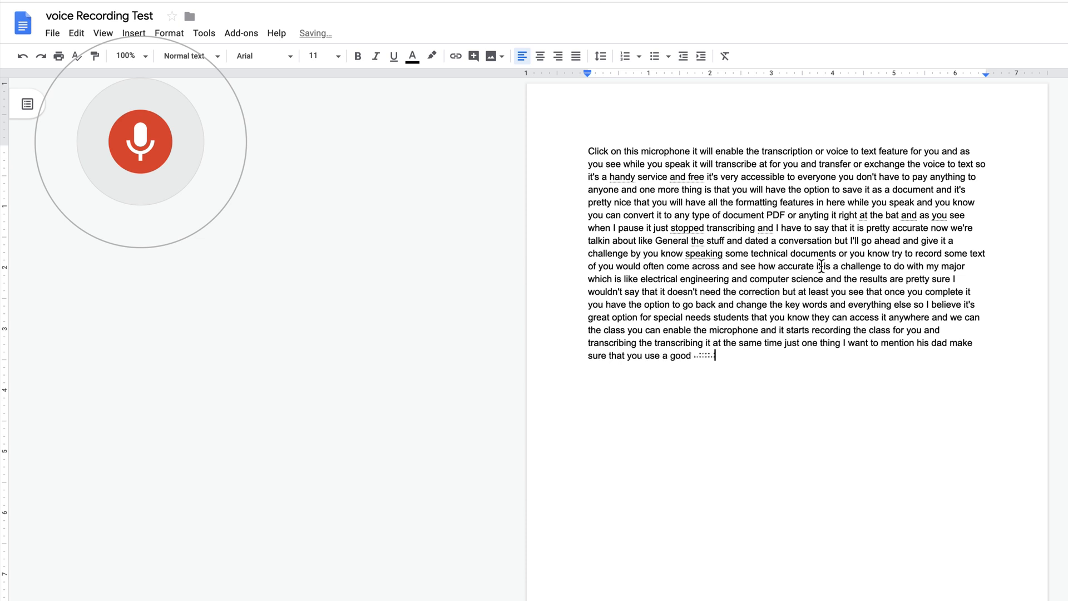
text(microphone)
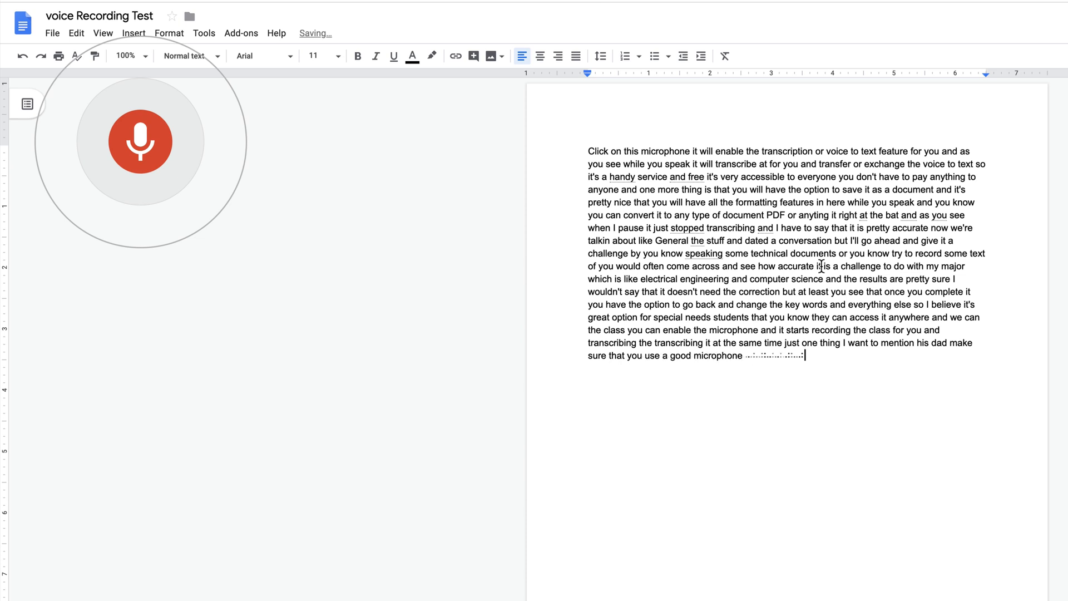
text(while because the)
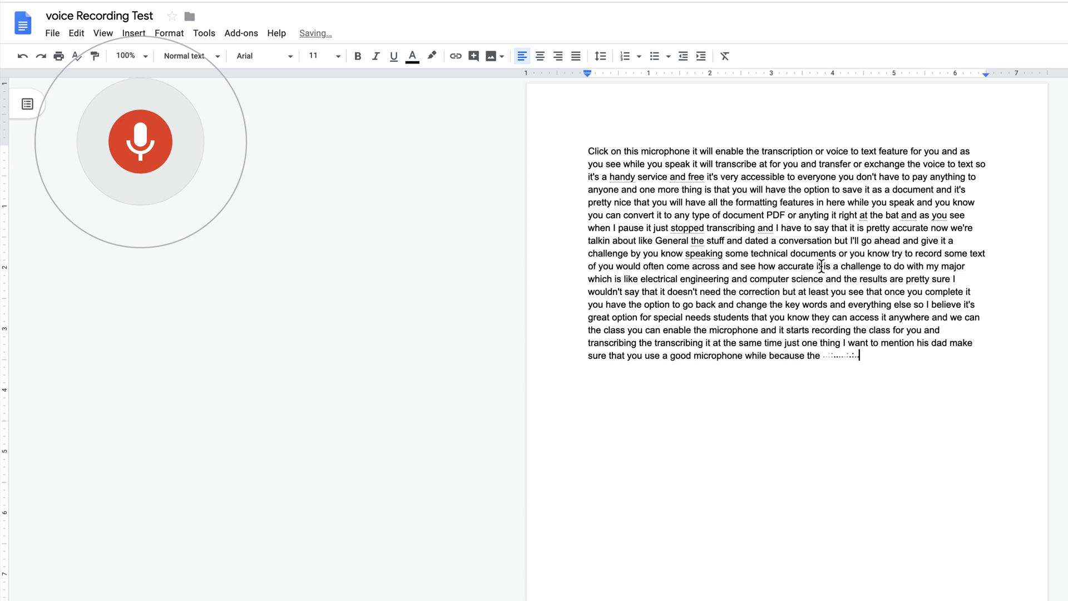
text(quality is a kind of like the pendant of the)
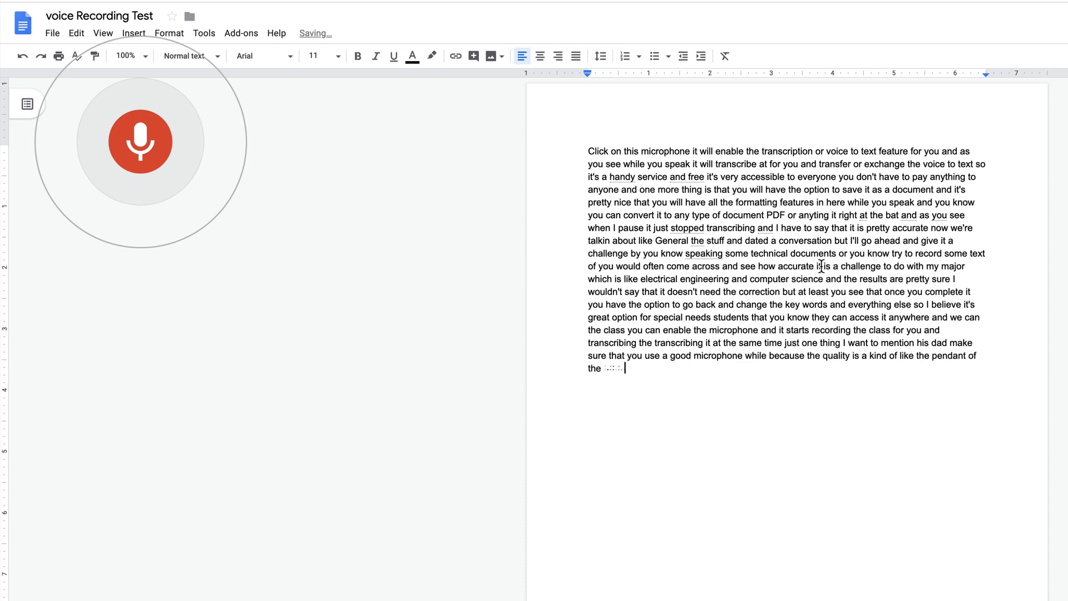
text(coordinate map from the views and)
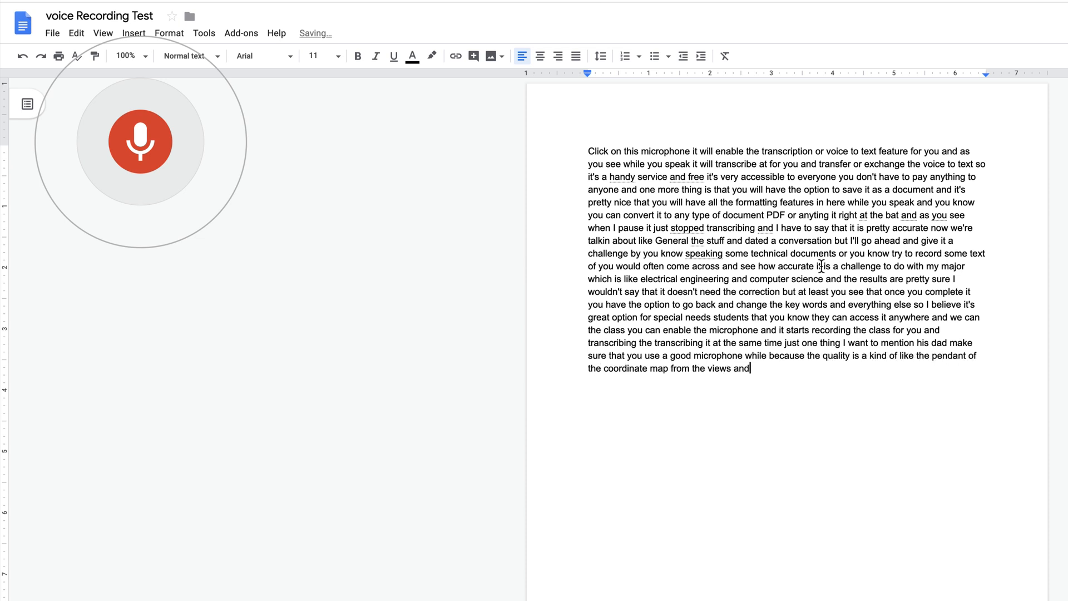
text(I would say that's the)
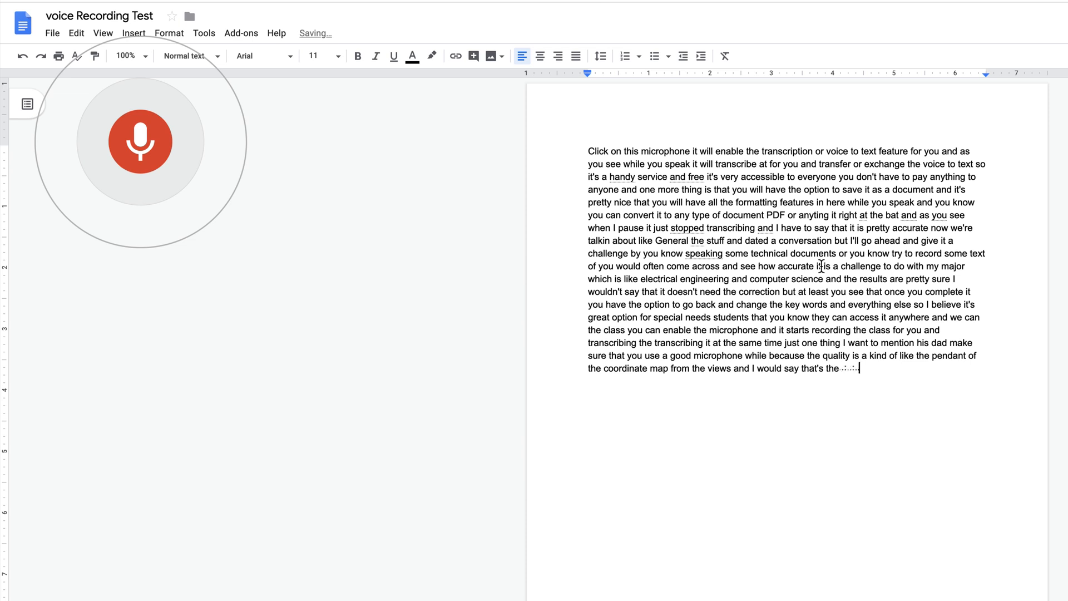
text(only thing that I would say about using the)
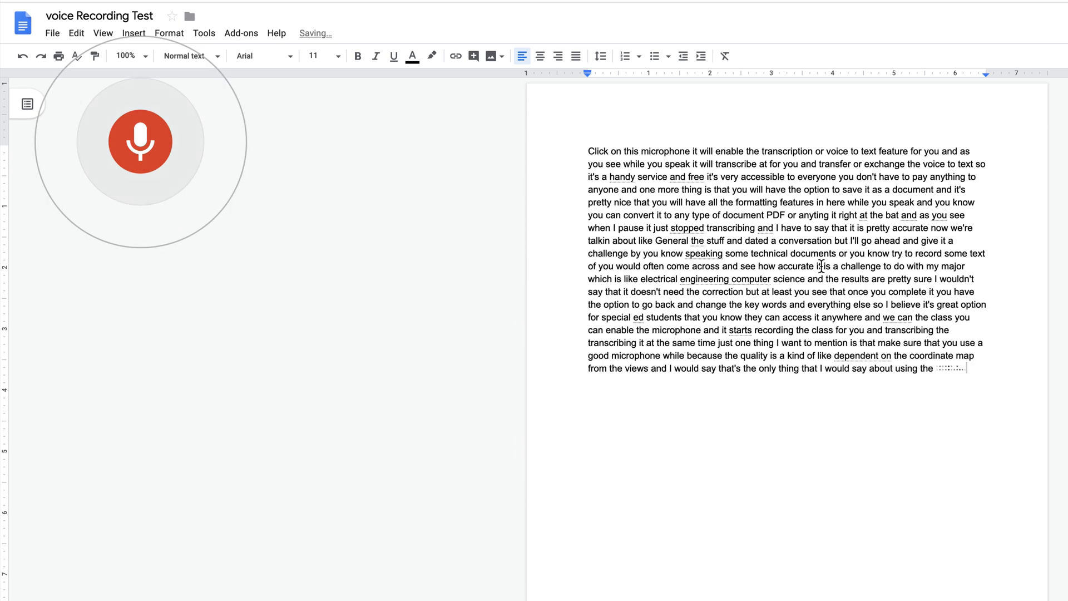
text(Google)
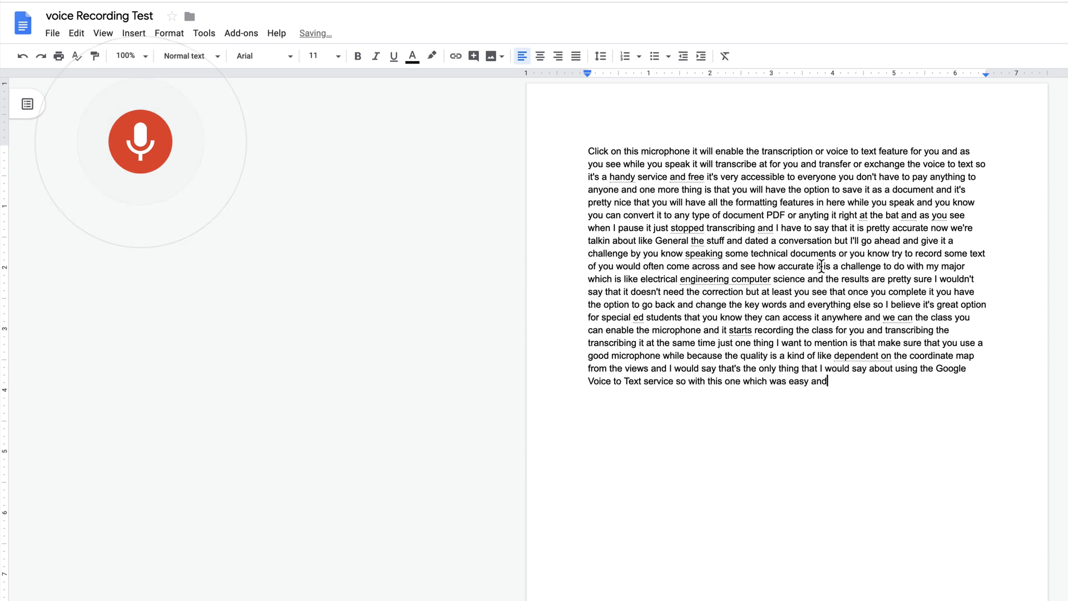
text(be ready to learn about the other)
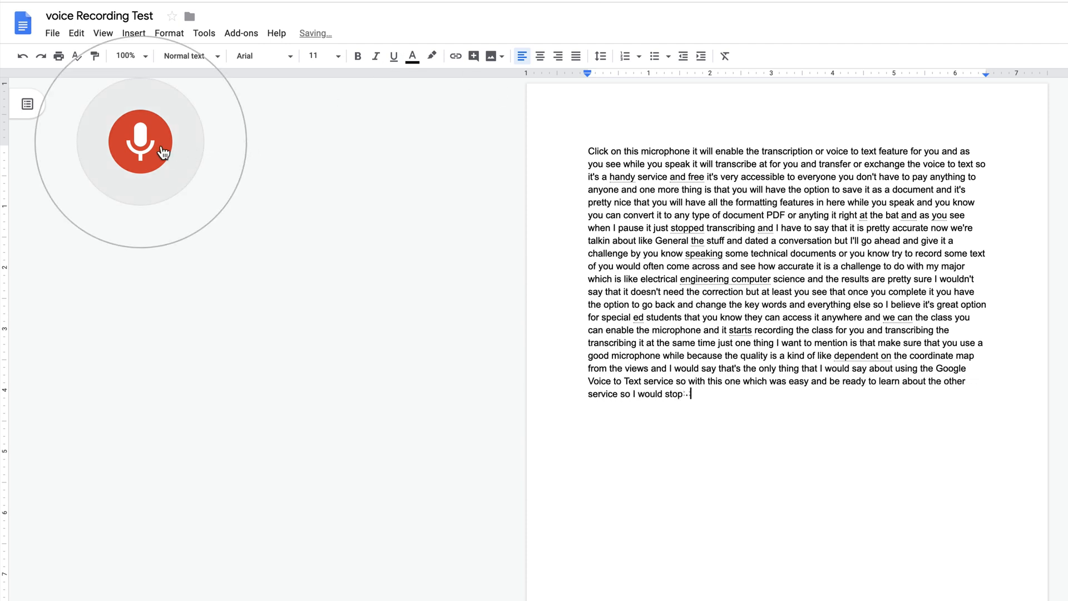
Stop dictation, end the paragraph on a new line and select its opening lines
click(140, 141)
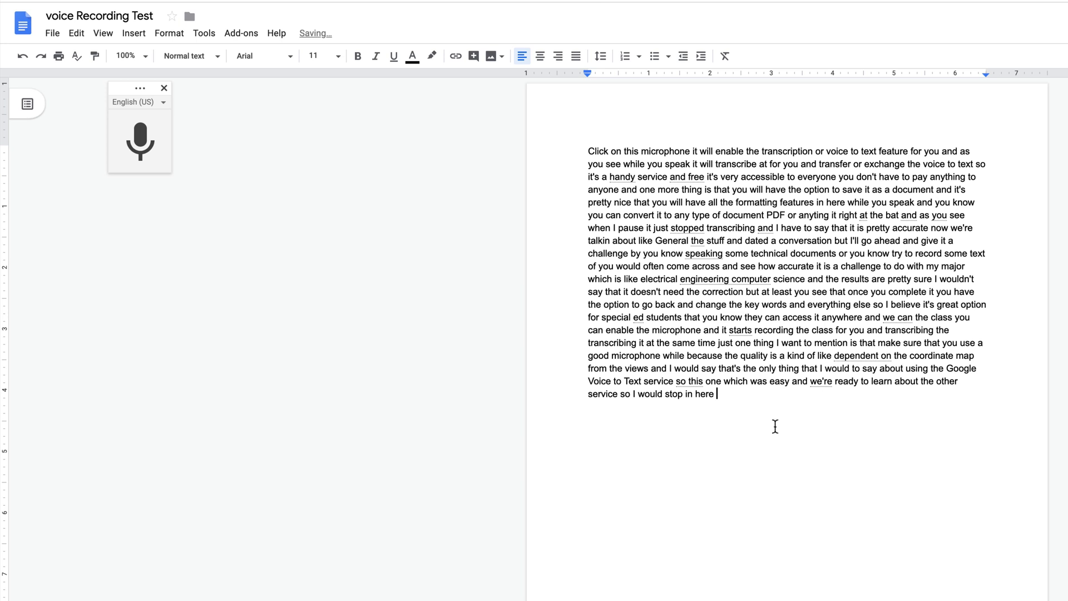
key(enter)
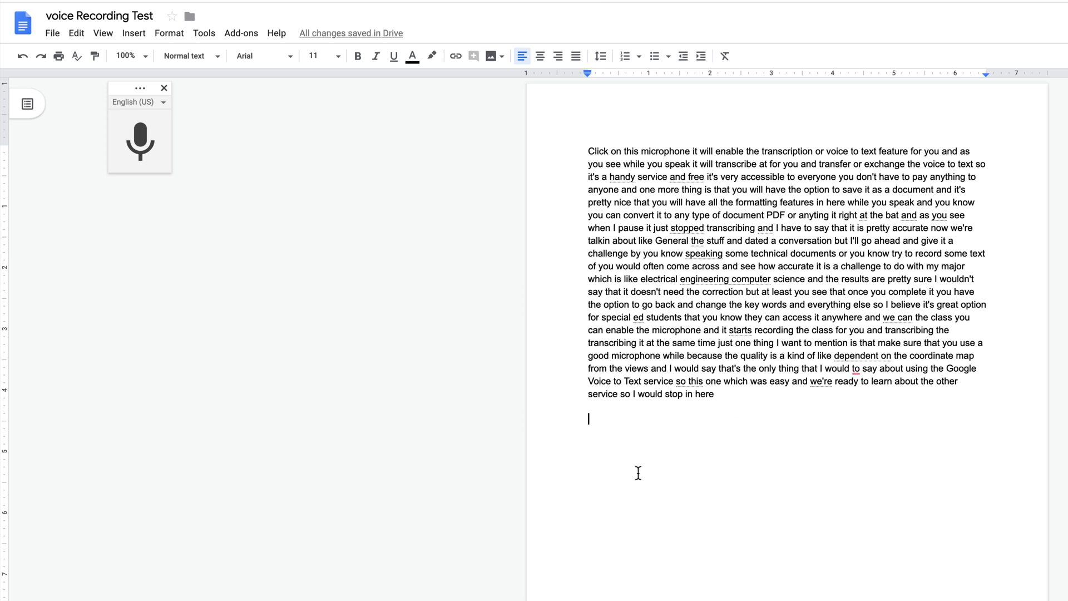
click(855, 370)
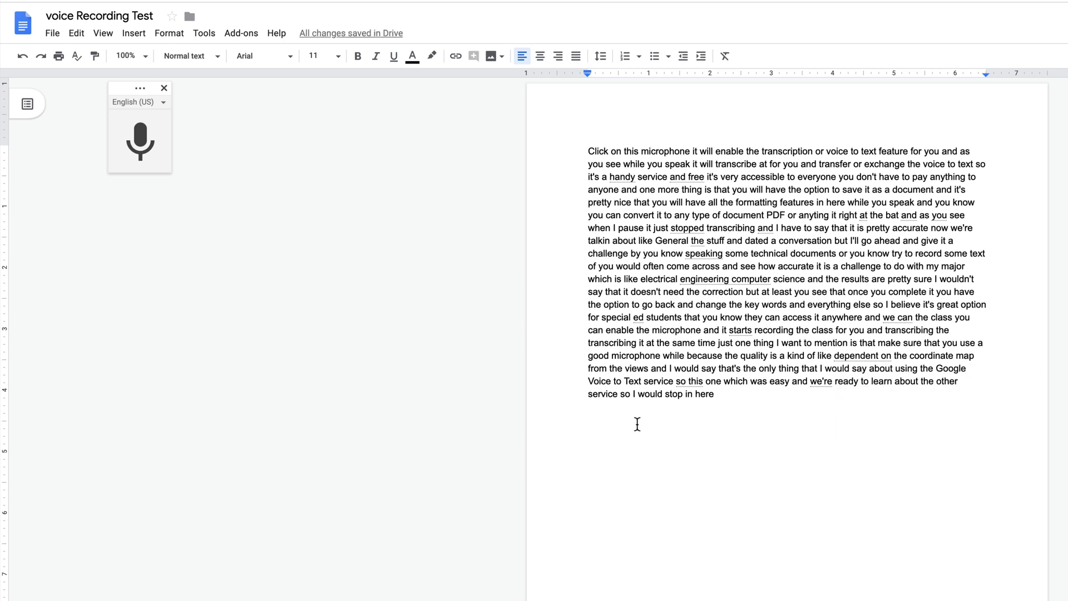
mouse_move(660, 427)
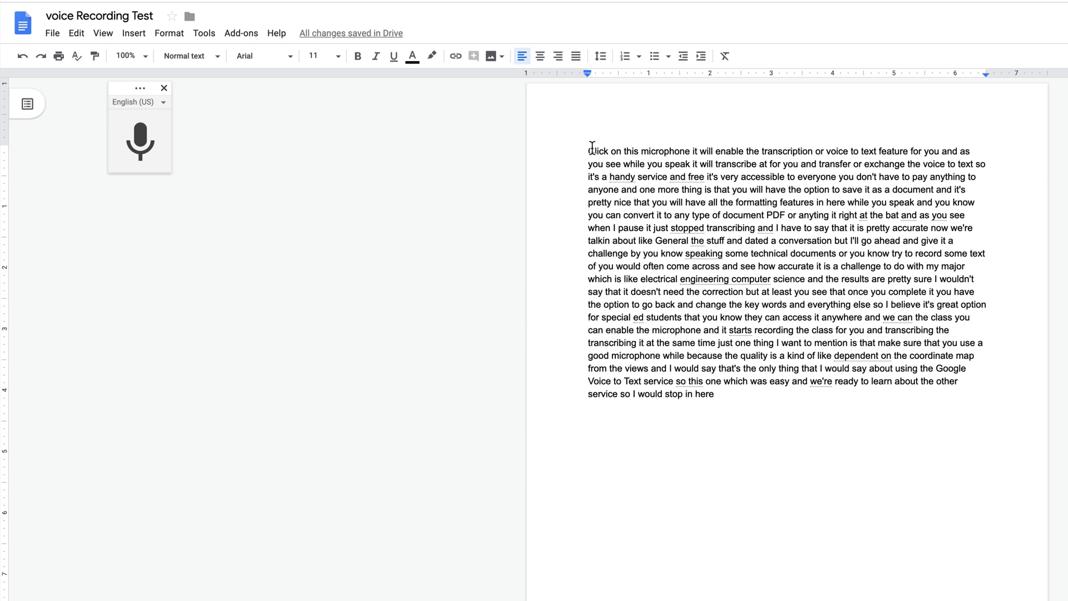
drag(590, 150, 688, 266)
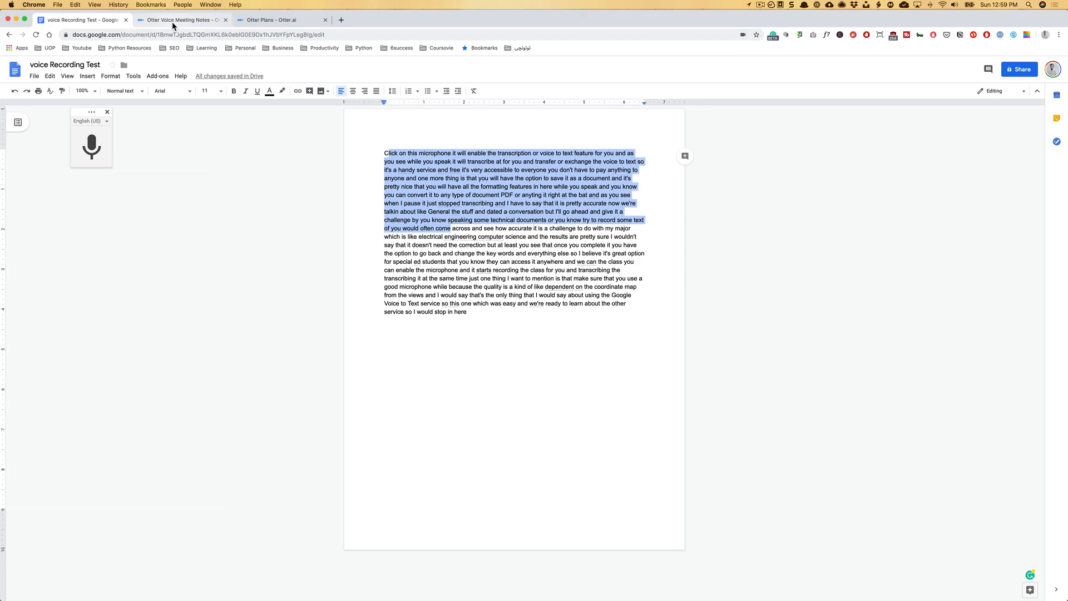
Switch to the Otter Voice Meeting Notes browser tab showing the login page
click(181, 19)
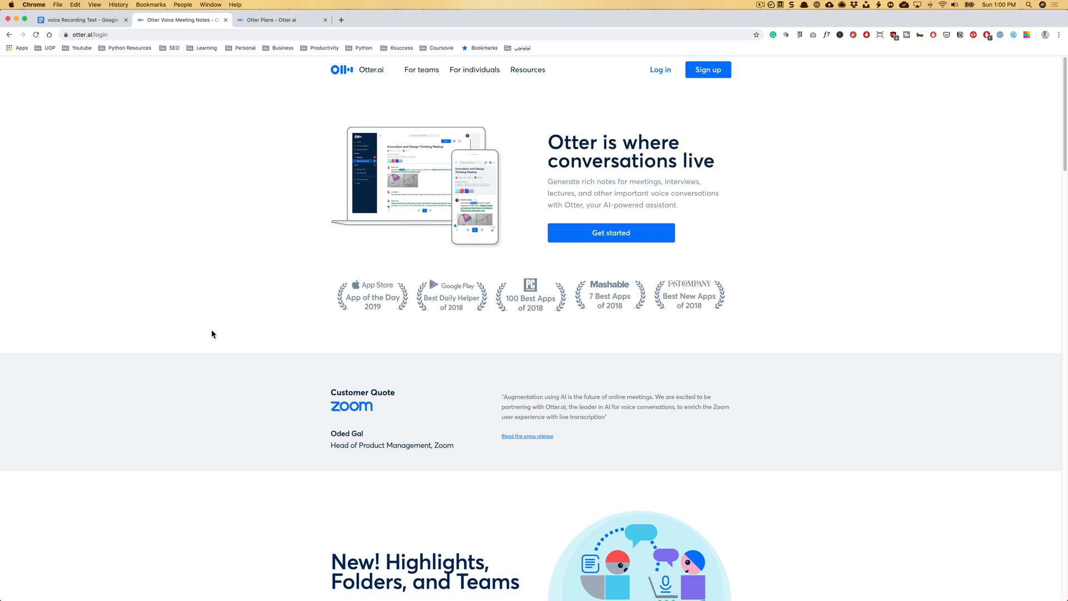
mouse_move(470, 284)
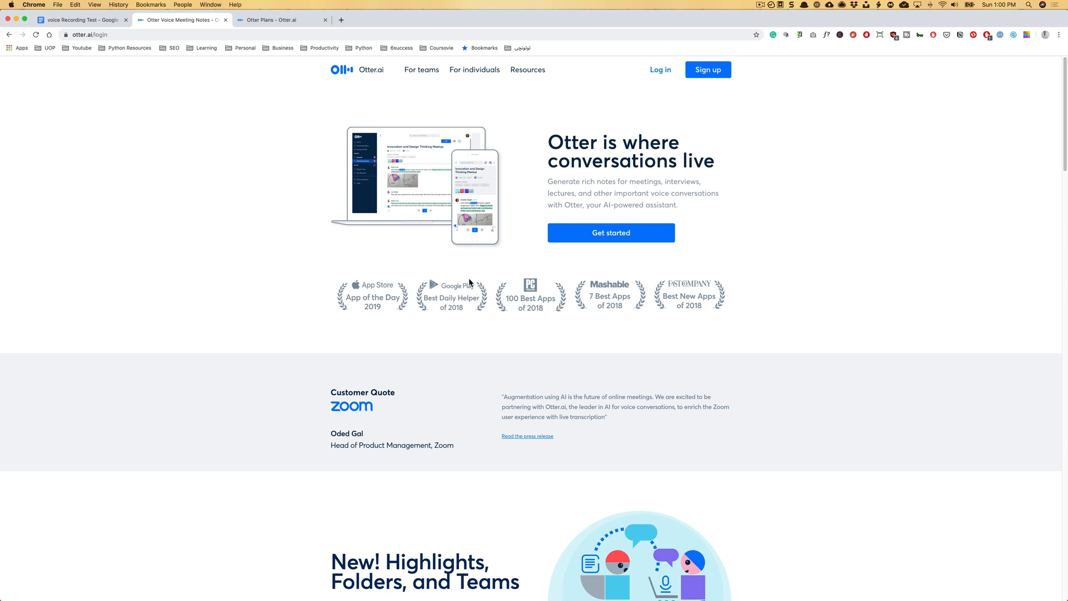
mouse_move(545, 190)
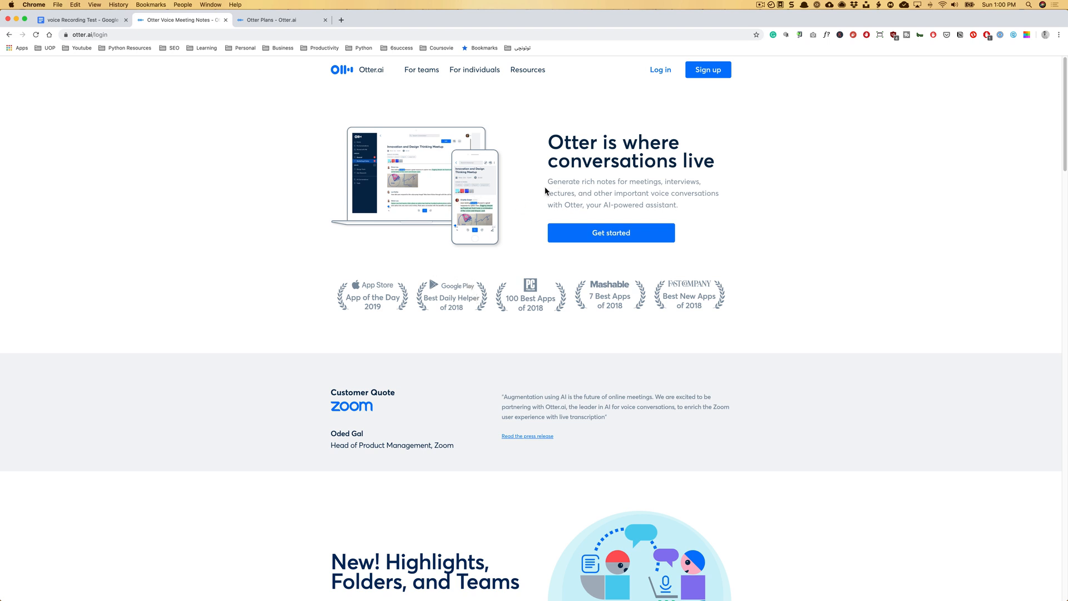
mouse_move(507, 199)
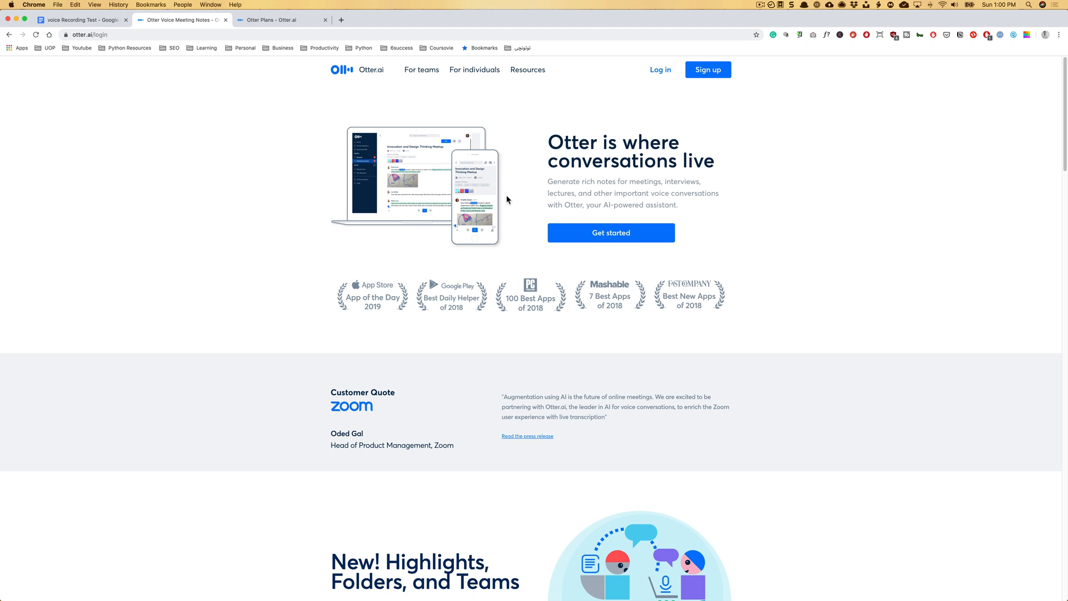
mouse_move(586, 179)
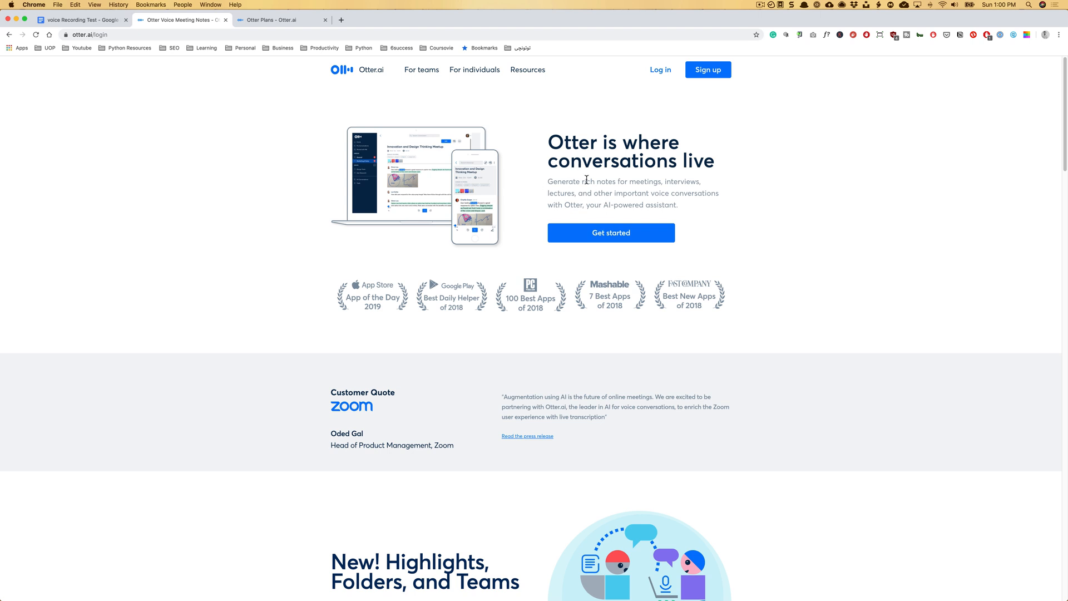
scroll(down, 3)
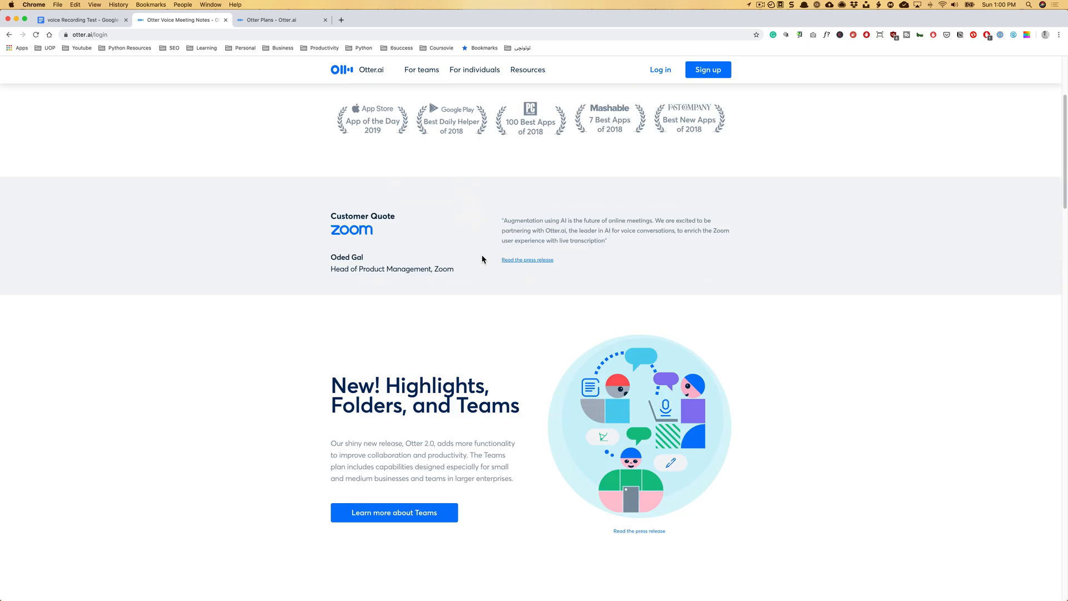
scroll(up, 3)
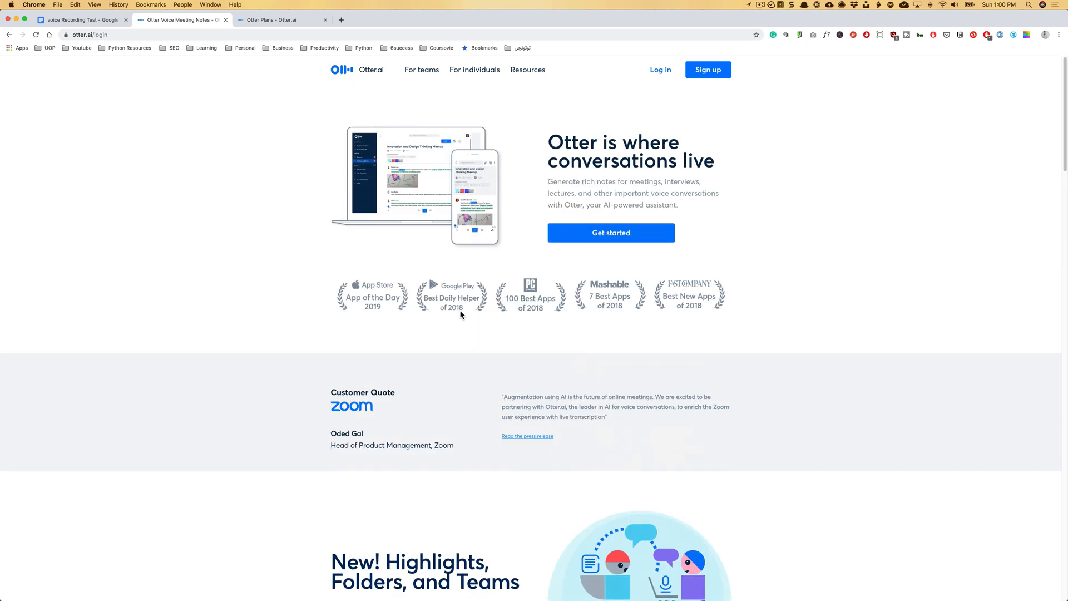
scroll(down, 3)
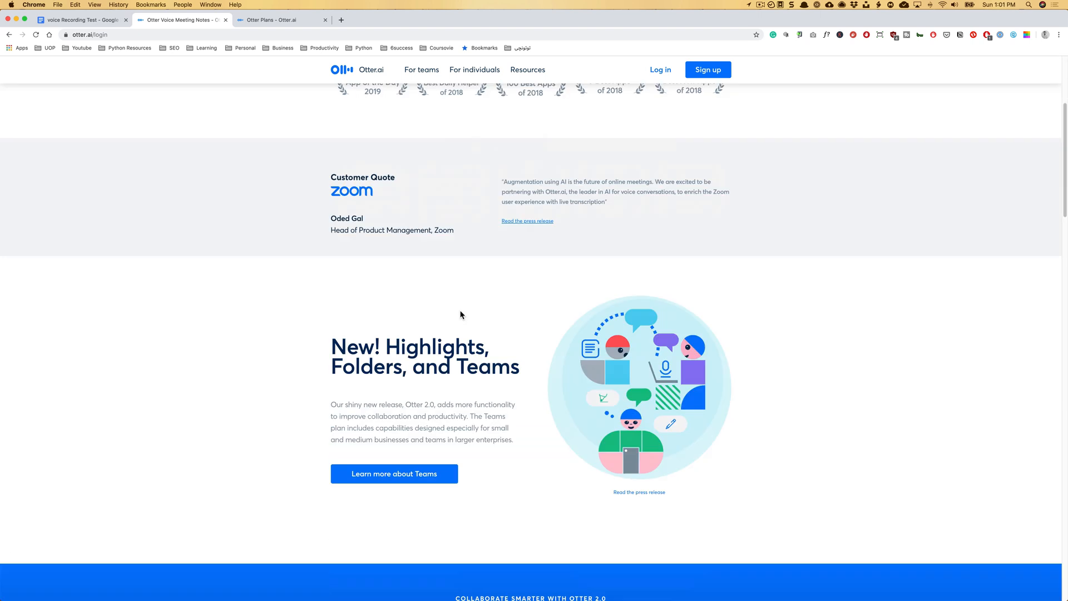
scroll(down, 3)
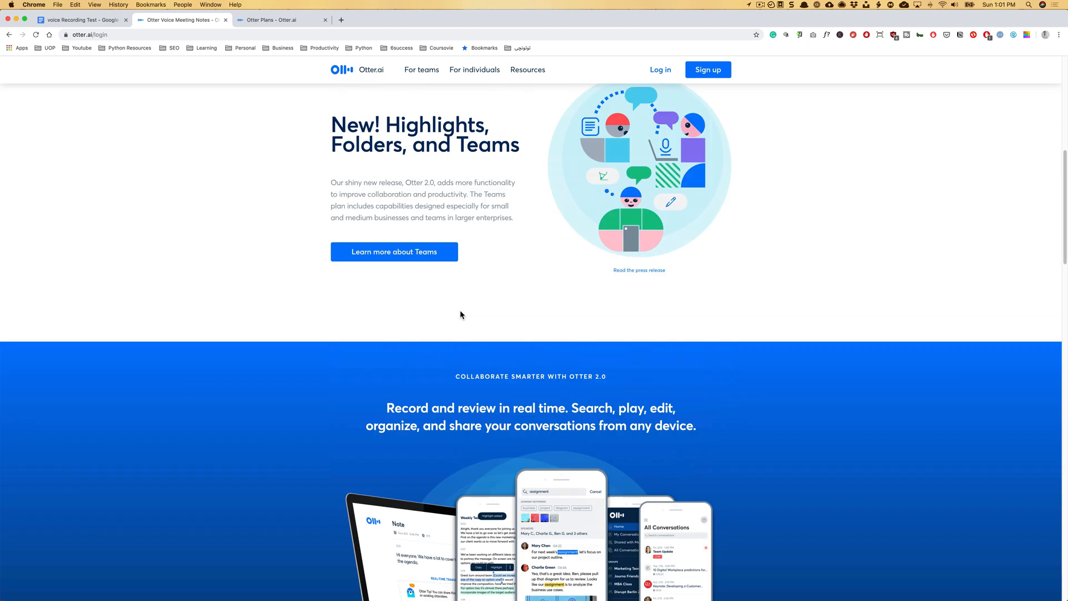
scroll(down, 3)
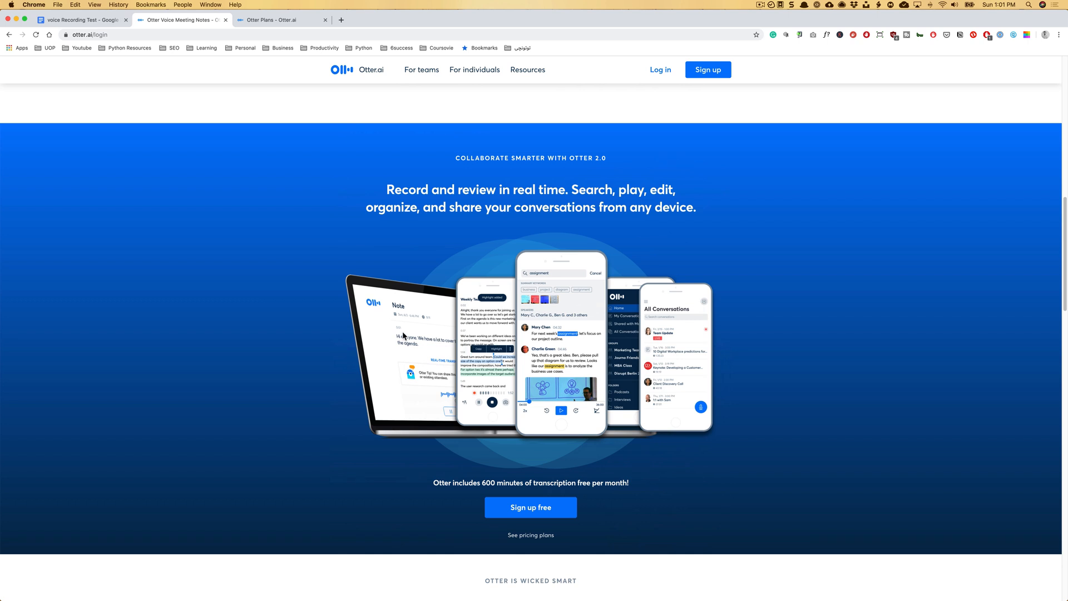
scroll(down, 3)
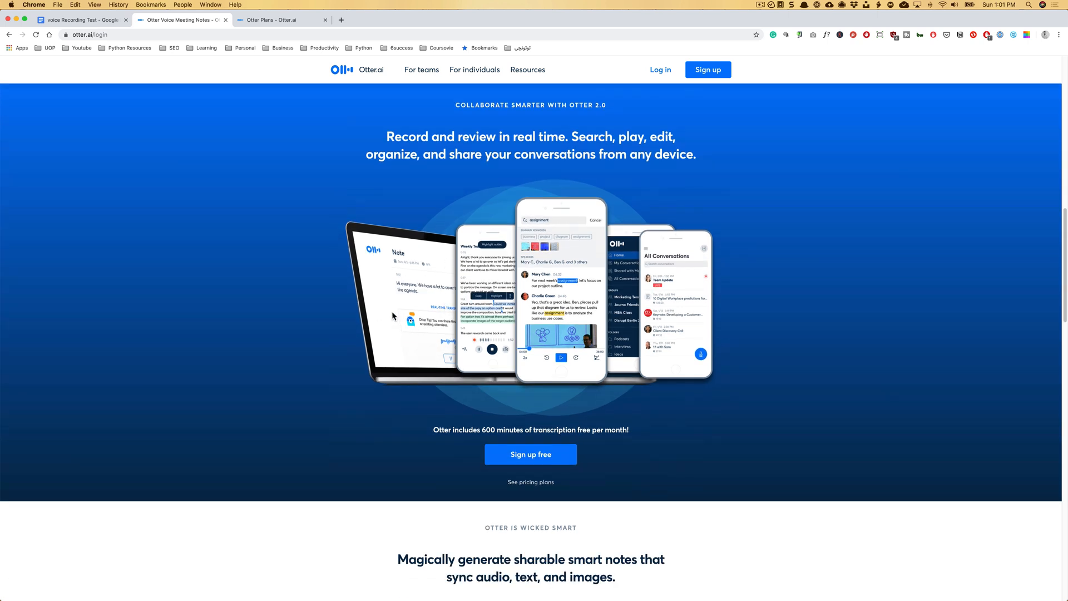
scroll(down, 3)
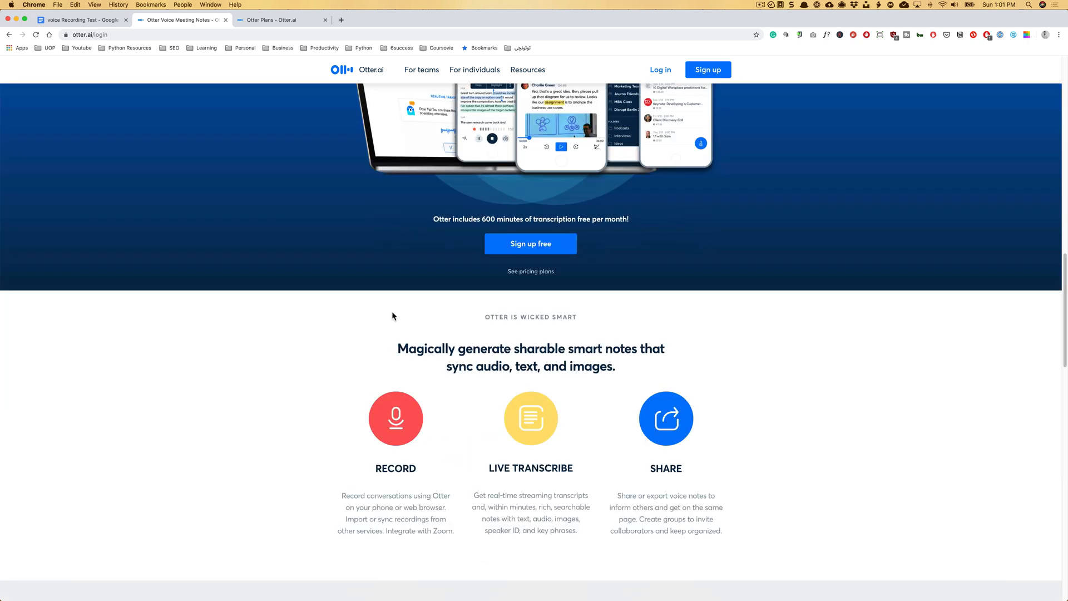
scroll(down, 3)
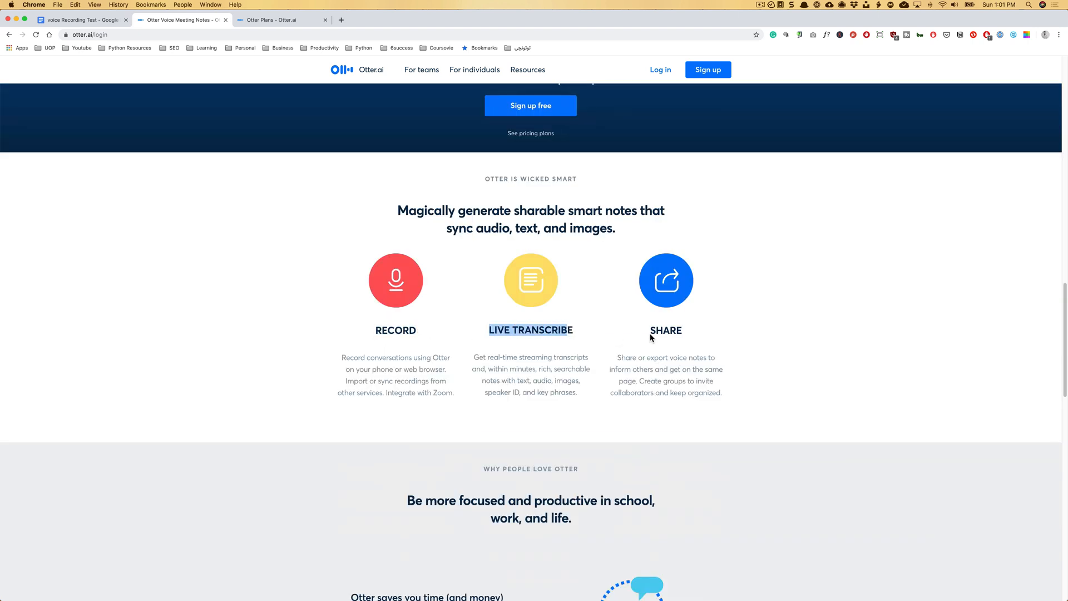
scroll(down, 3)
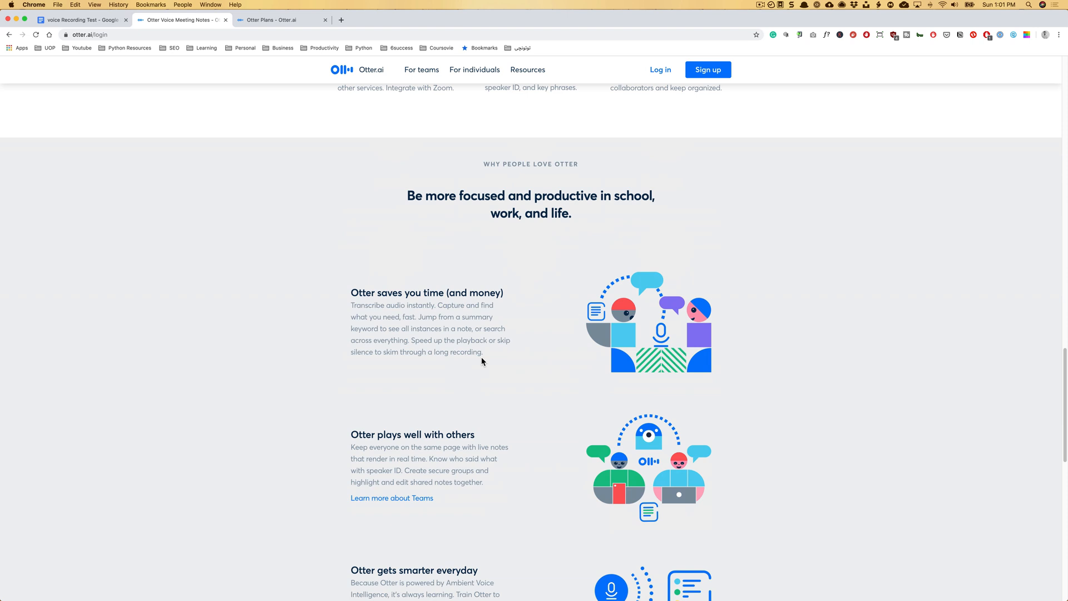
scroll(down, 3)
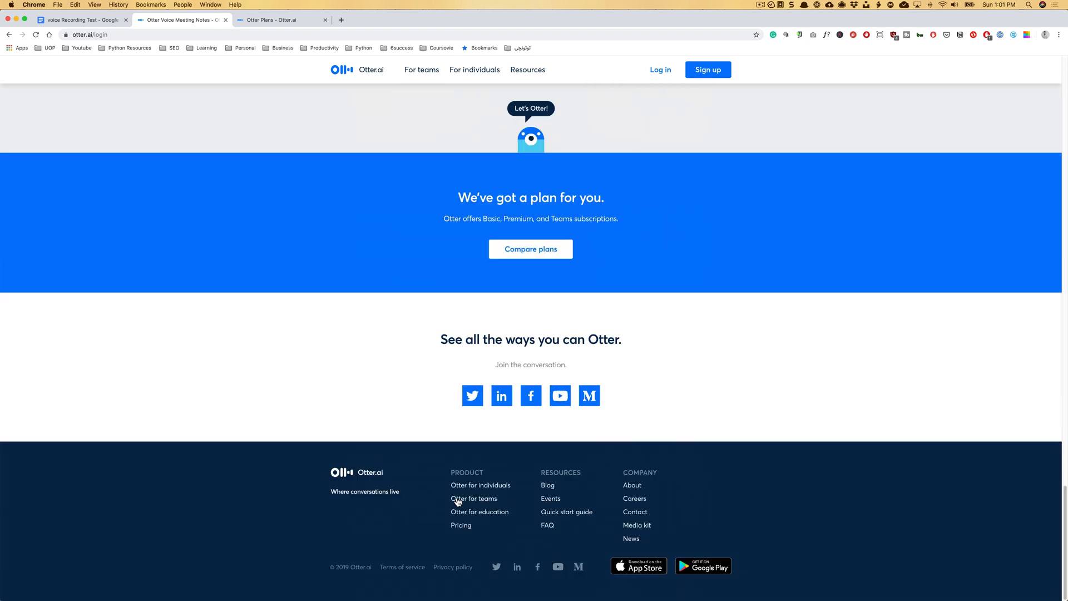
mouse_move(463, 502)
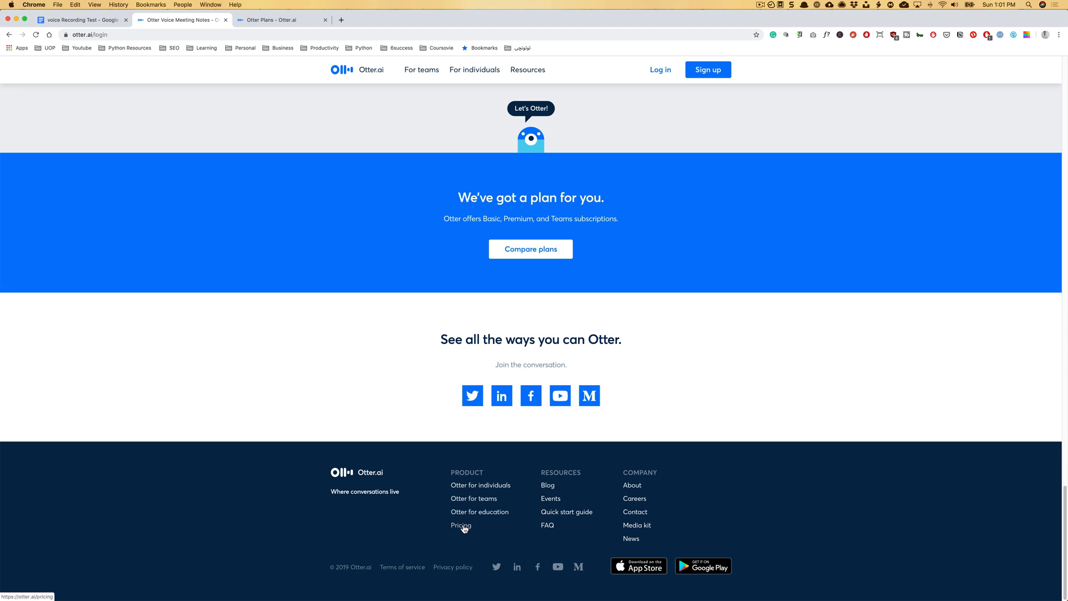
View the pricing page comparing Basic free, Premium $8.33 and Teams $12.50 plans
click(279, 20)
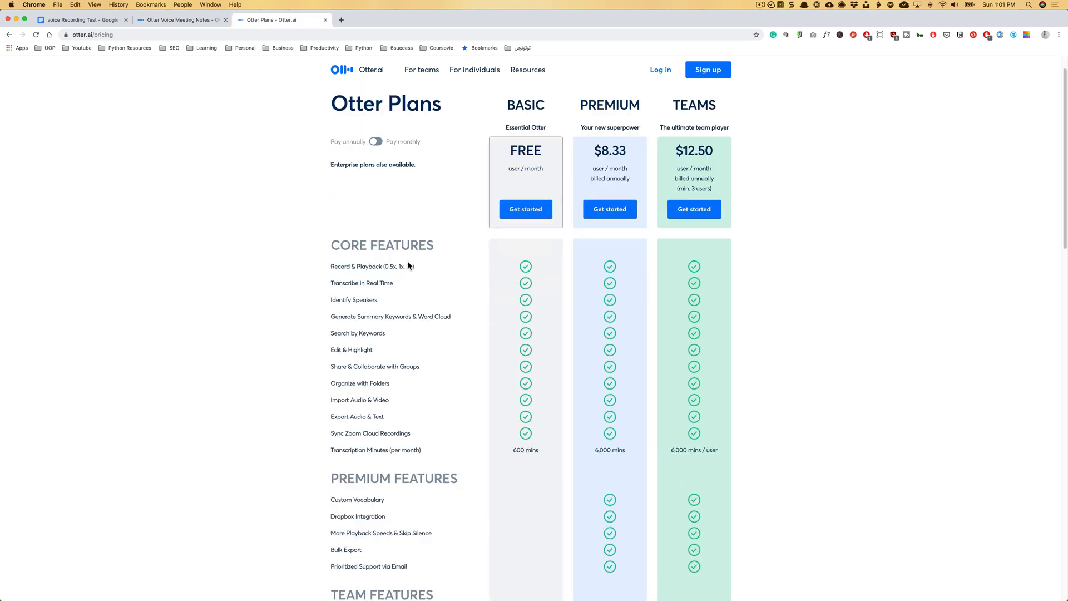
mouse_move(368, 266)
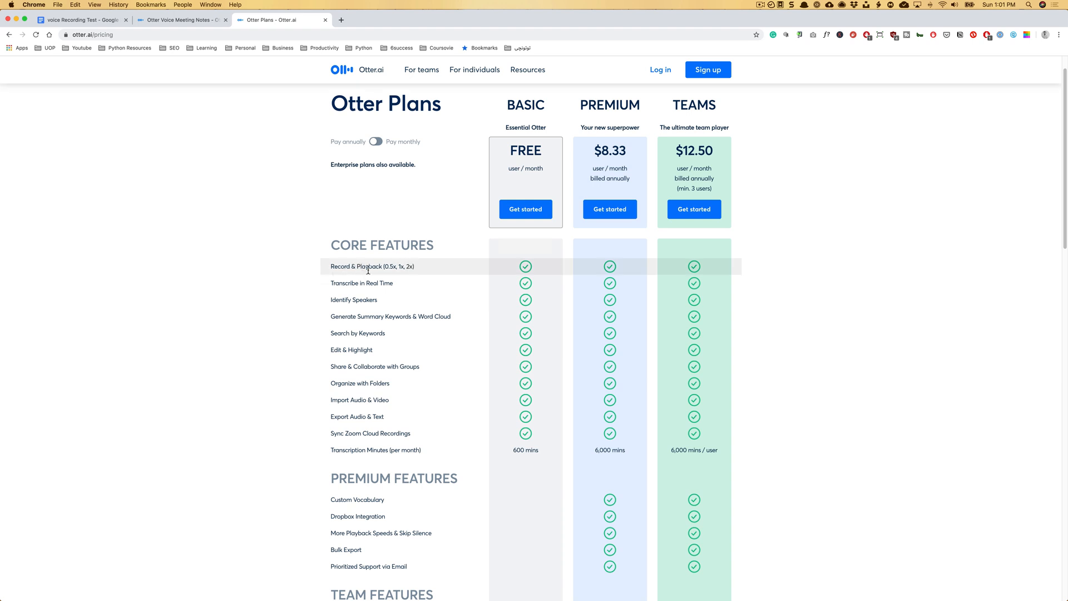
scroll(down, 3)
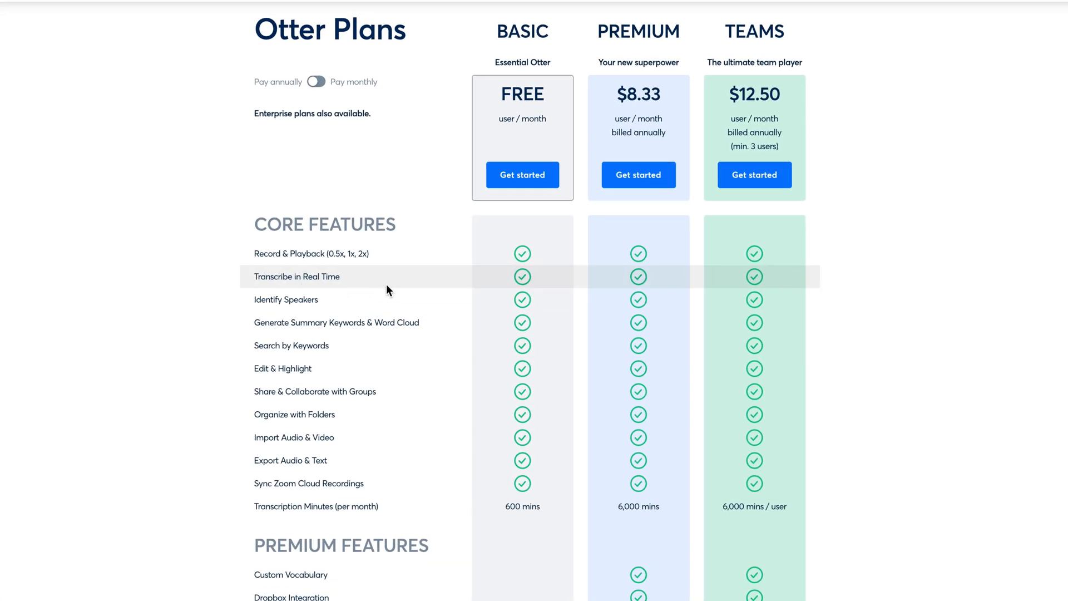
mouse_move(276, 300)
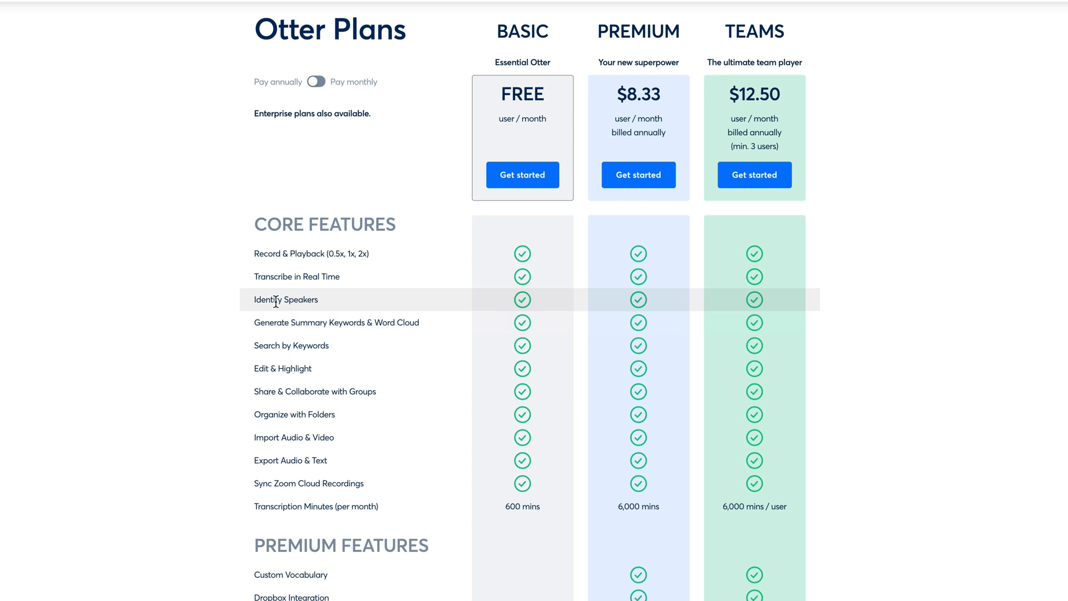
mouse_move(265, 300)
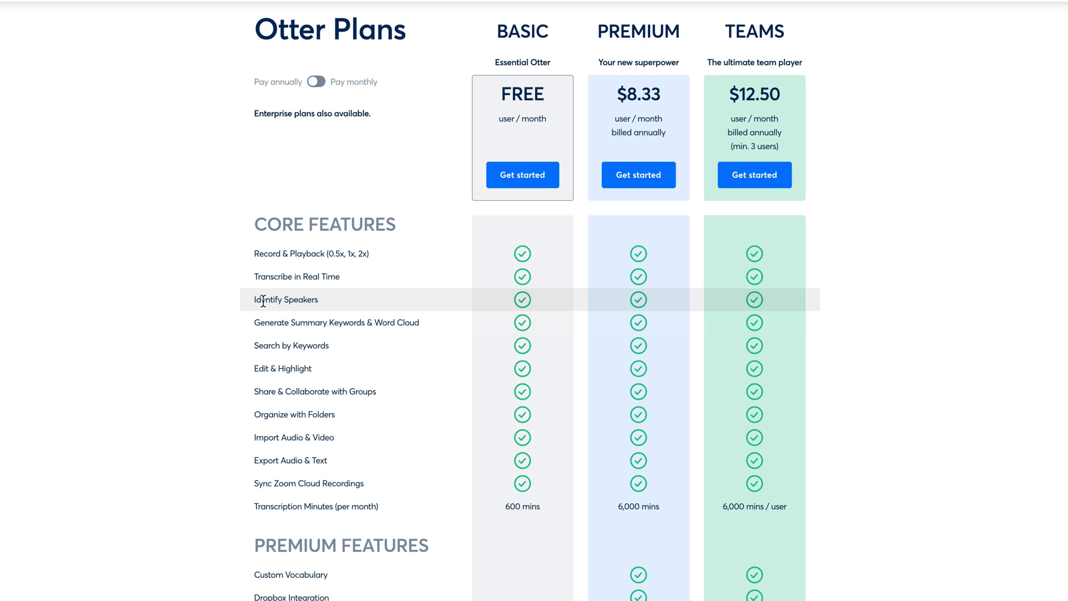
mouse_move(530, 305)
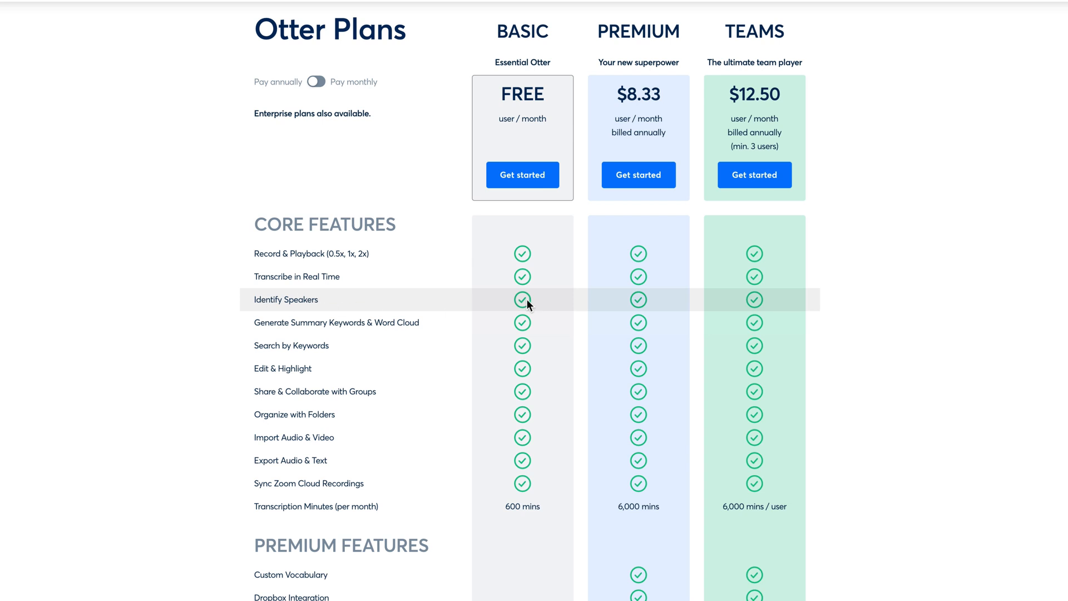
mouse_move(341, 334)
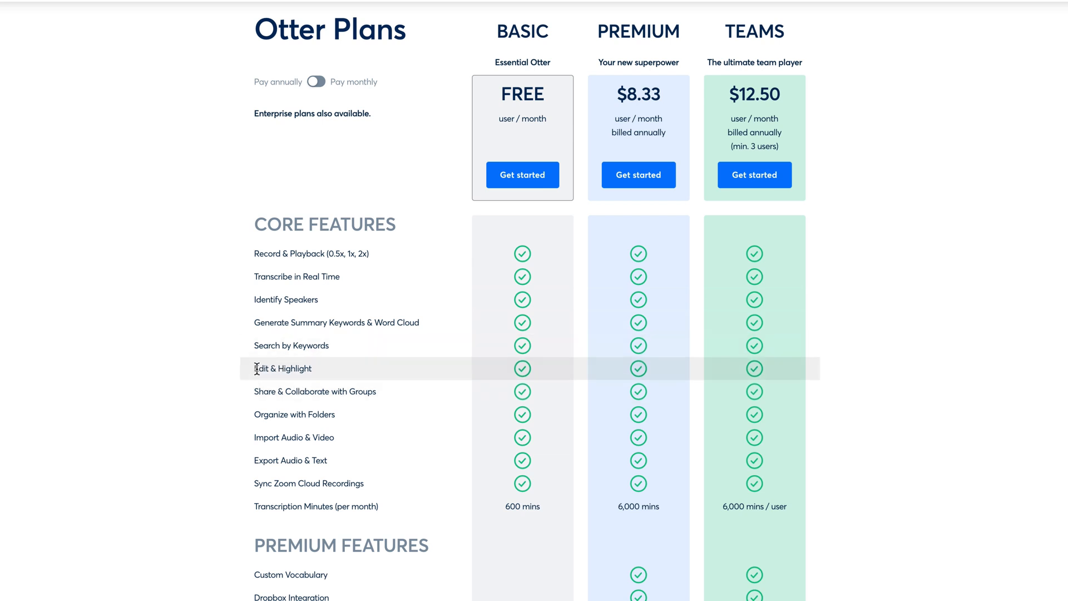
mouse_move(346, 406)
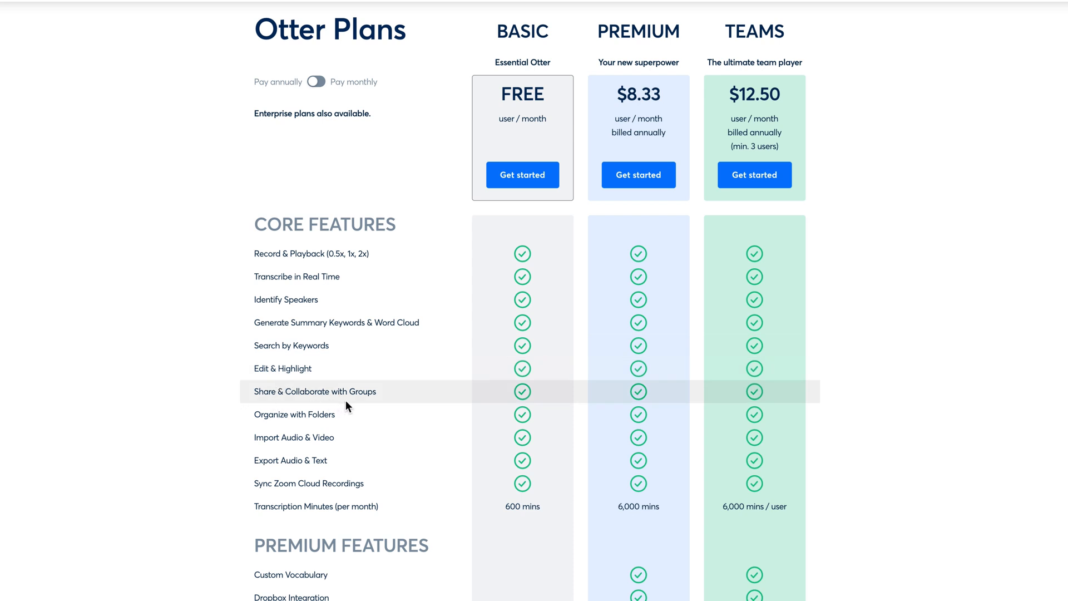
mouse_move(278, 459)
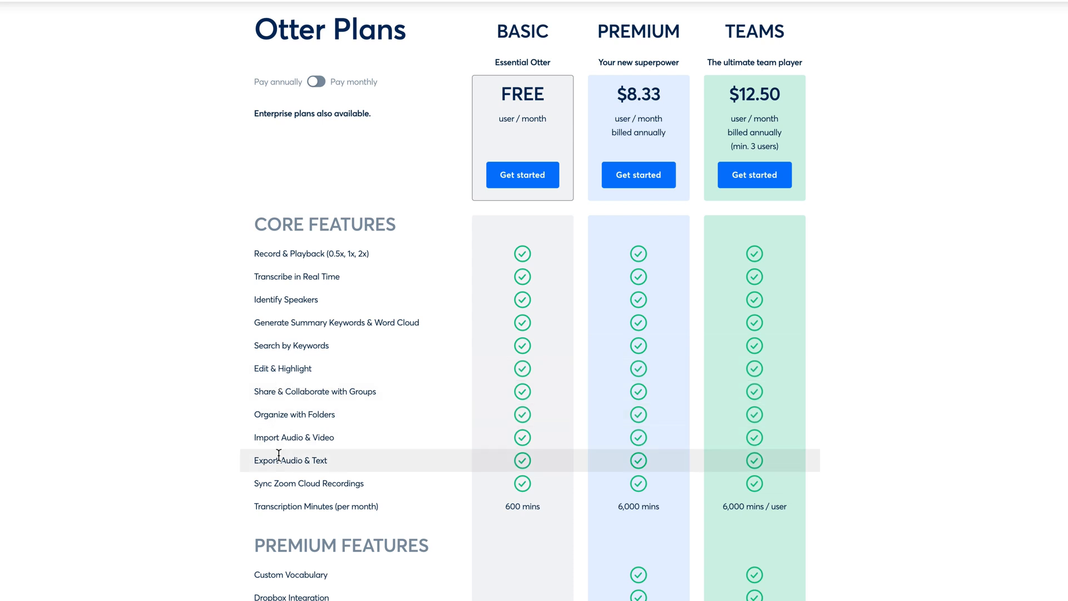
mouse_move(305, 446)
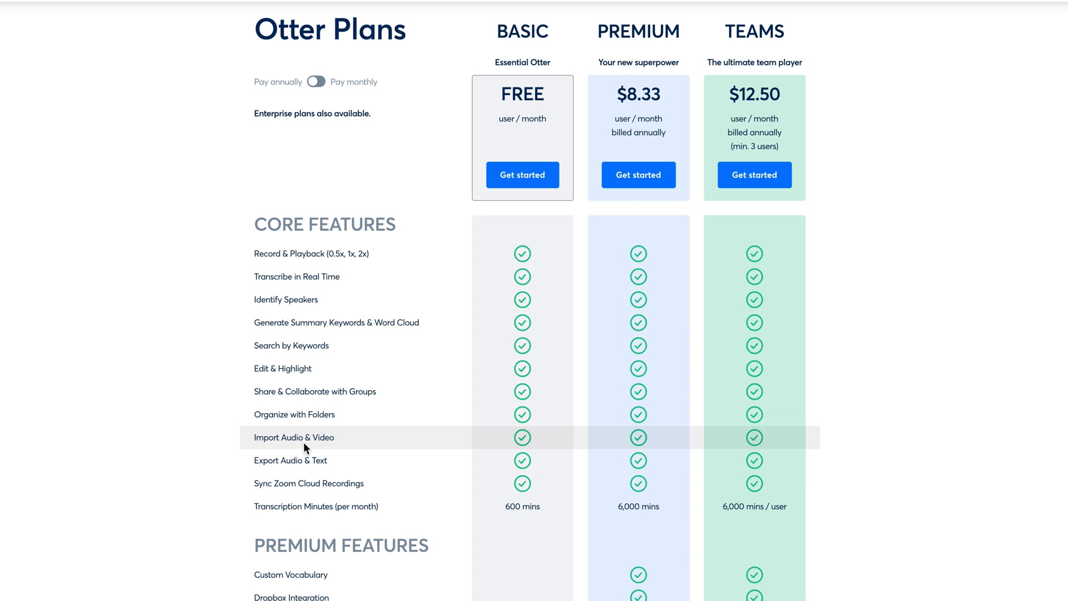
scroll(down, 3)
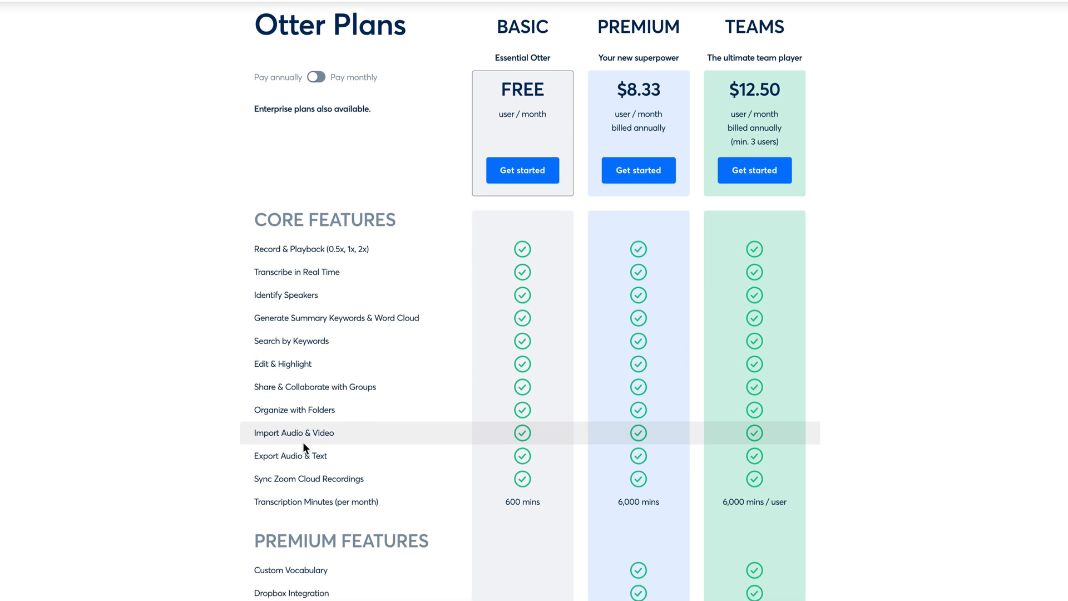
mouse_move(302, 469)
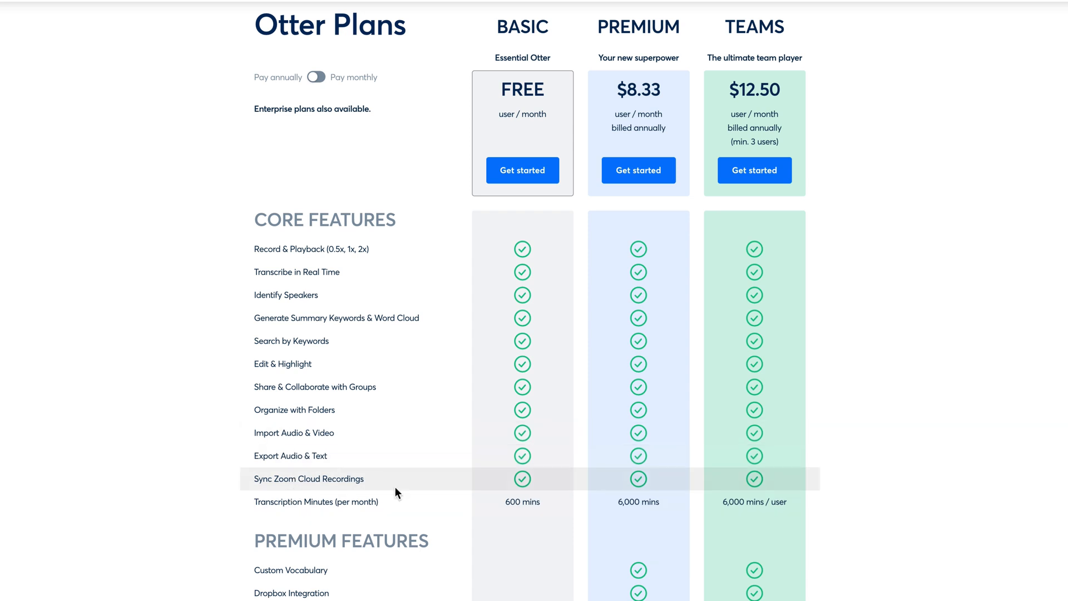
double_click(308, 479)
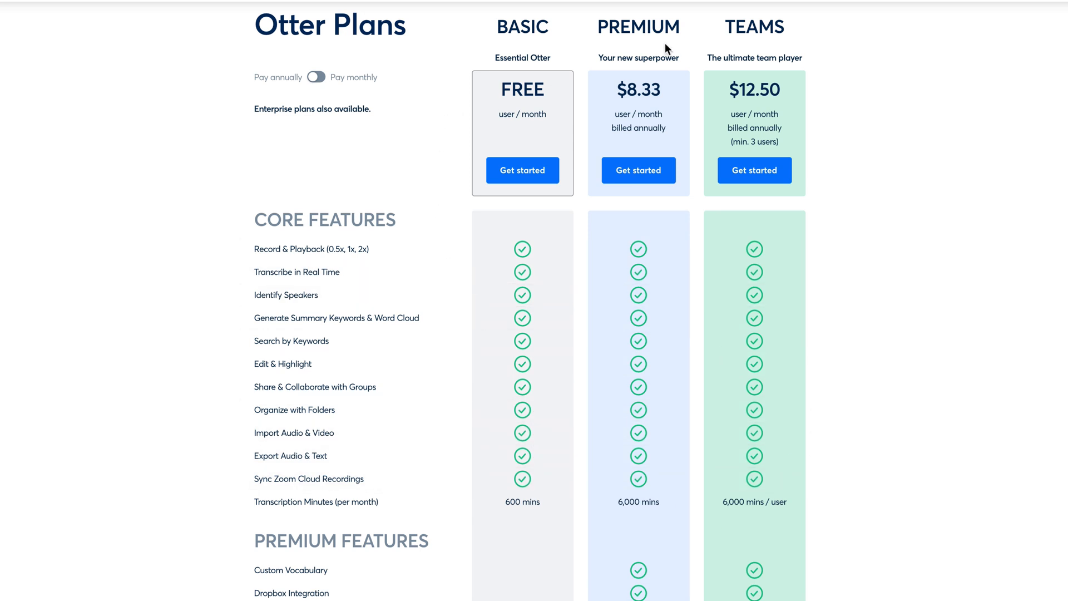
mouse_move(556, 345)
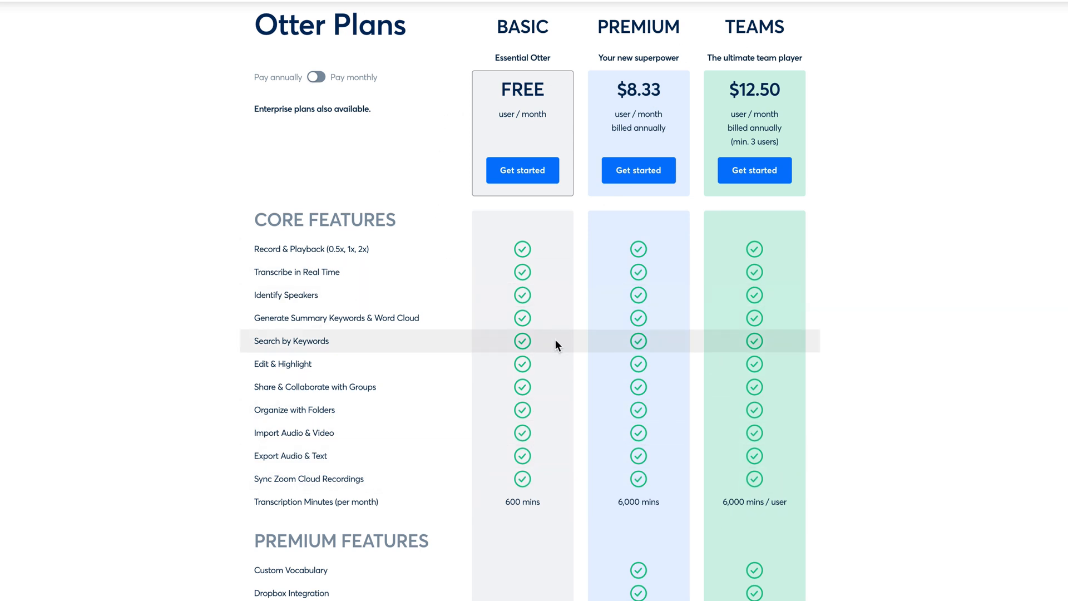
mouse_move(610, 397)
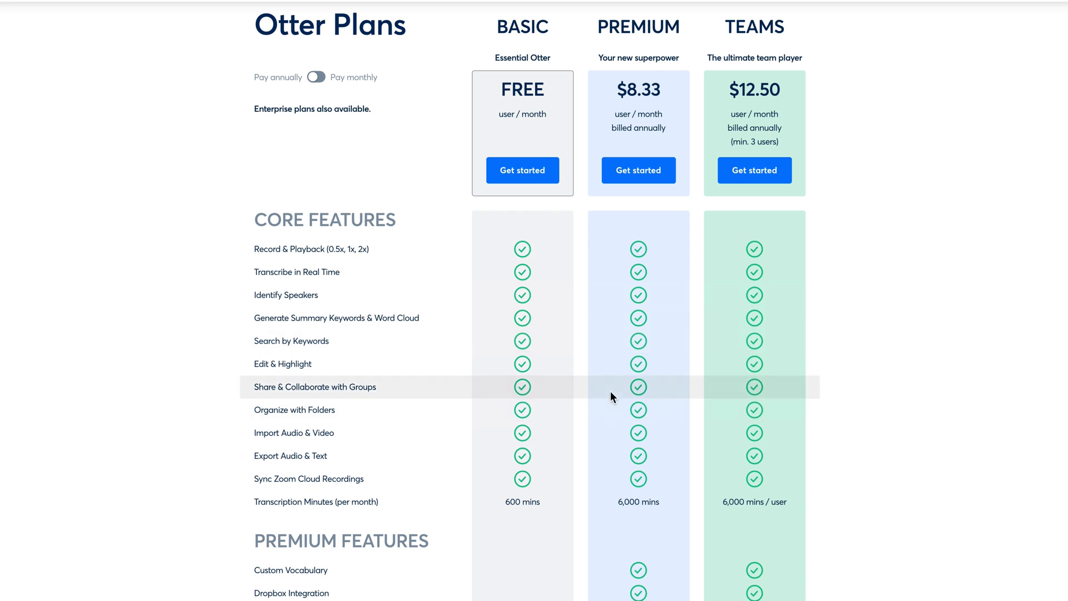
scroll(down, 3)
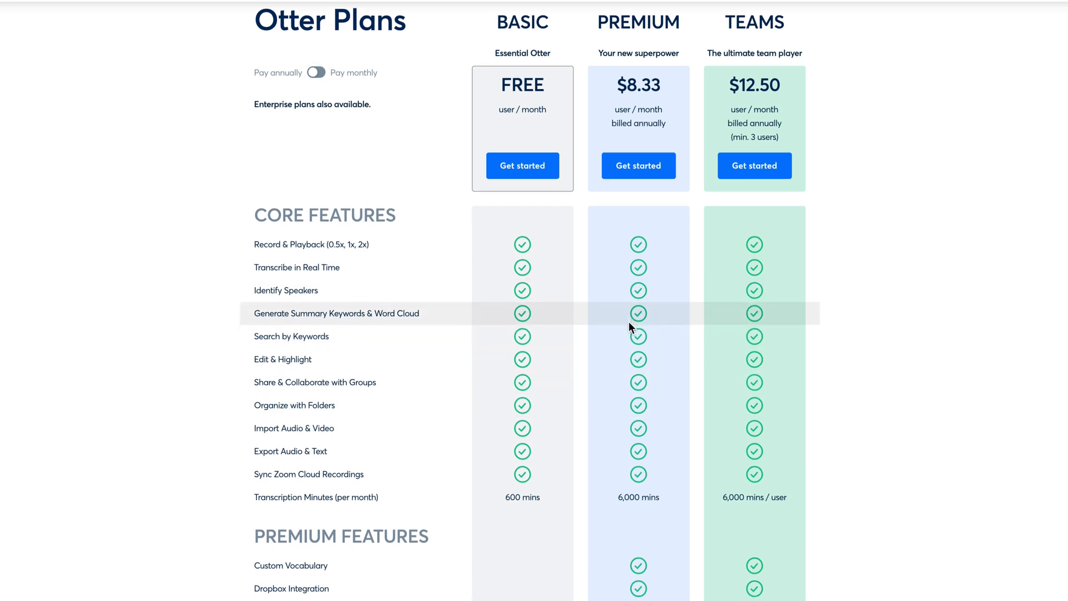
scroll(down, 3)
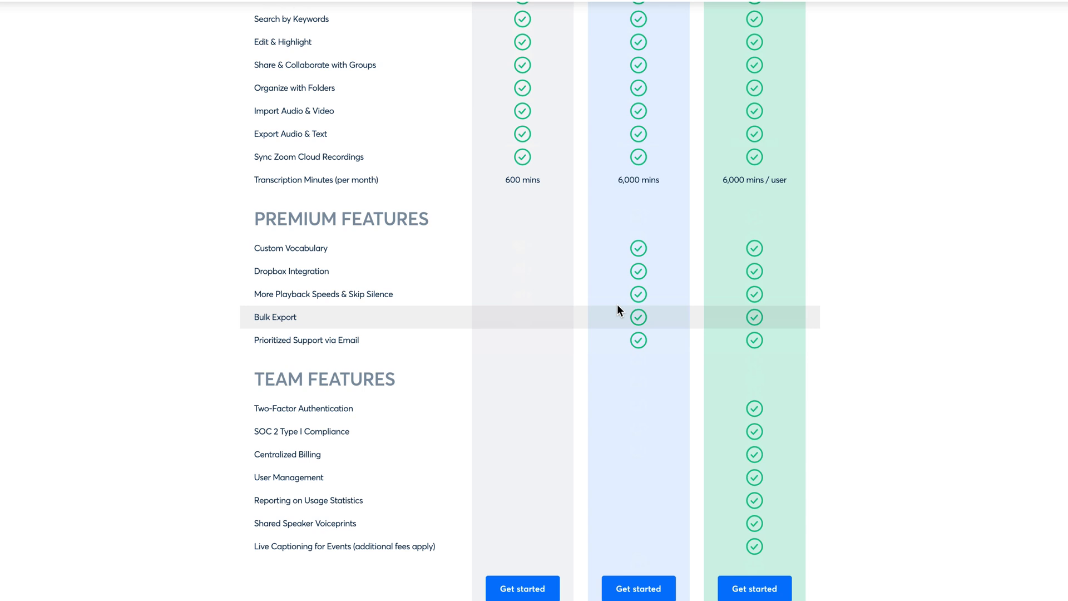
mouse_move(305, 282)
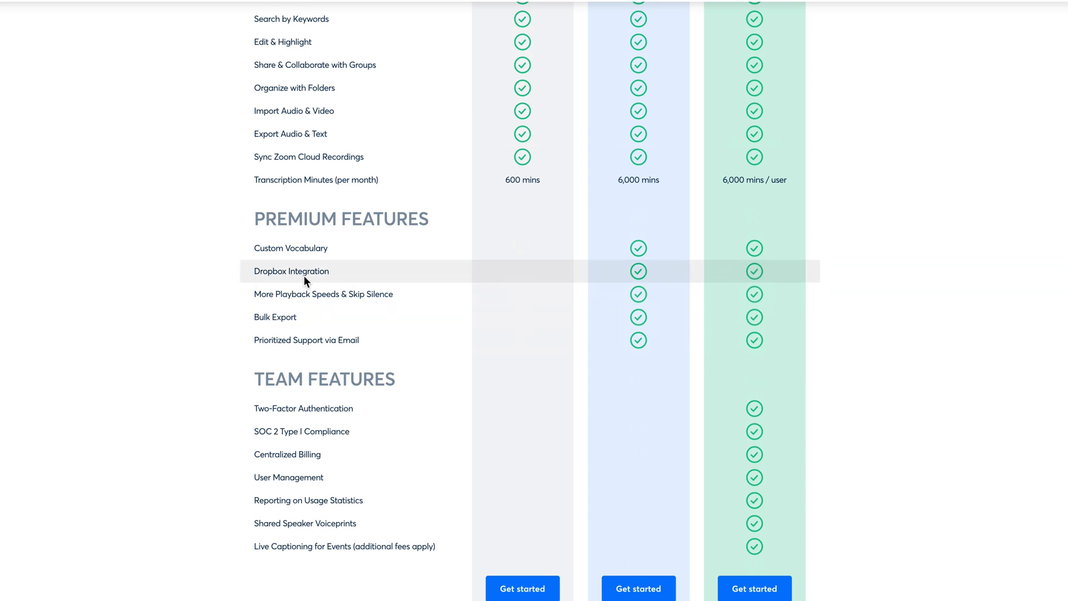
mouse_move(265, 248)
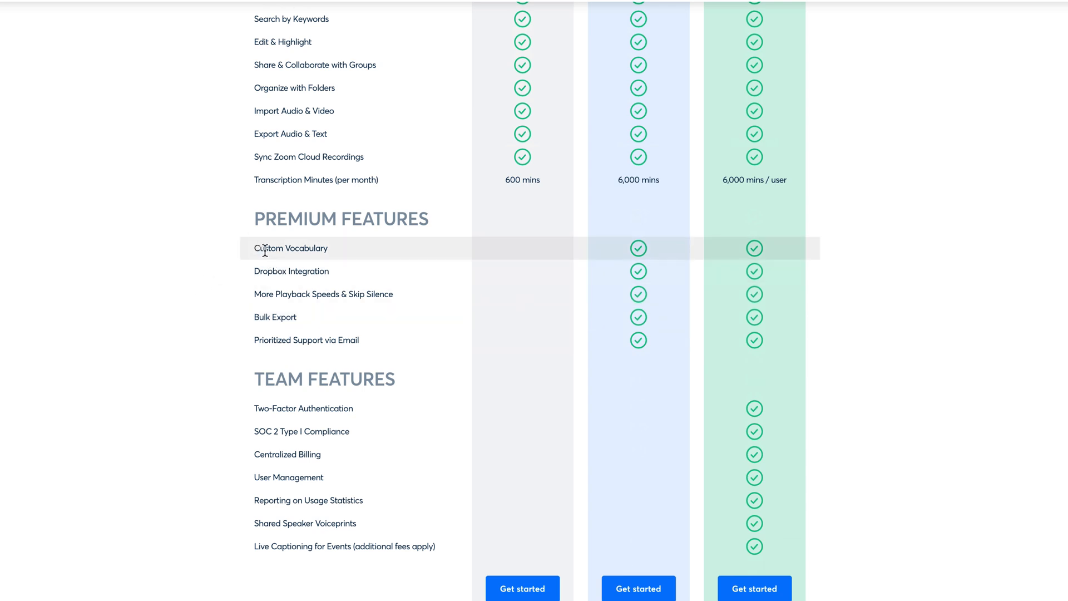
mouse_move(283, 317)
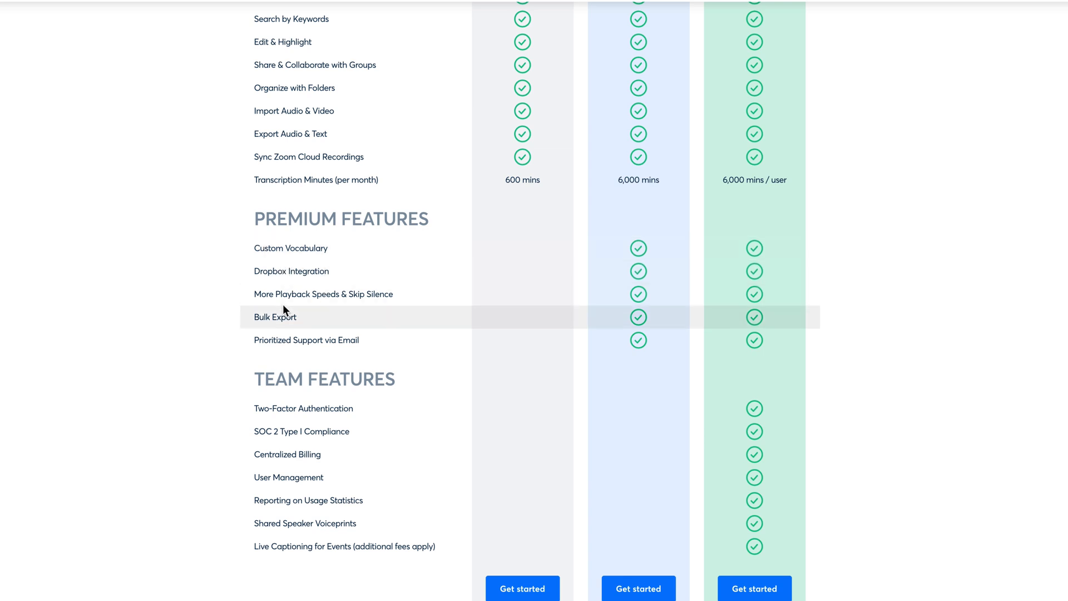
mouse_move(308, 293)
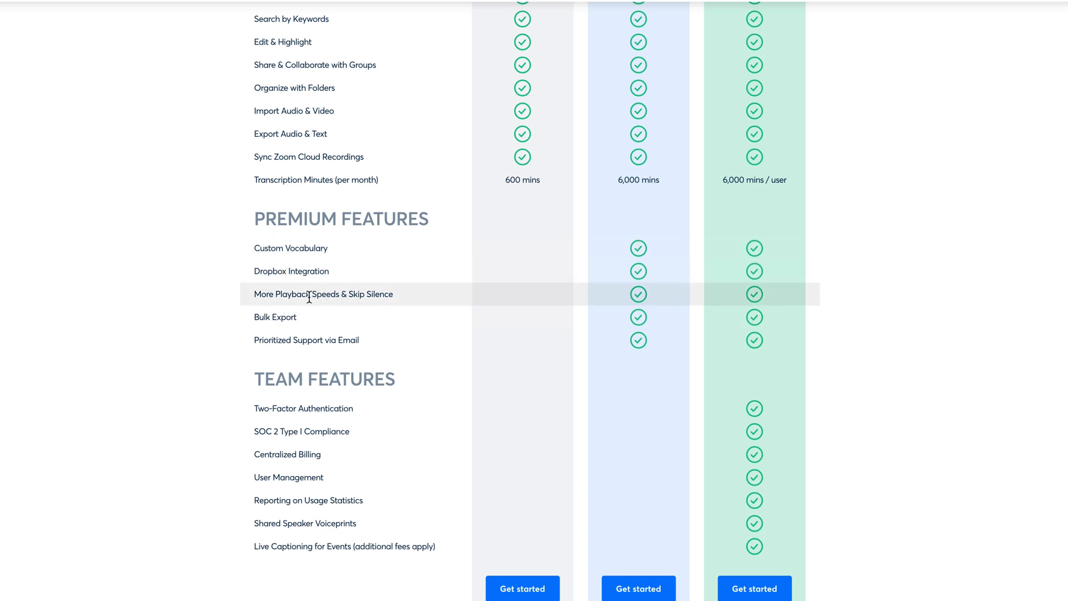
mouse_move(274, 340)
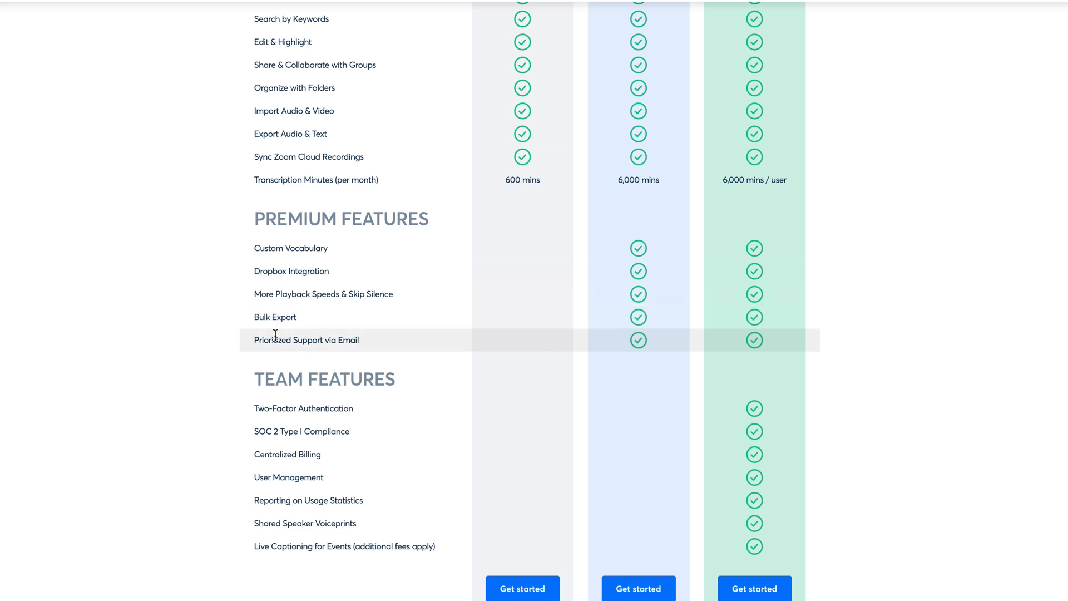
mouse_move(545, 439)
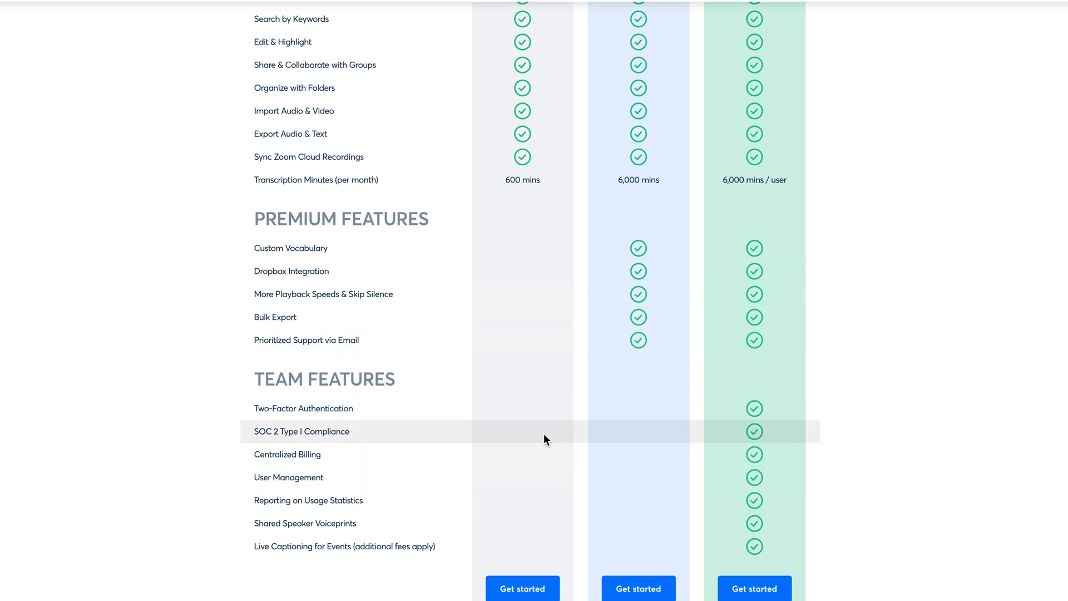
scroll(up, 3)
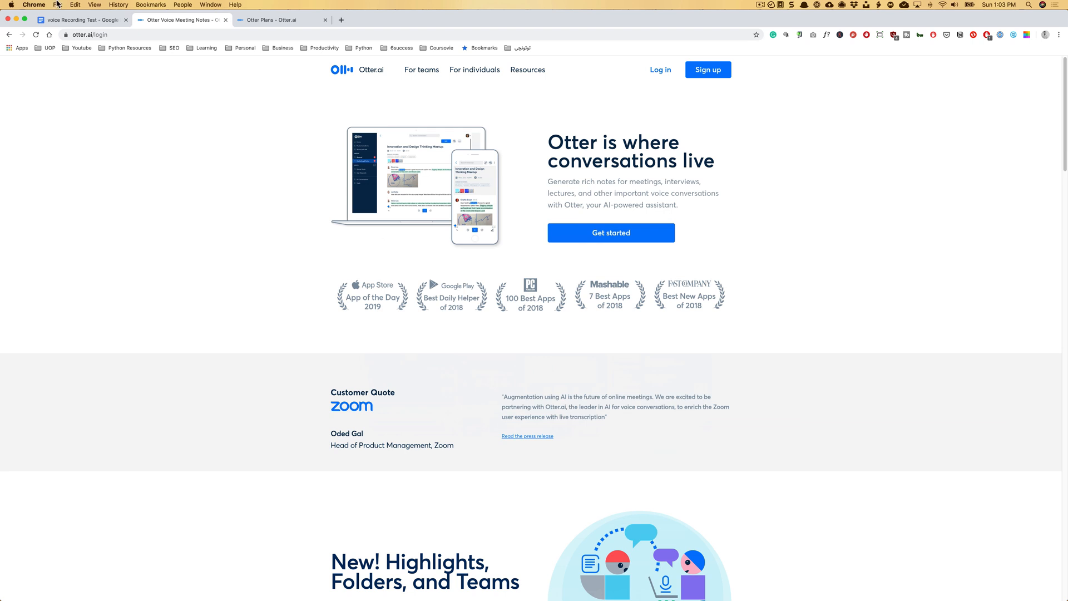
mouse_move(659, 69)
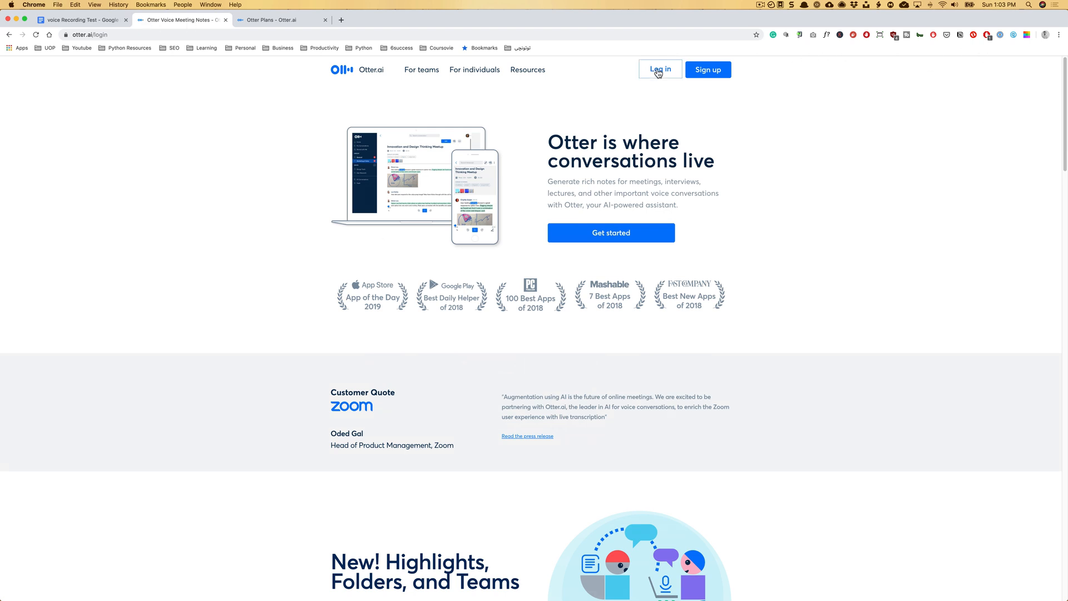
Sign in to Otter.ai with the Google account and reach My Conversations
click(658, 69)
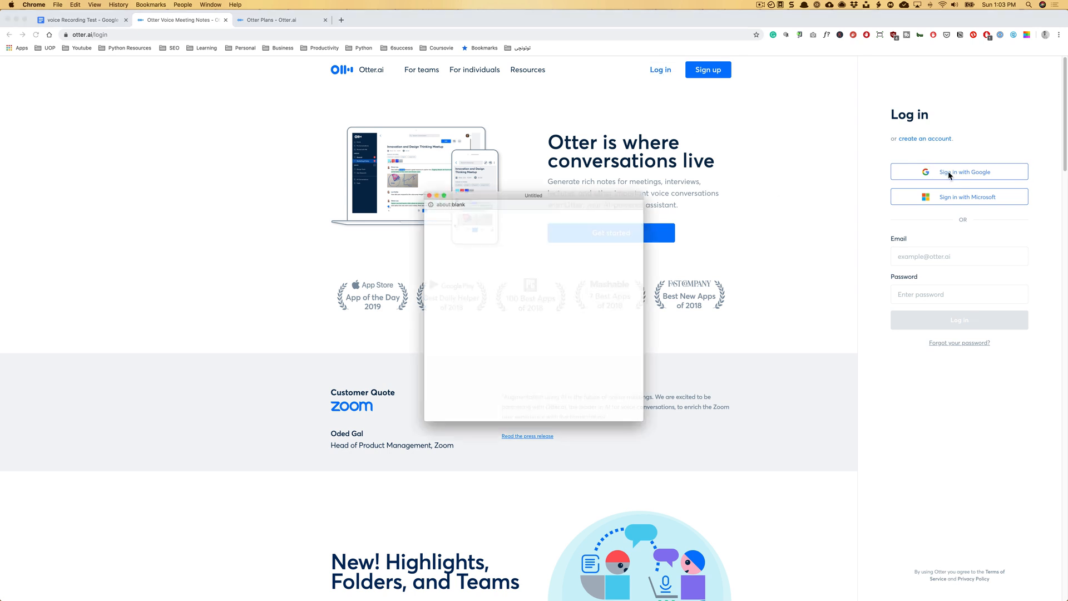
click(957, 172)
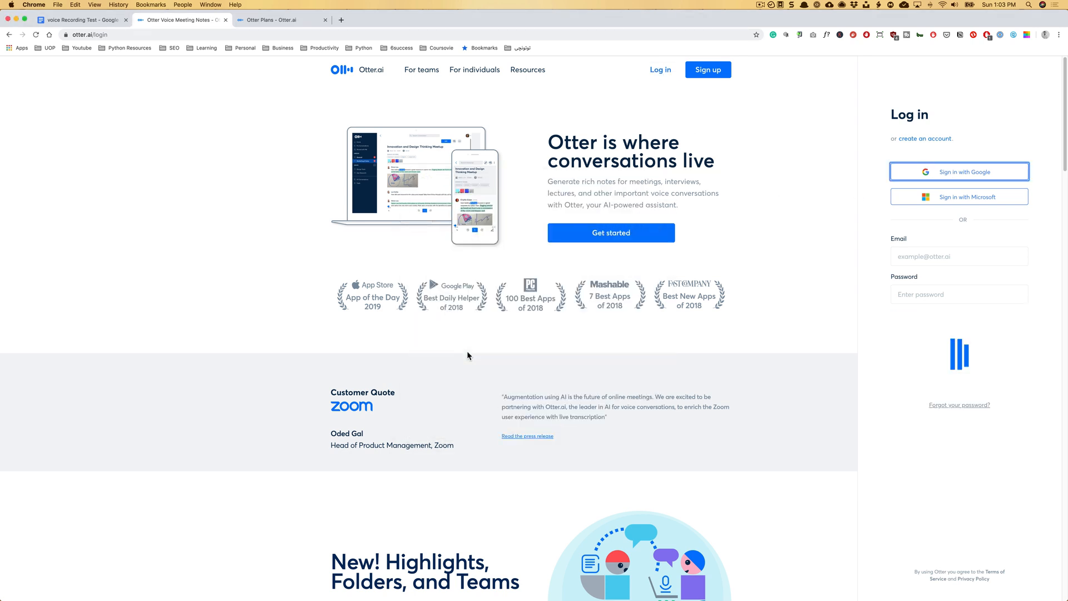
click(958, 171)
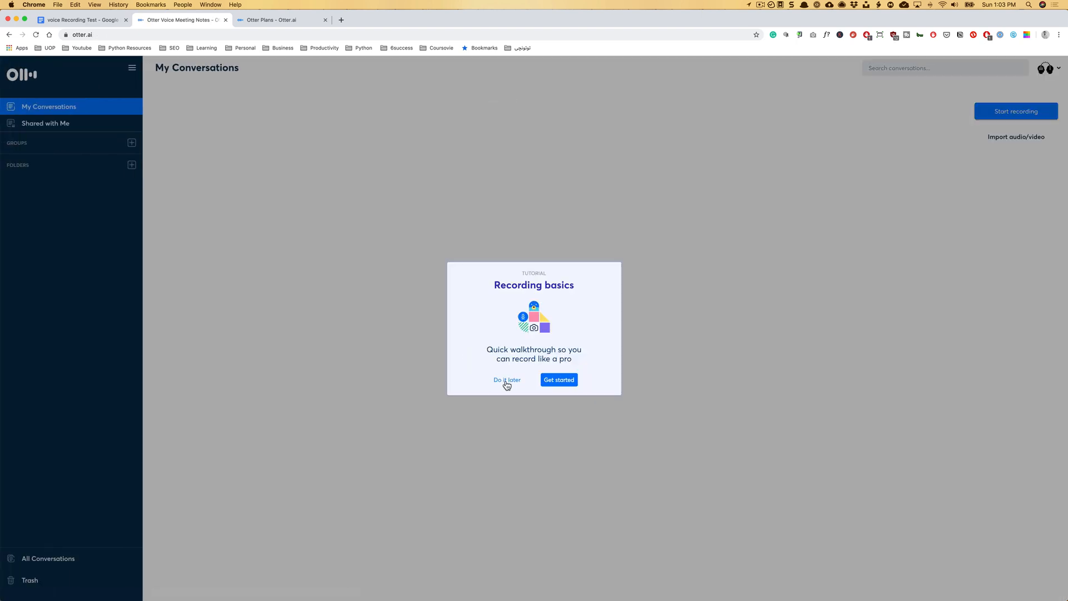
Postpone the Recording basics tutorial, check Shared with Me and return to My Conversations
click(506, 380)
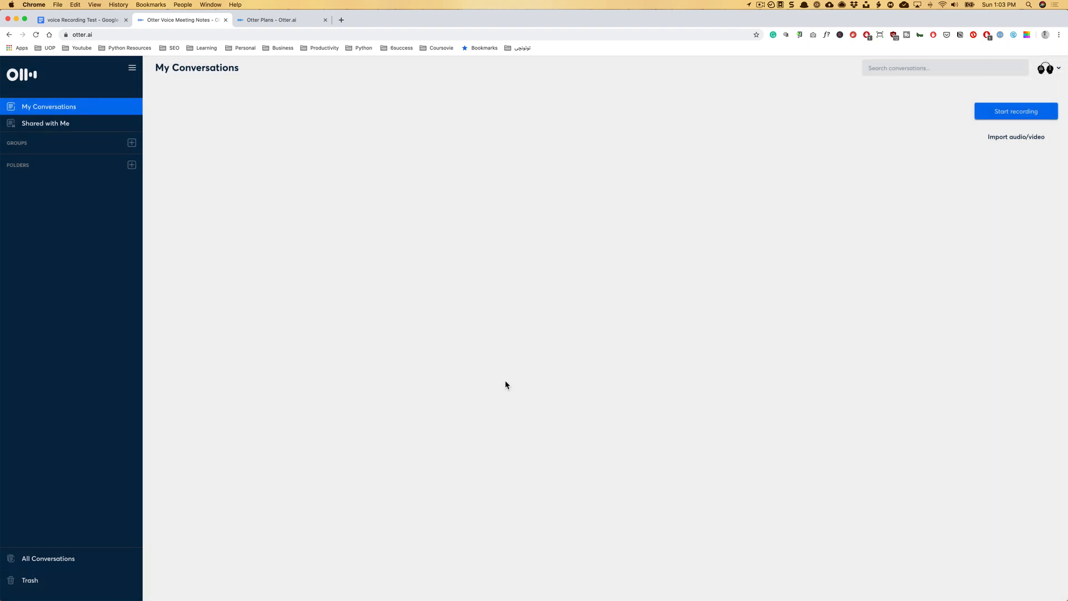
mouse_move(279, 135)
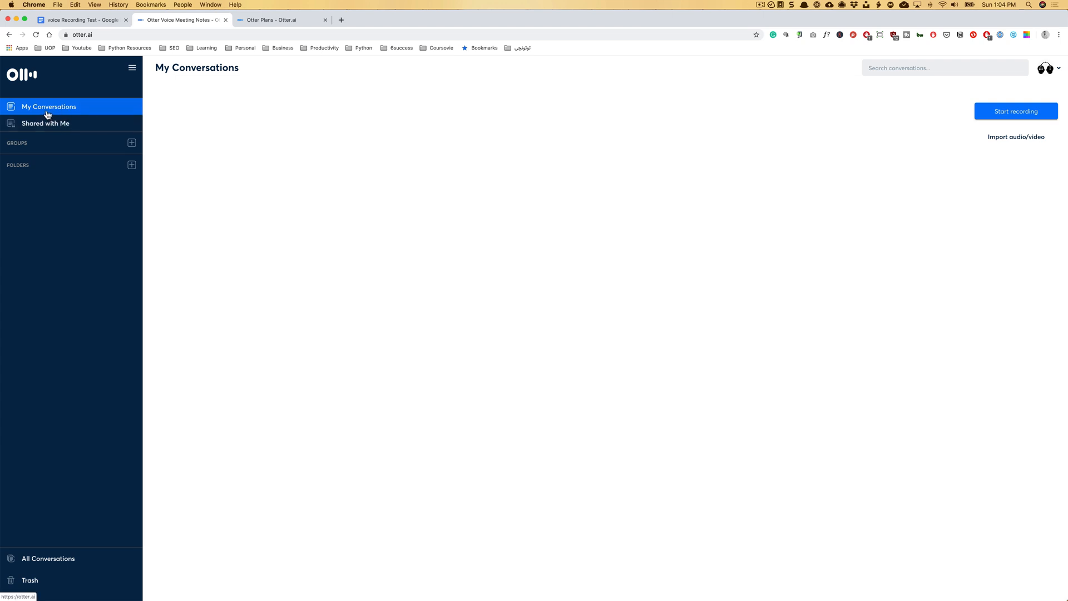
click(45, 124)
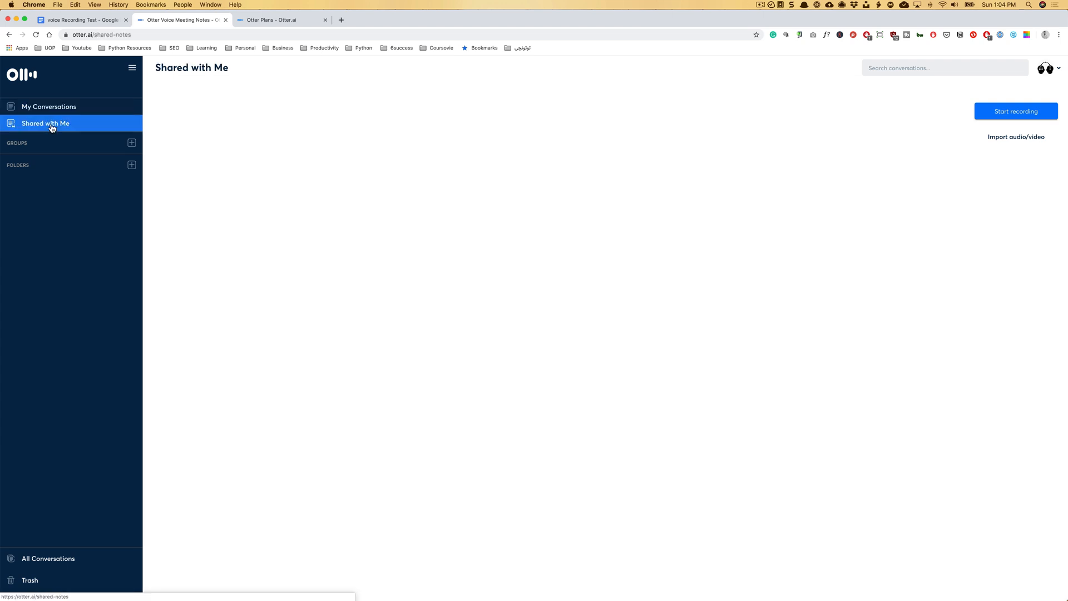
click(48, 107)
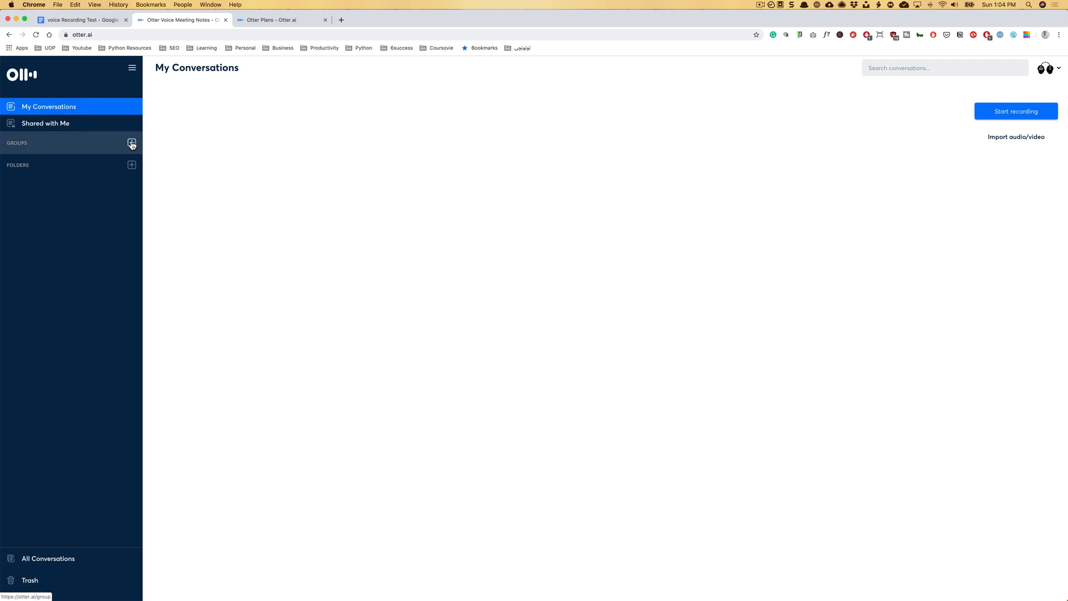
mouse_move(57, 148)
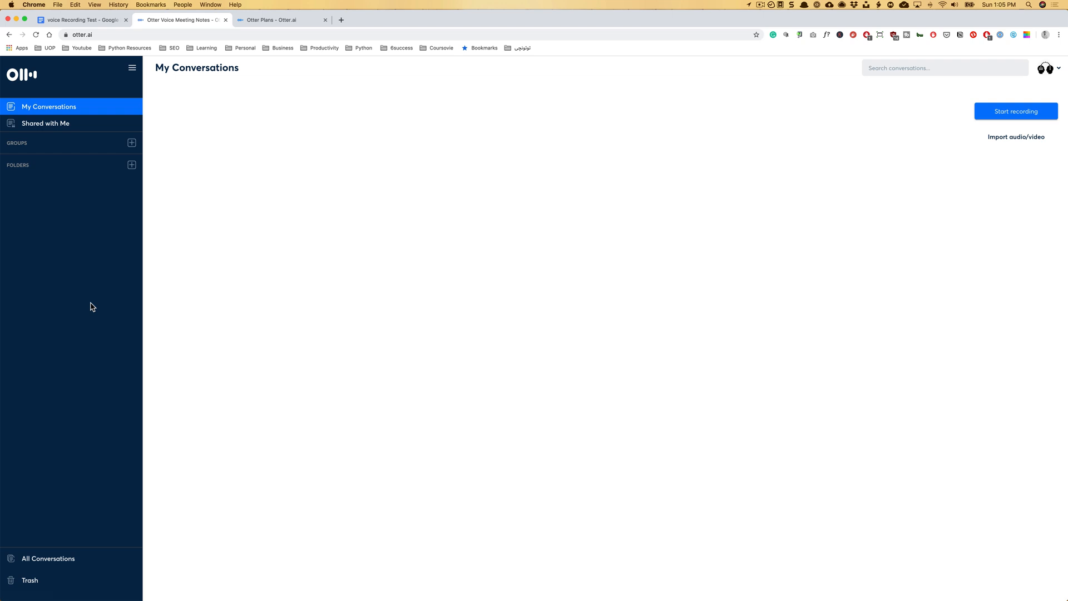
mouse_move(1028, 109)
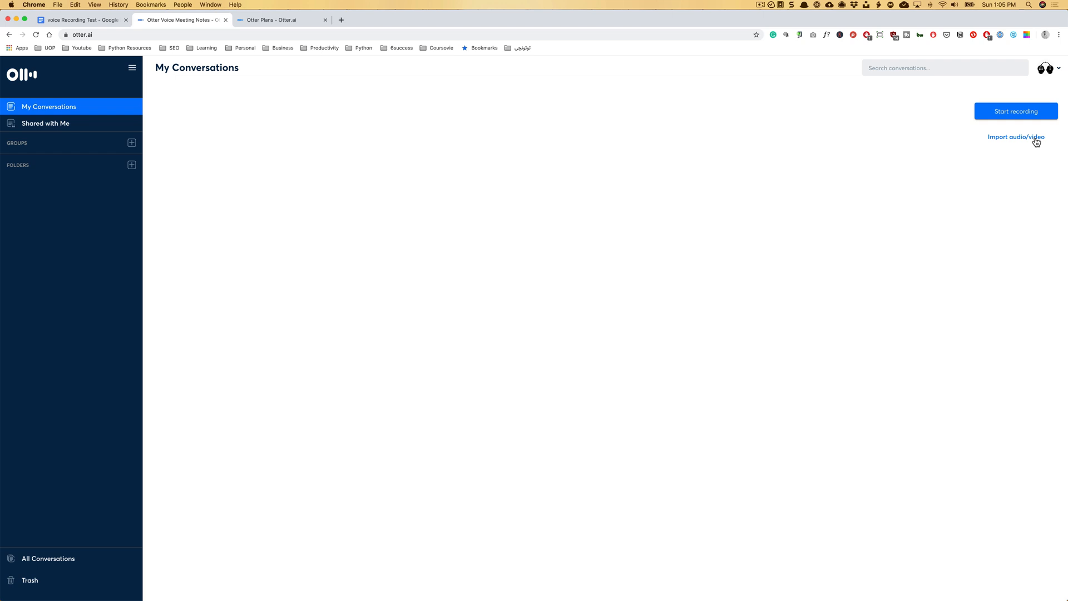
mouse_move(994, 136)
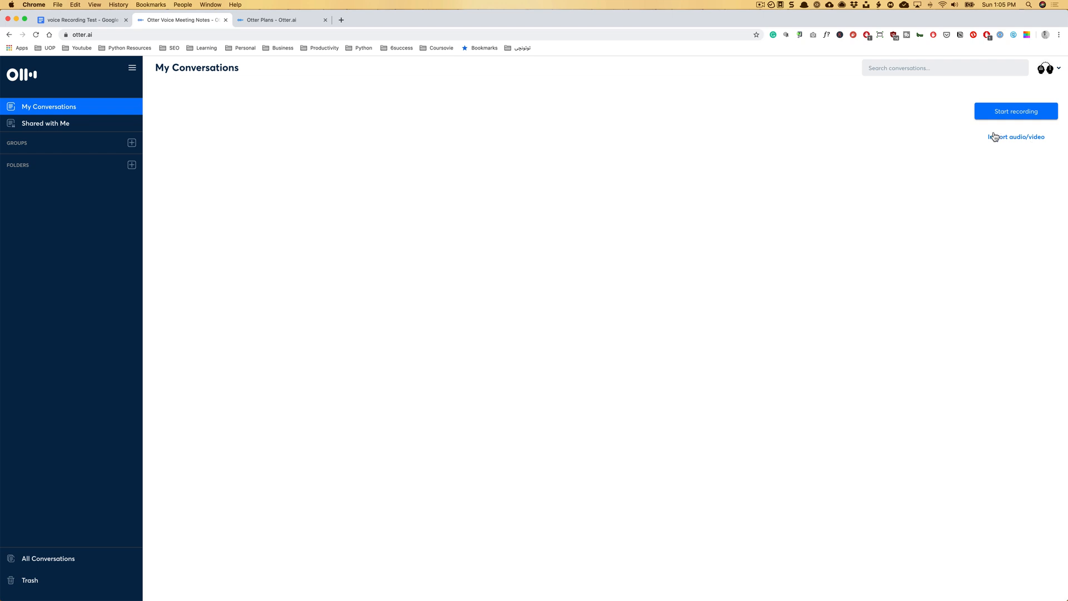
Create a new folder named Youtube and open it
click(132, 165)
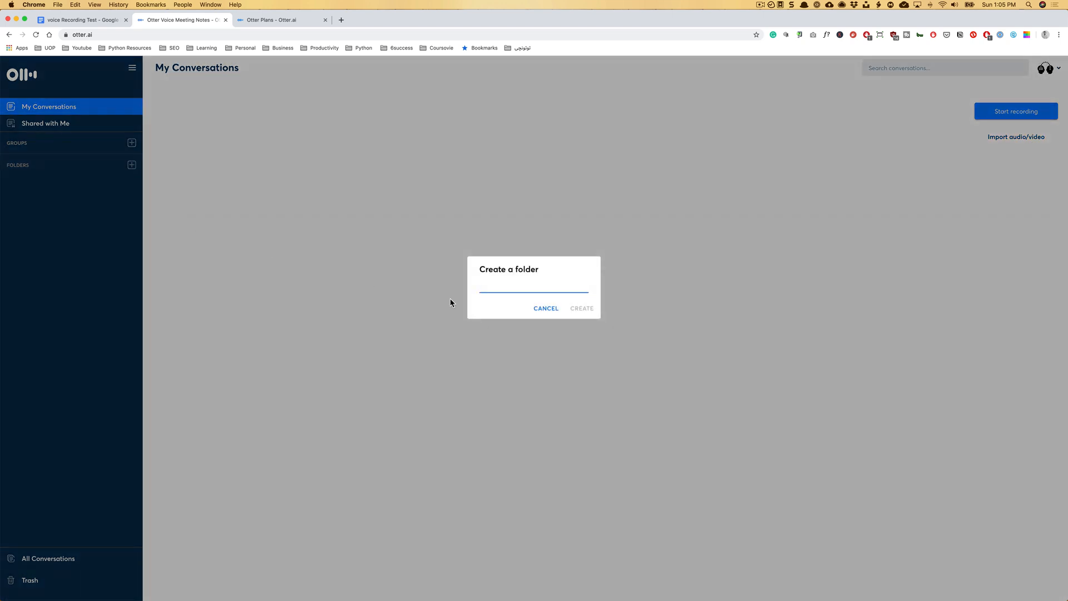
text(Youtube)
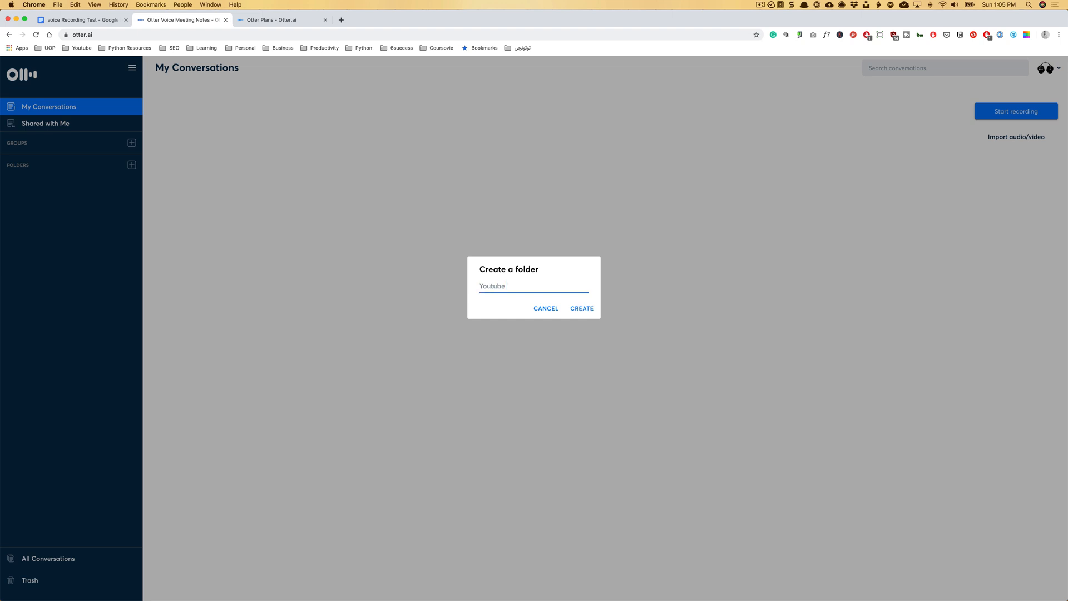
click(582, 308)
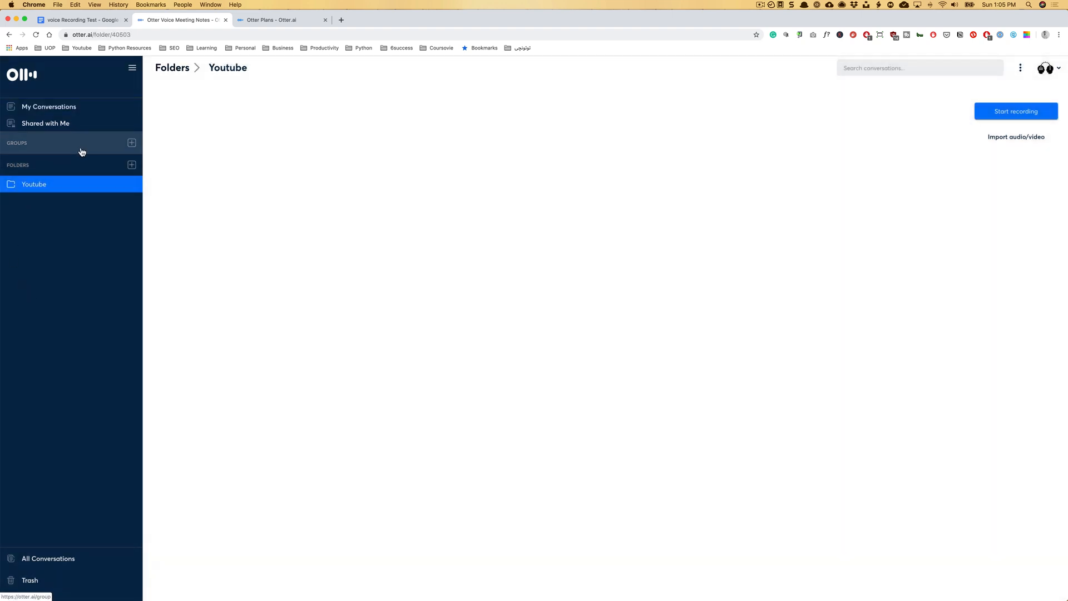
mouse_move(209, 53)
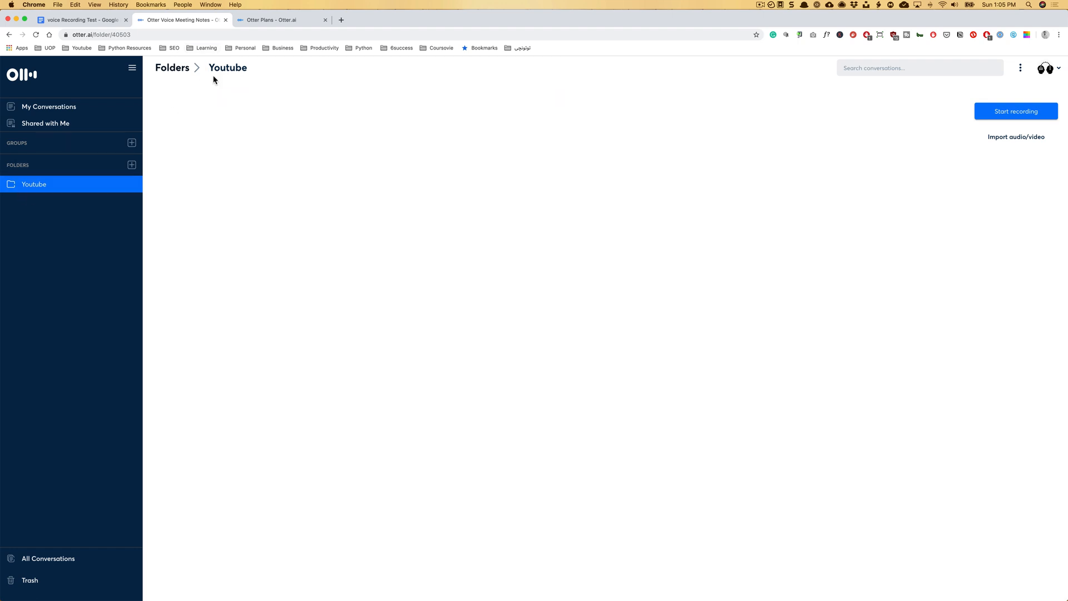
click(227, 68)
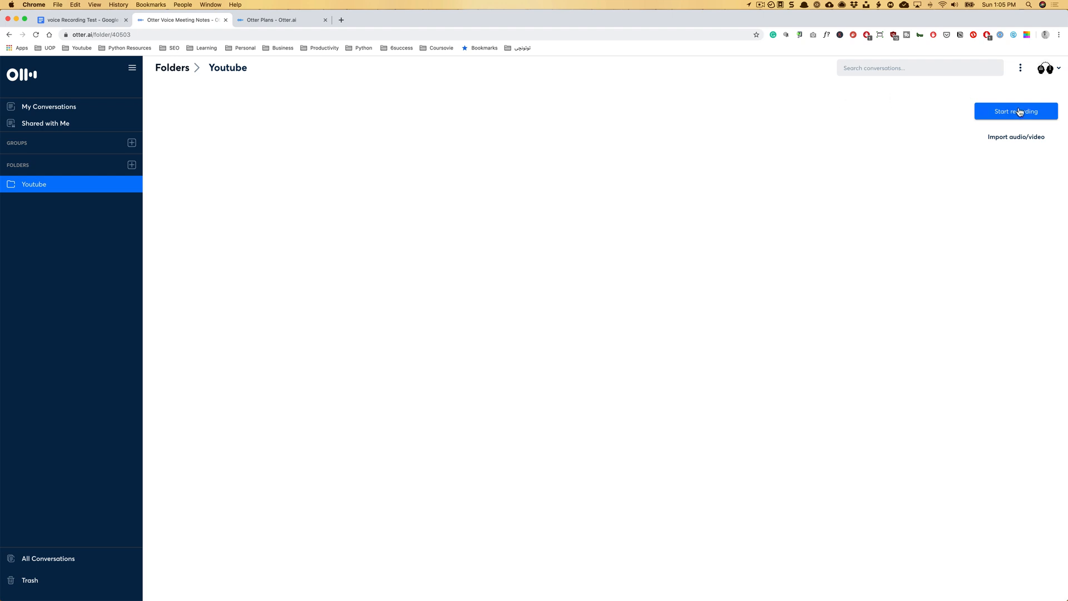
Begin a live voice recording in the Youtube folder, granting microphone access
click(1016, 112)
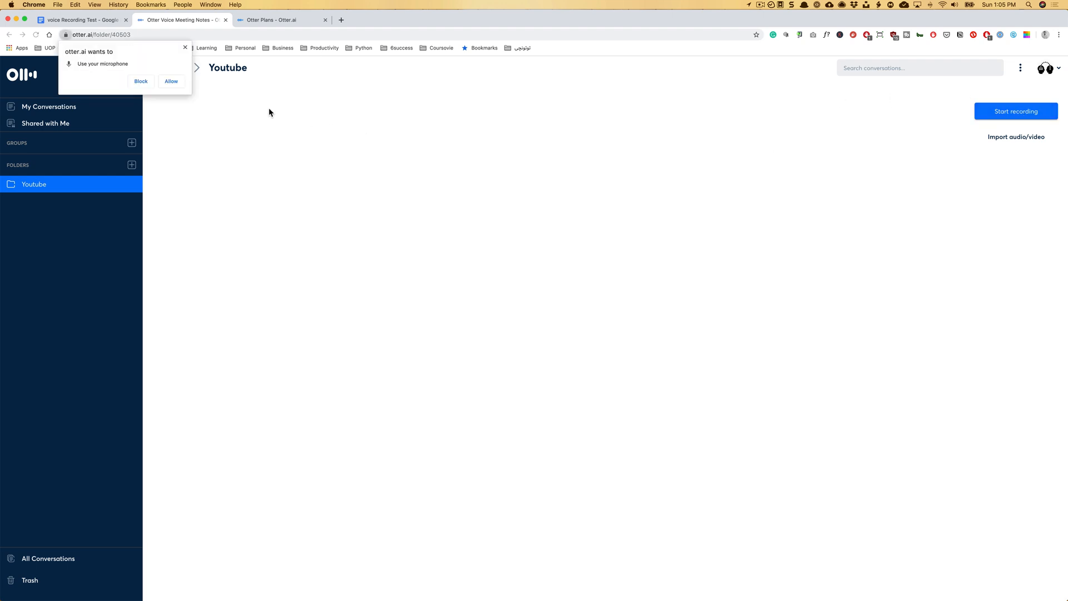
click(171, 82)
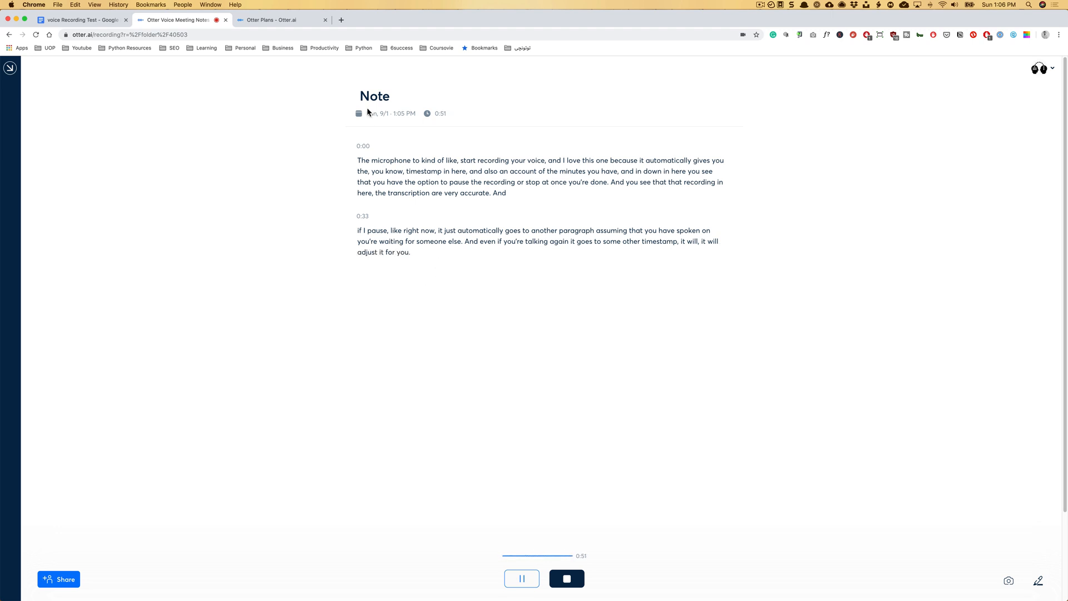
Title the live recording 'Youtube Transcribe Test'
click(375, 96)
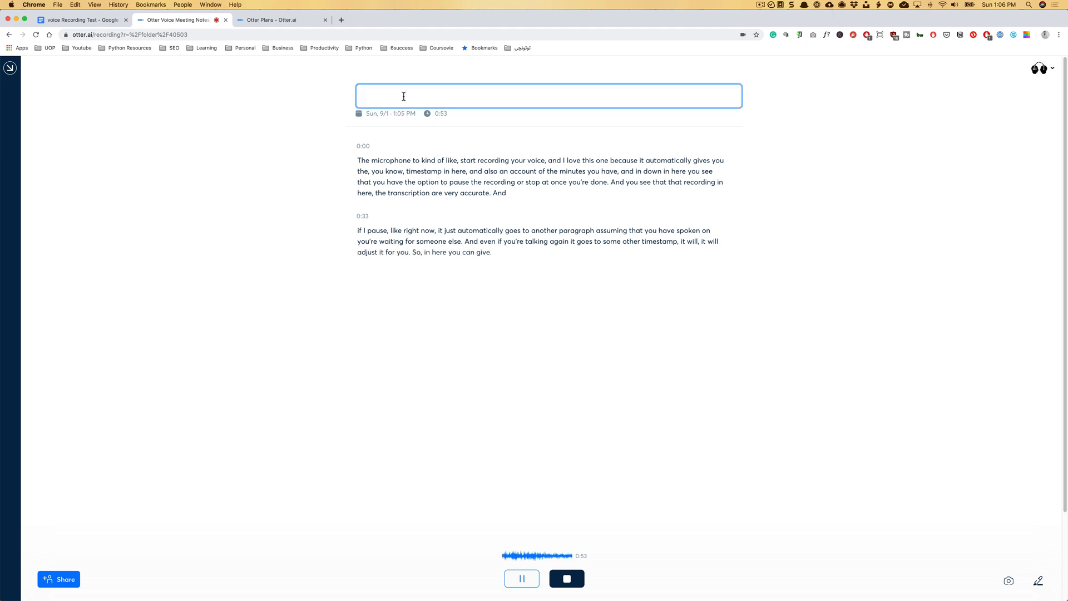
text(Youtube Transcribe Test)
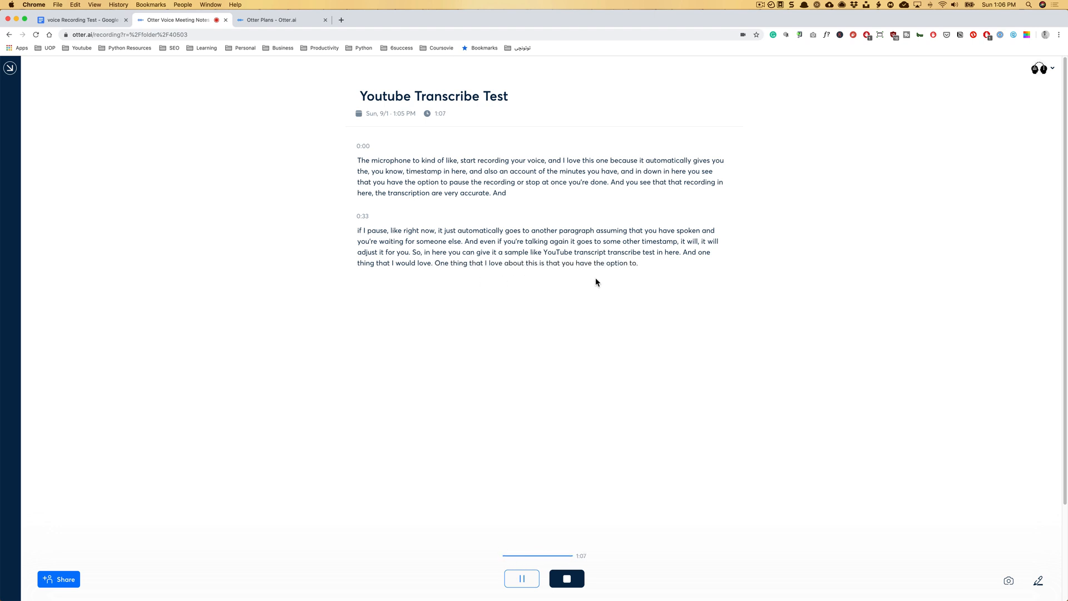
mouse_move(520, 579)
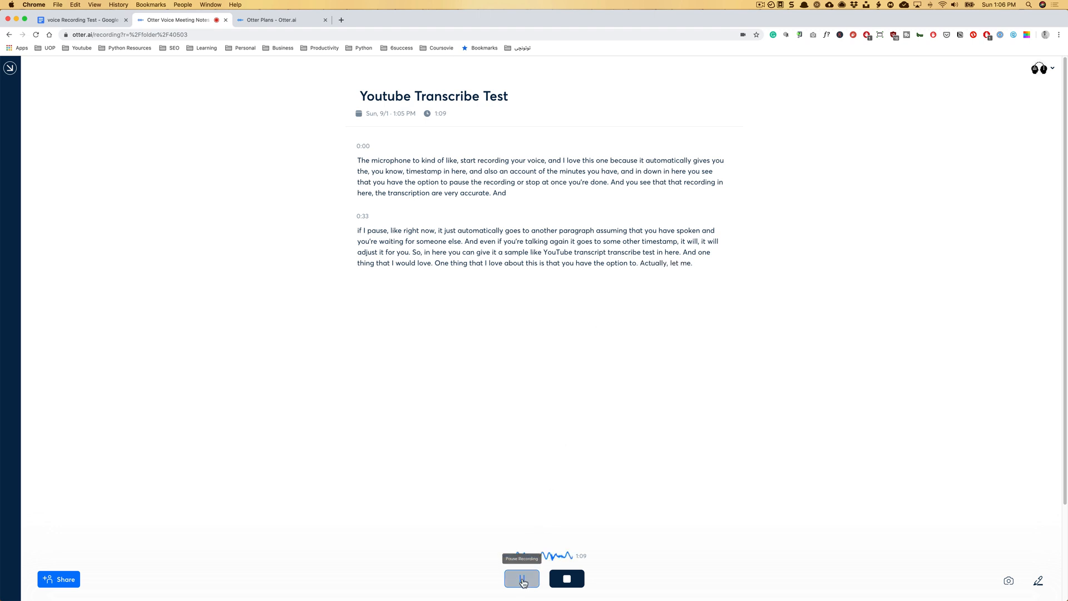
Pause recording and highlight the passage about new paragraphs and timestamps
click(521, 579)
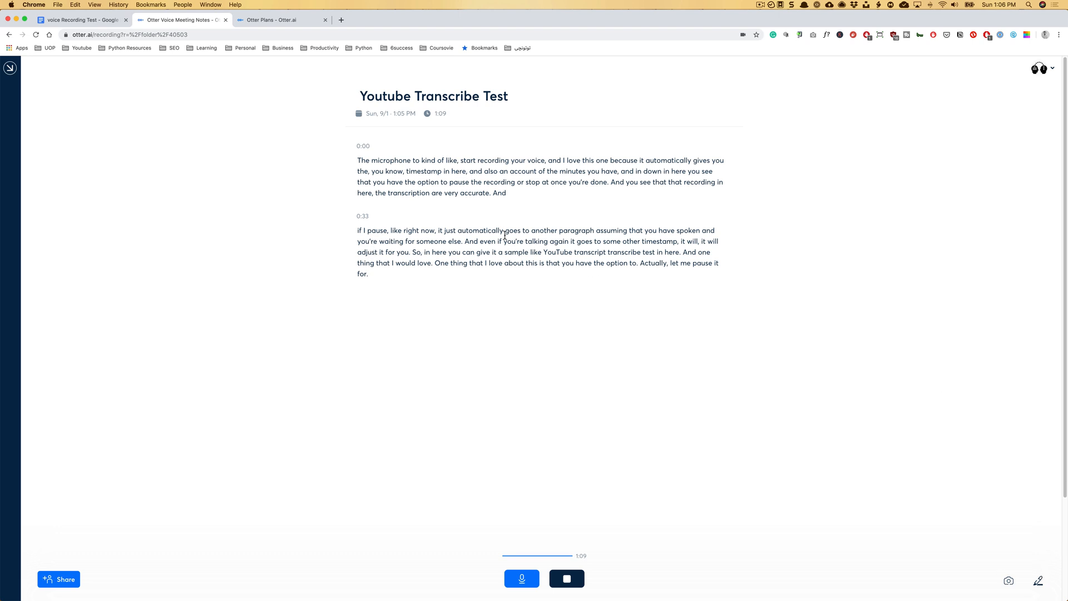
drag(505, 231, 639, 242)
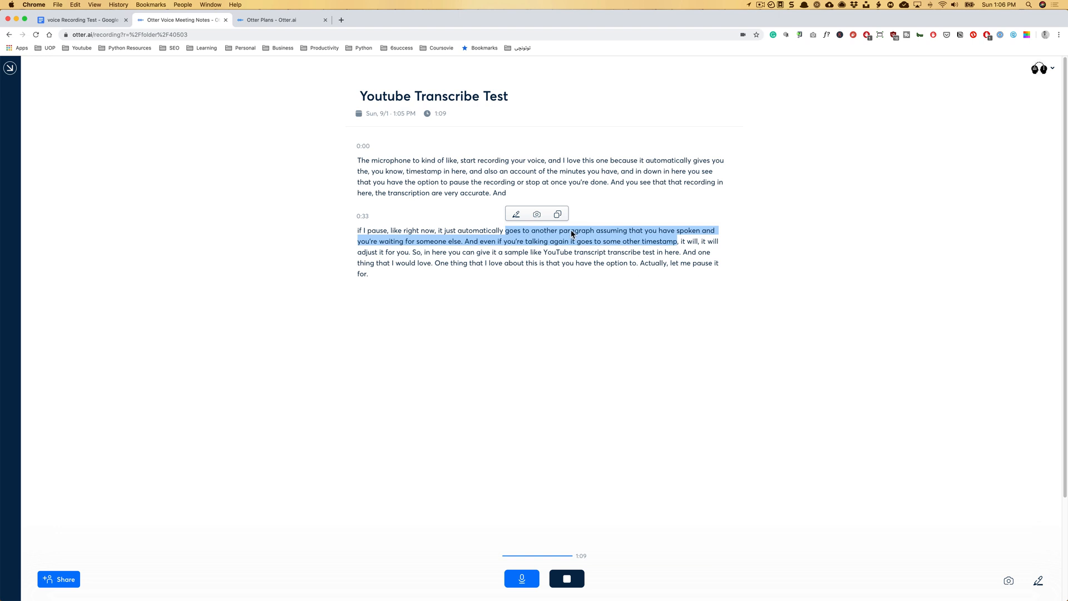
click(516, 214)
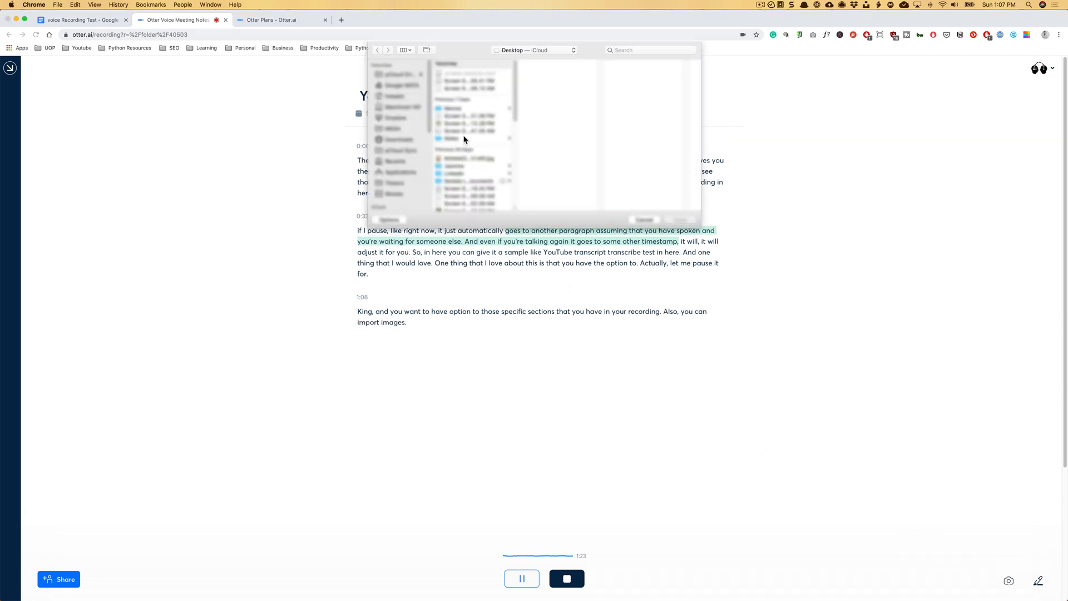
Insert the pyramid cartoon image, then view and close the recording's sharing options
click(470, 123)
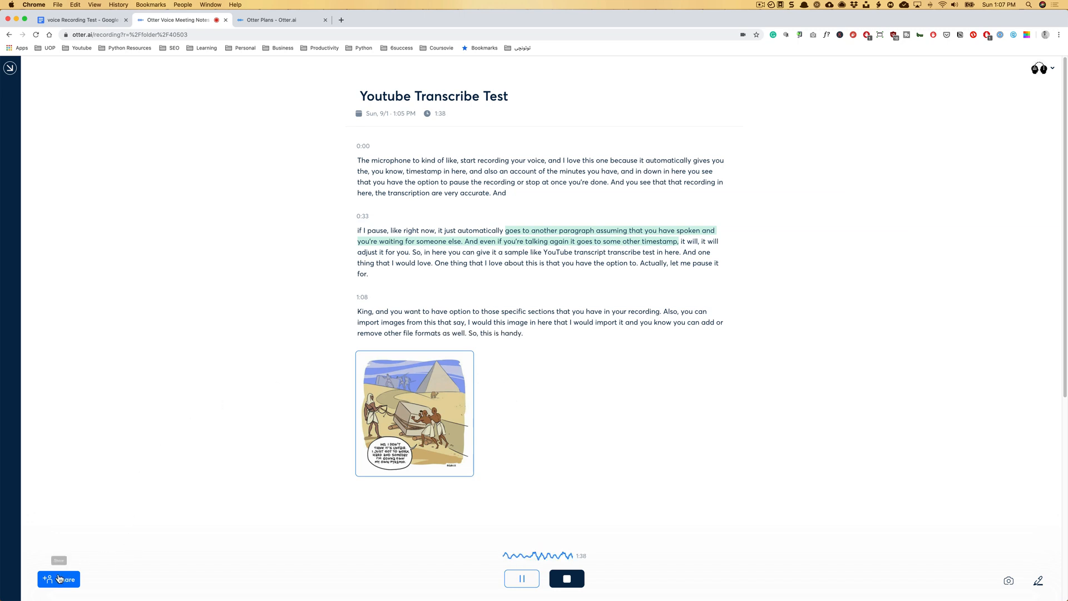
click(59, 578)
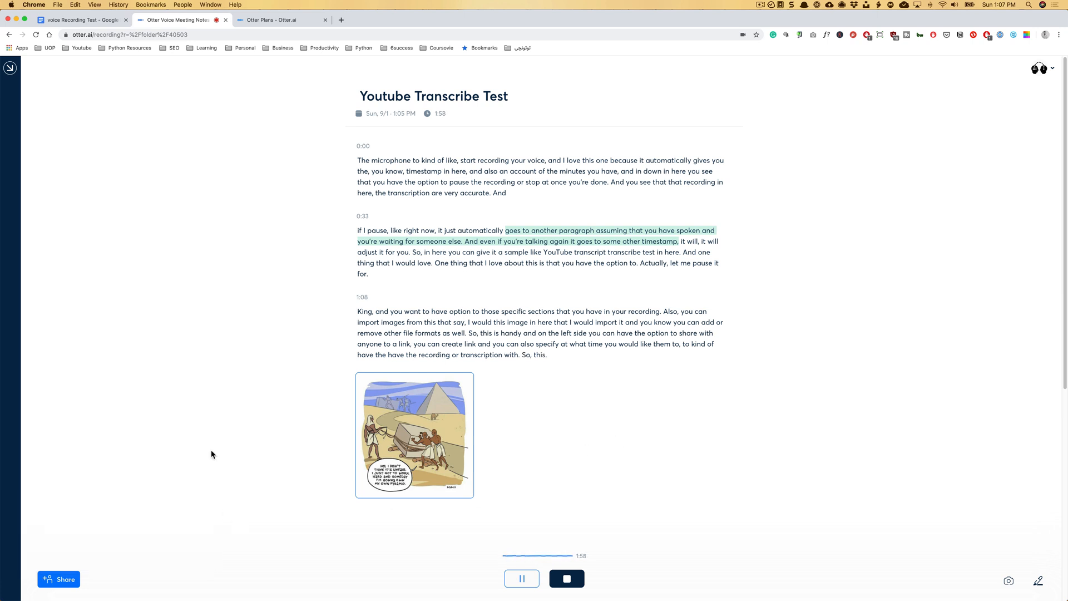
click(1051, 68)
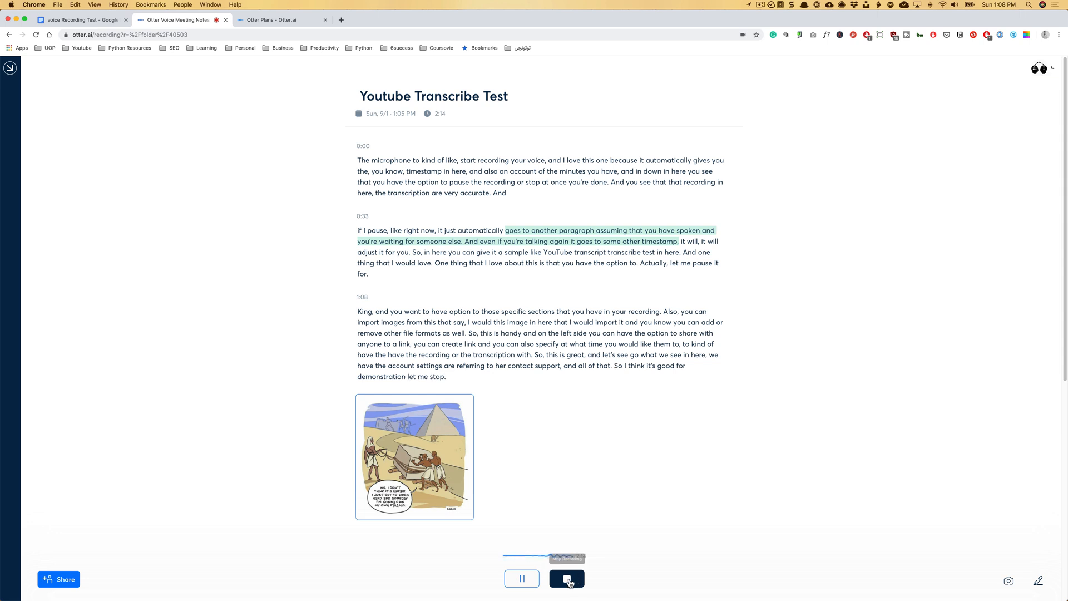
Stop and save the recording, then open the Youtube Transcribe Test conversation
click(567, 578)
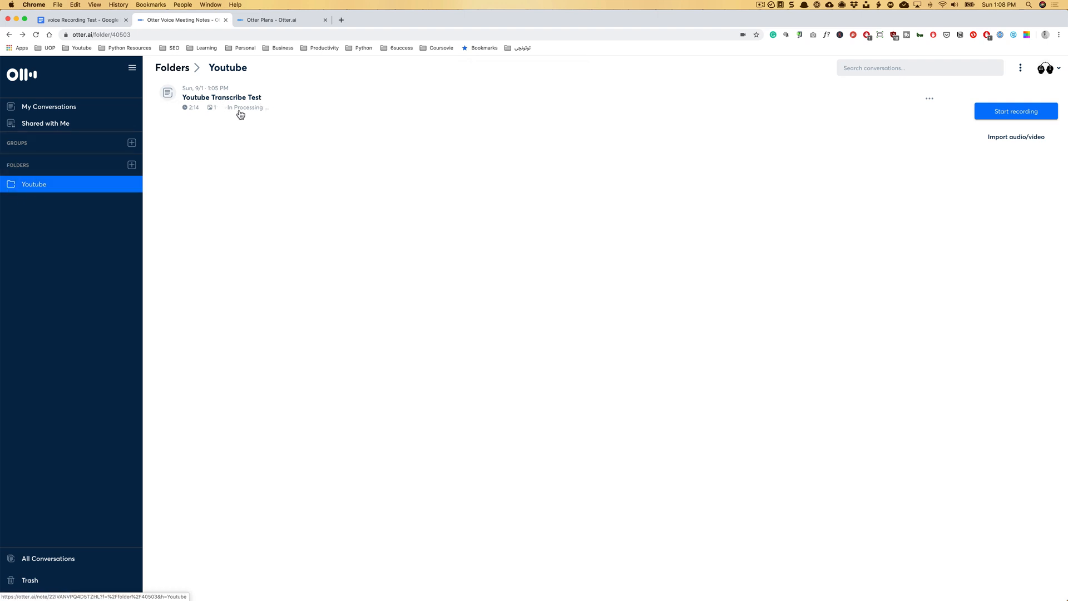
mouse_move(221, 112)
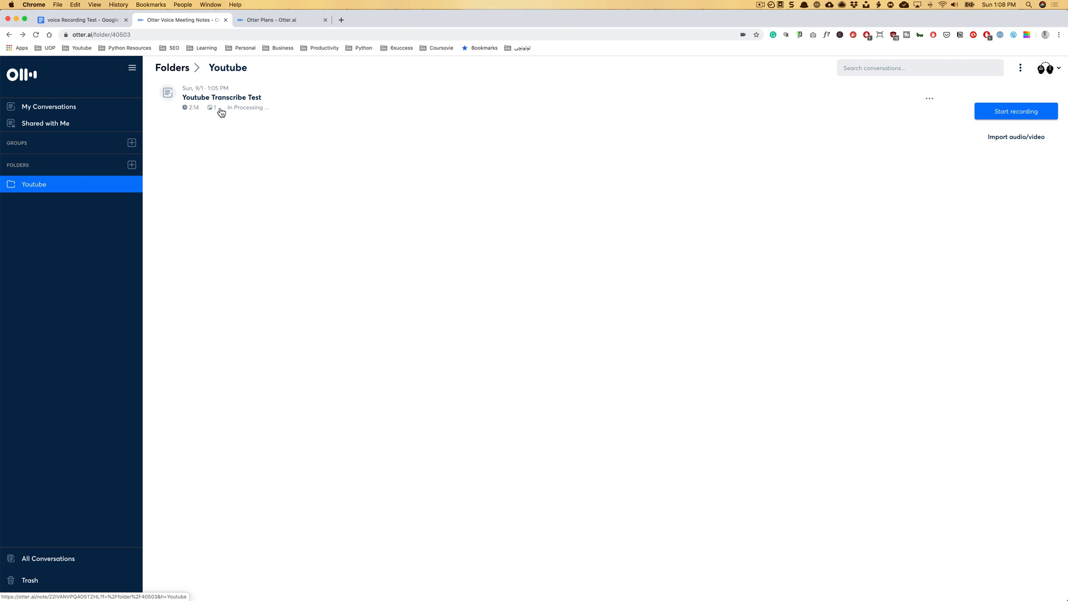
mouse_move(211, 108)
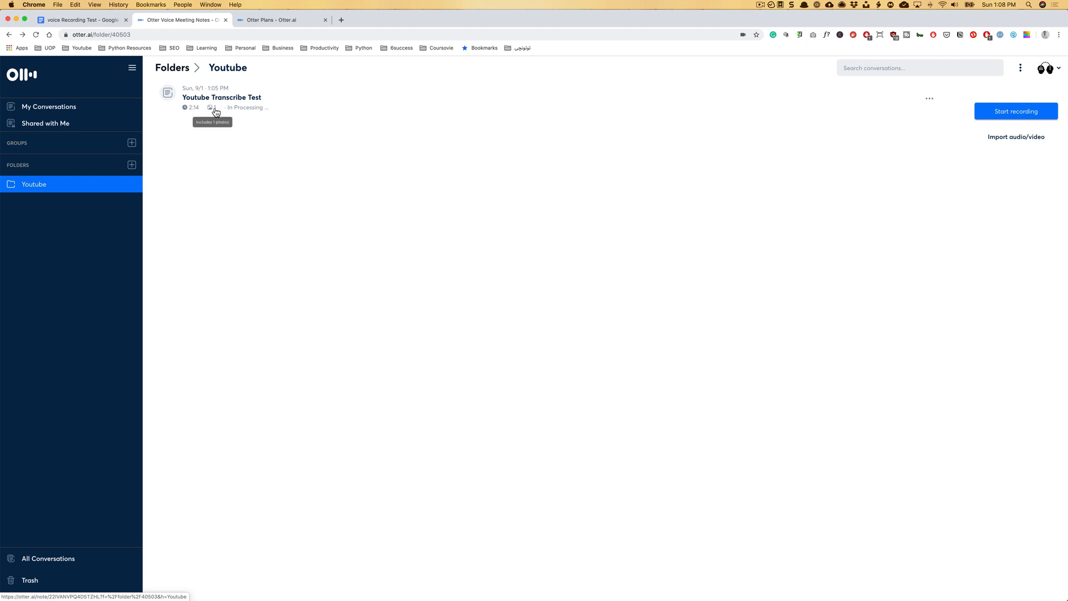
mouse_move(199, 110)
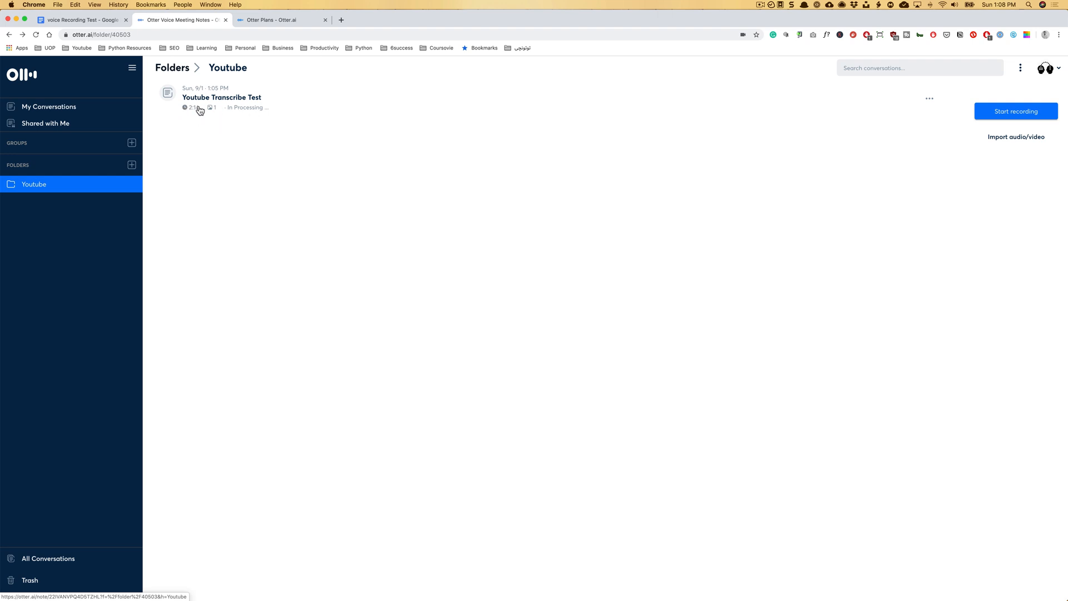
mouse_move(193, 113)
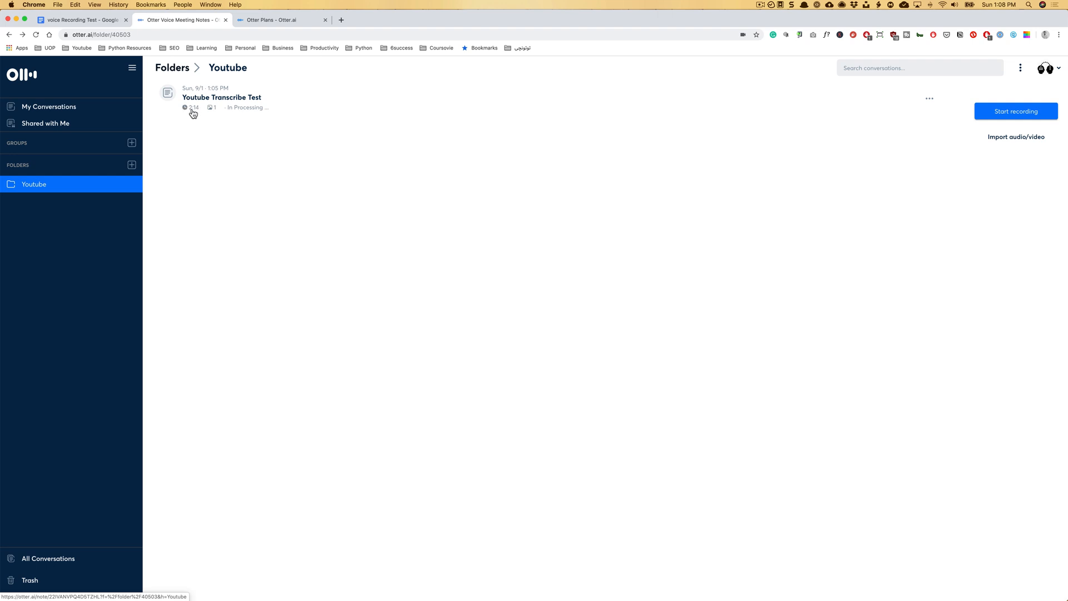
mouse_move(230, 107)
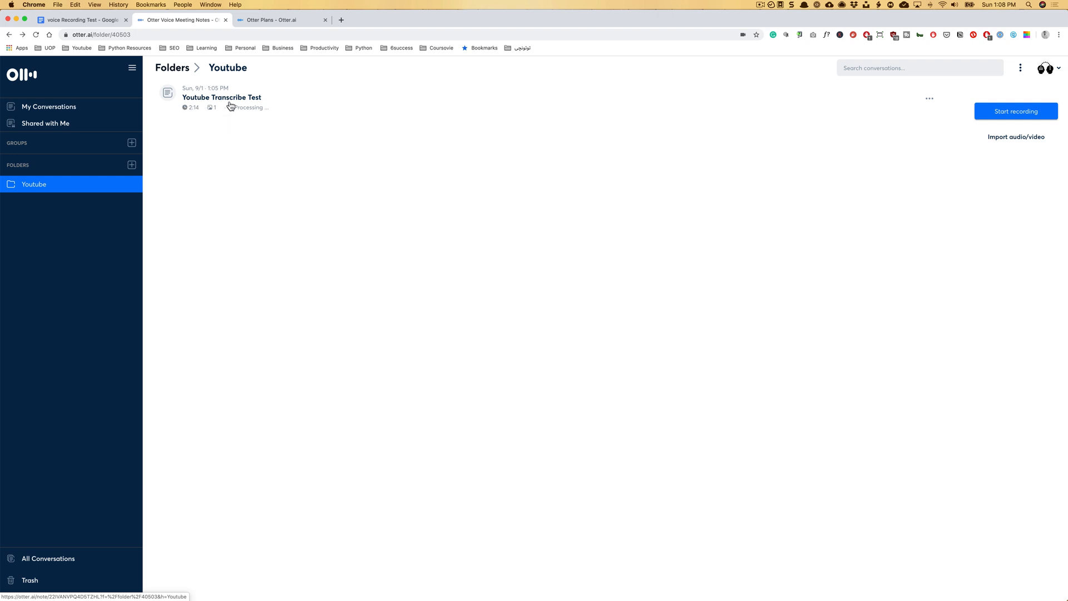
click(221, 96)
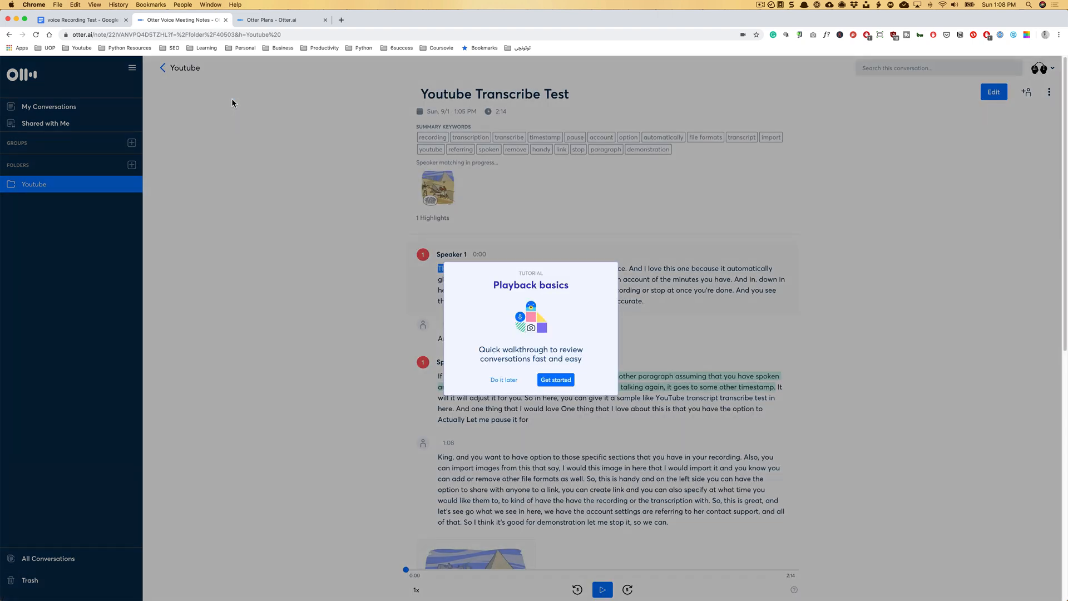
Dismiss the Playback basics tutorial and read the transcript down to the pyramid cartoon
click(503, 379)
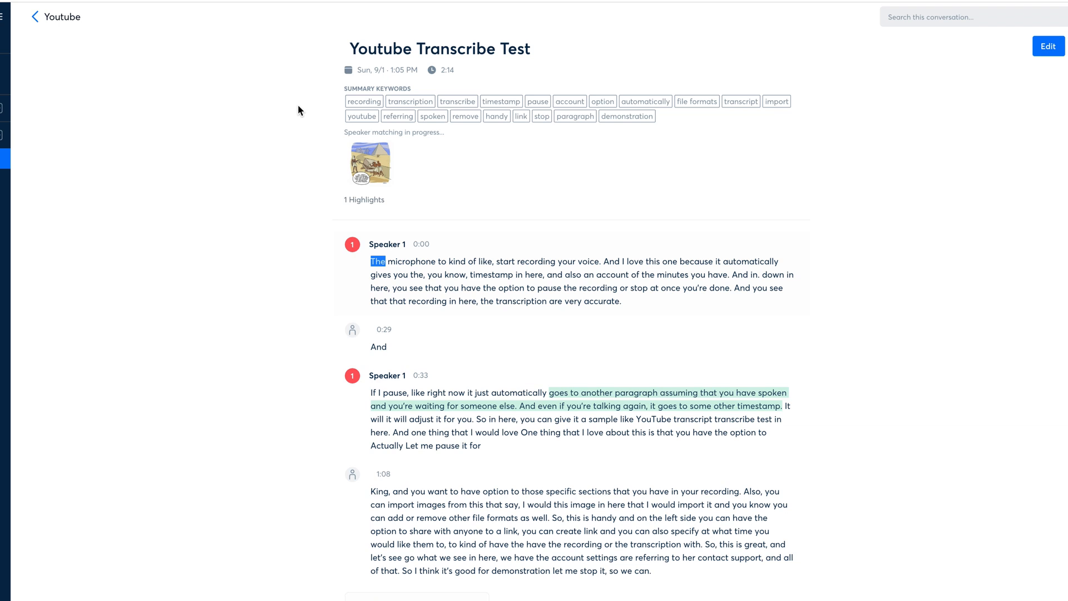
scroll(down, 3)
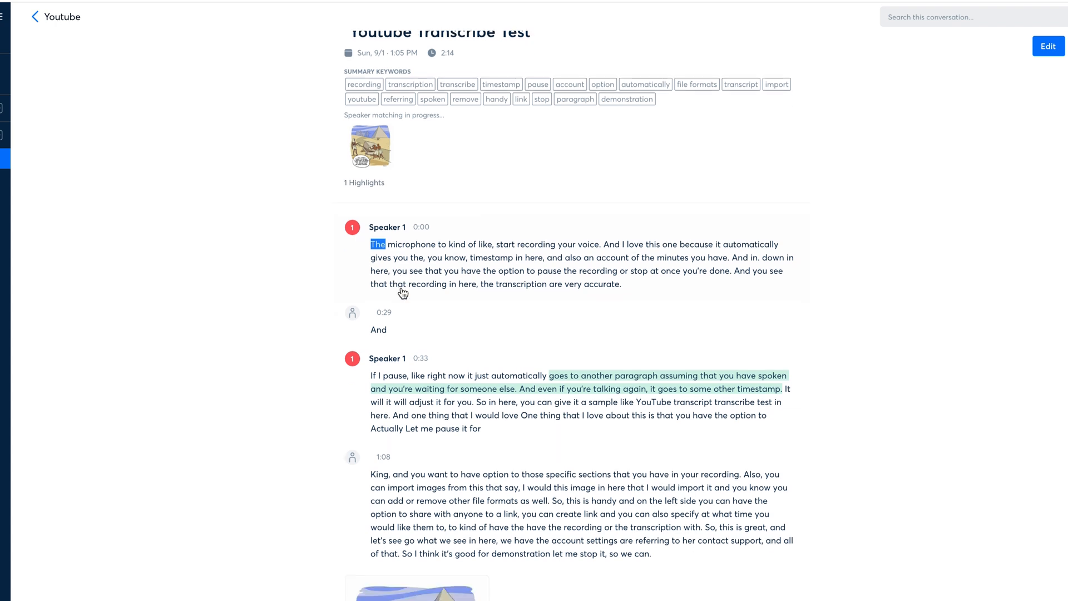
scroll(down, 3)
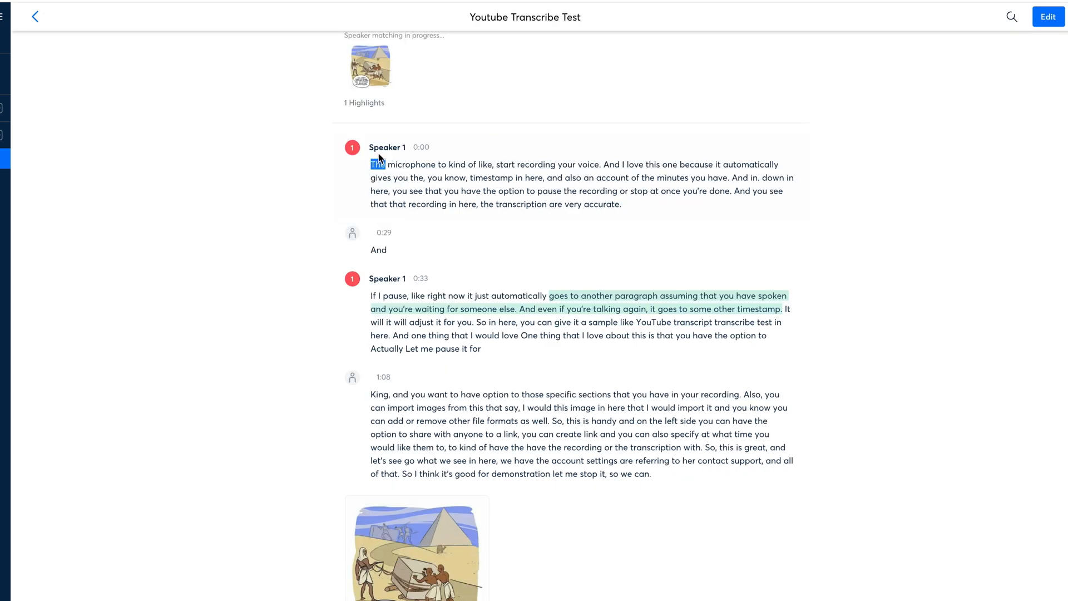
mouse_move(350, 363)
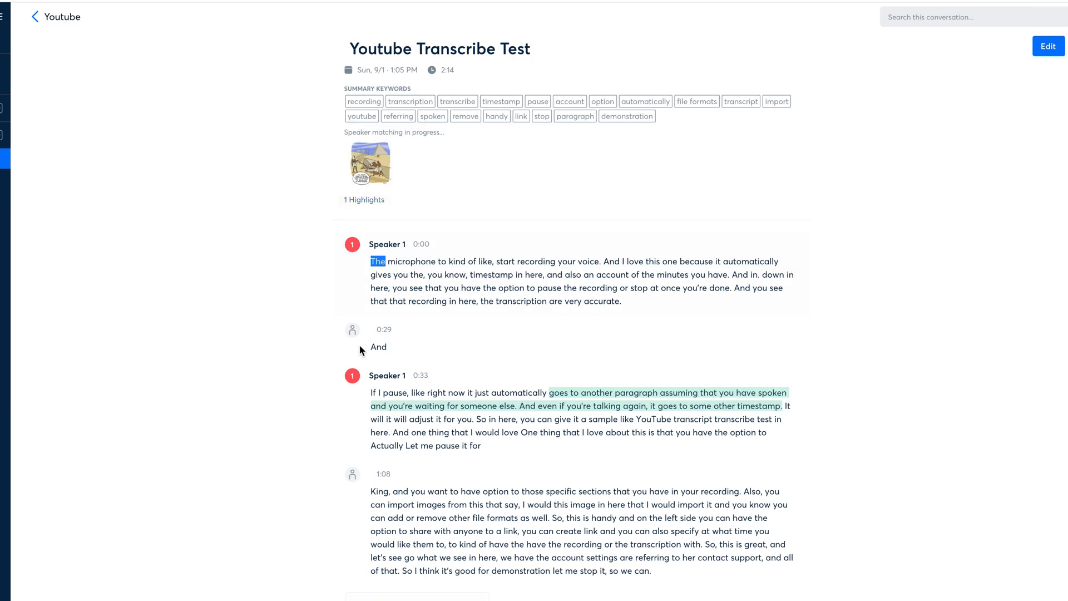
scroll(down, 3)
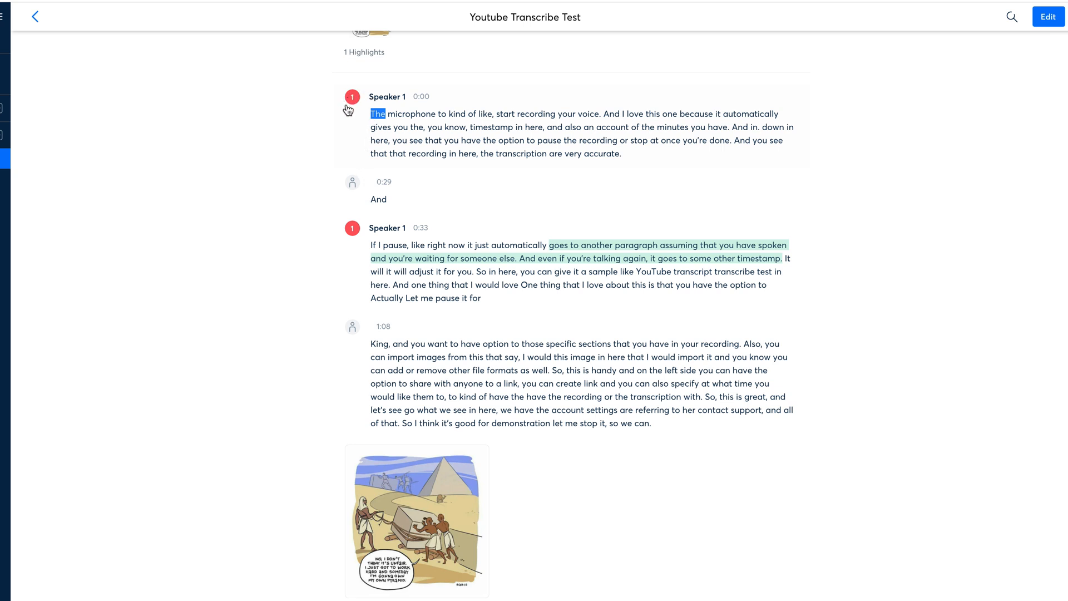
Tag the first paragraph with the suggested speaker Coursovie
click(353, 96)
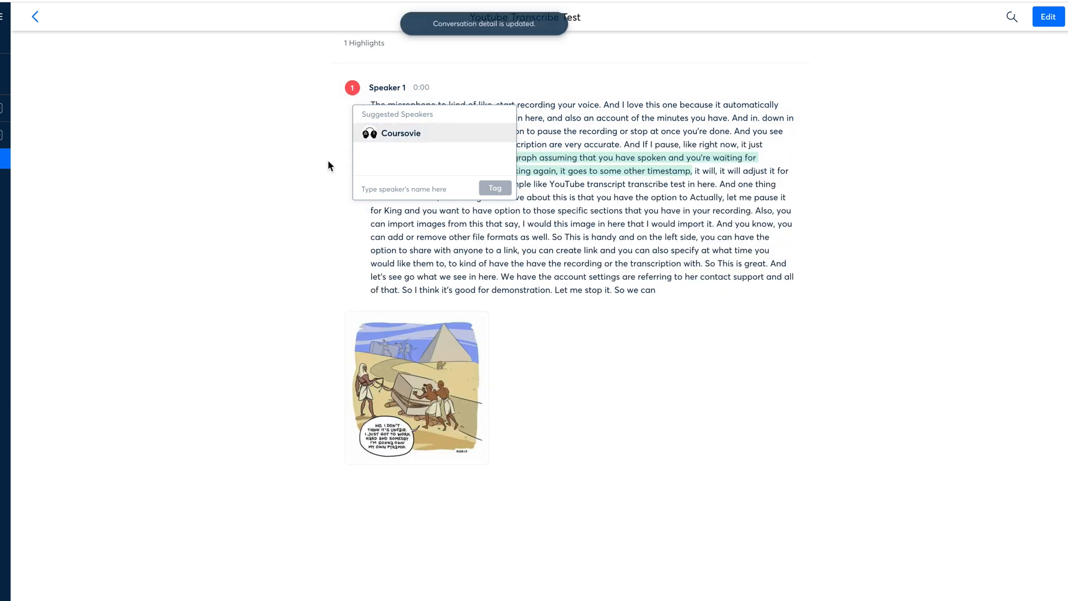
click(401, 133)
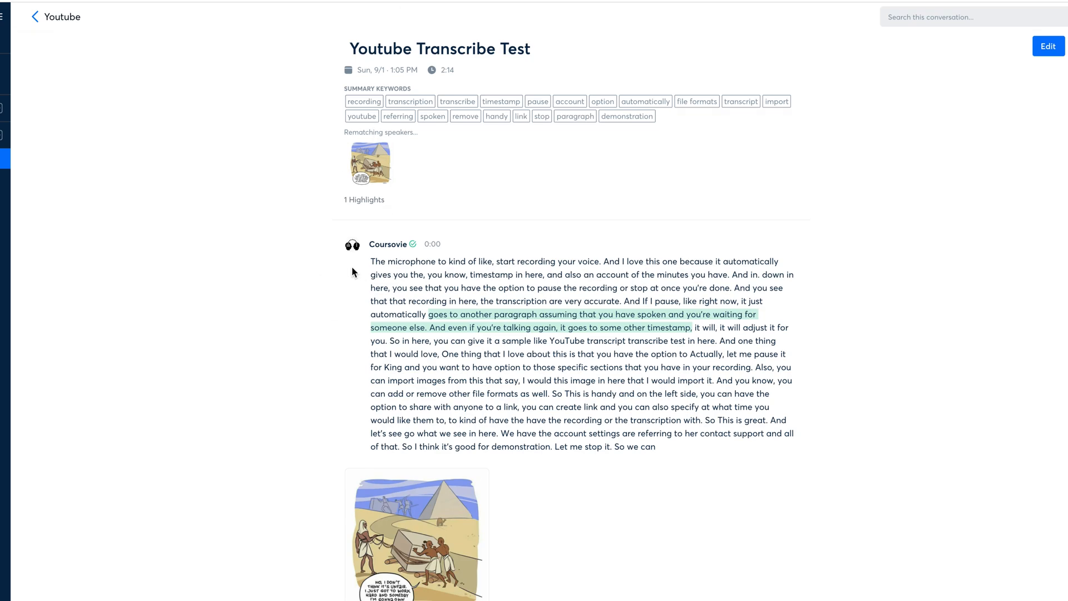
scroll(down, 3)
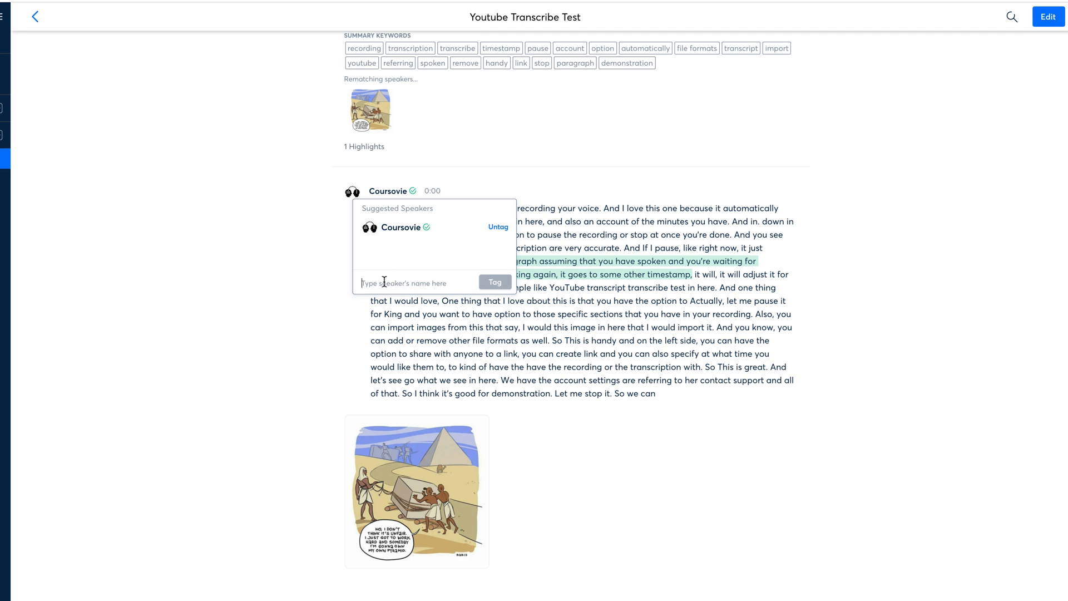
Retag the speaker as John, merging the paragraphs under that name
text(J)
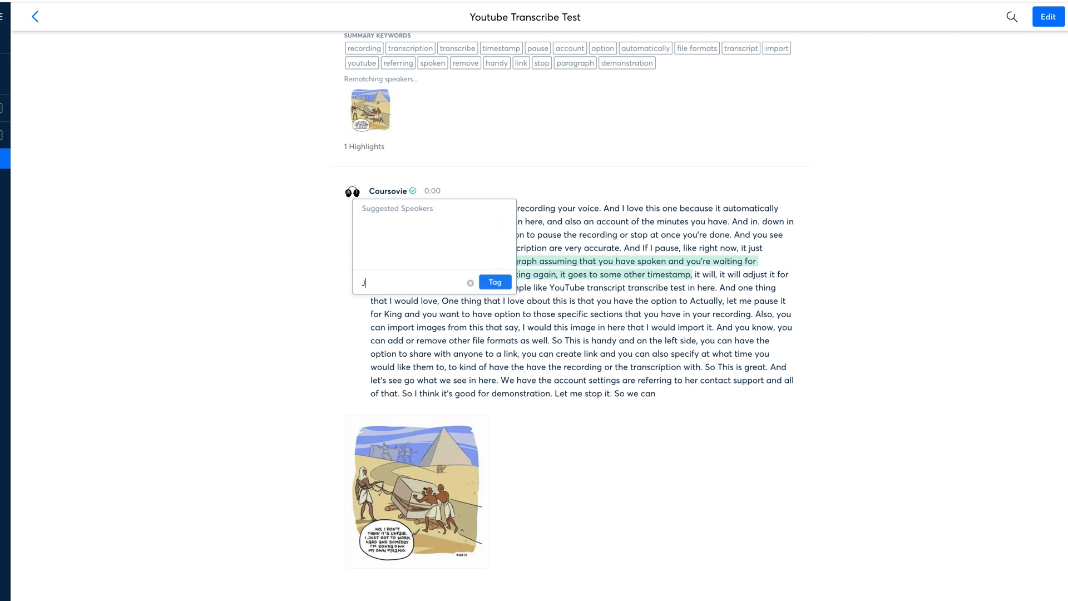
click(494, 281)
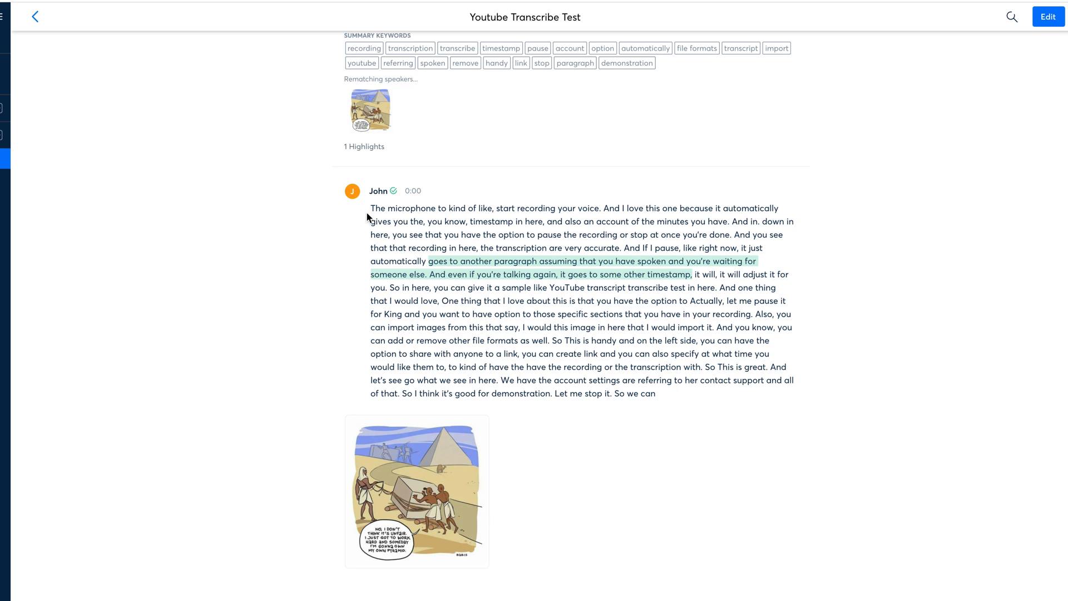
scroll(down, 3)
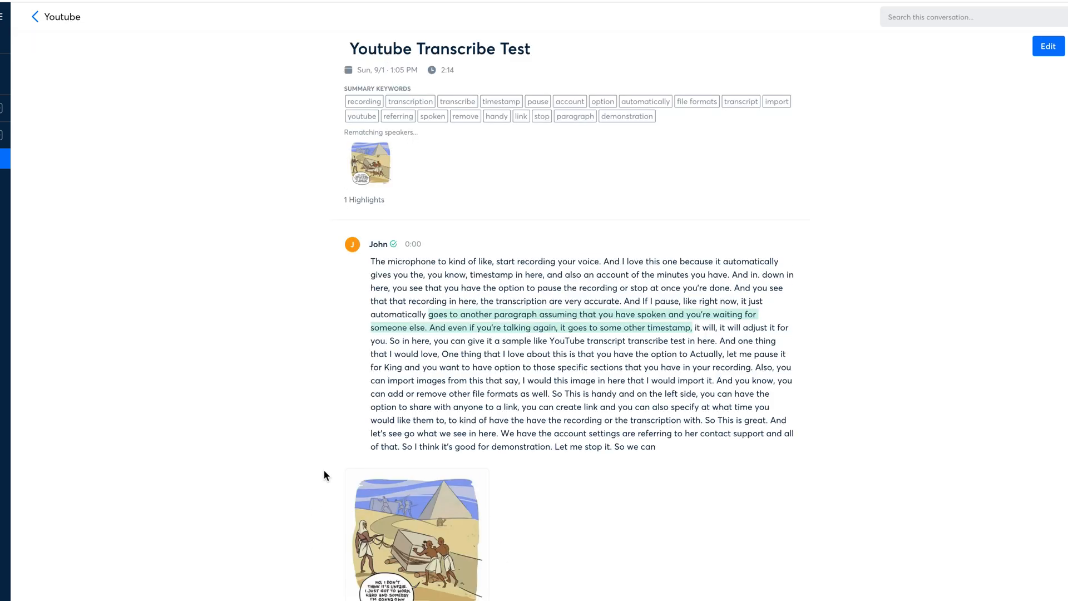
mouse_move(62, 56)
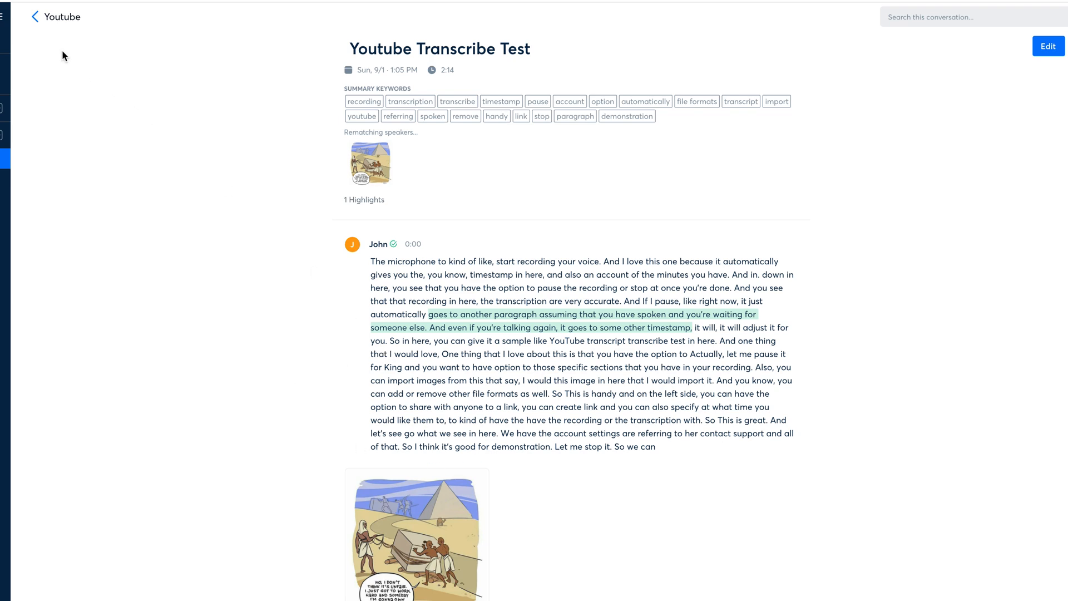
Reopen the conversation from the Youtube folder and play its audio up to 0:12
click(33, 17)
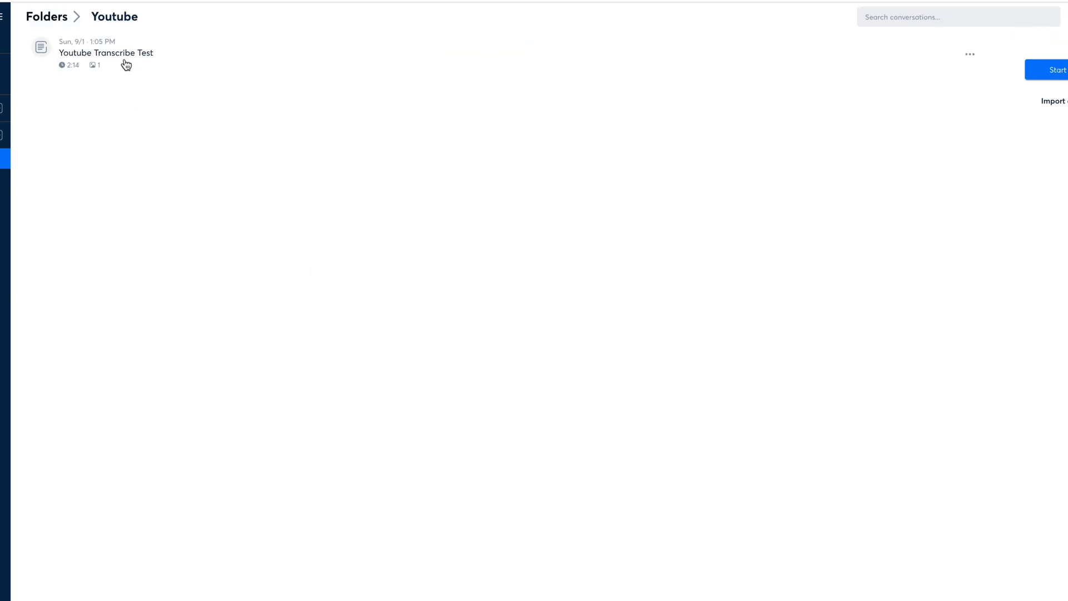
click(105, 53)
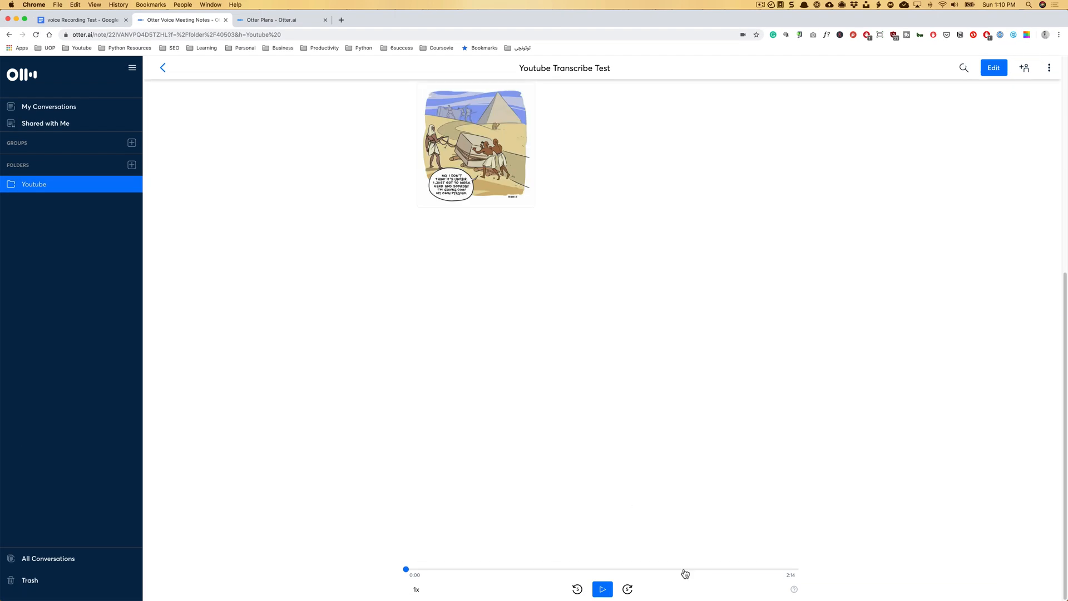
click(602, 590)
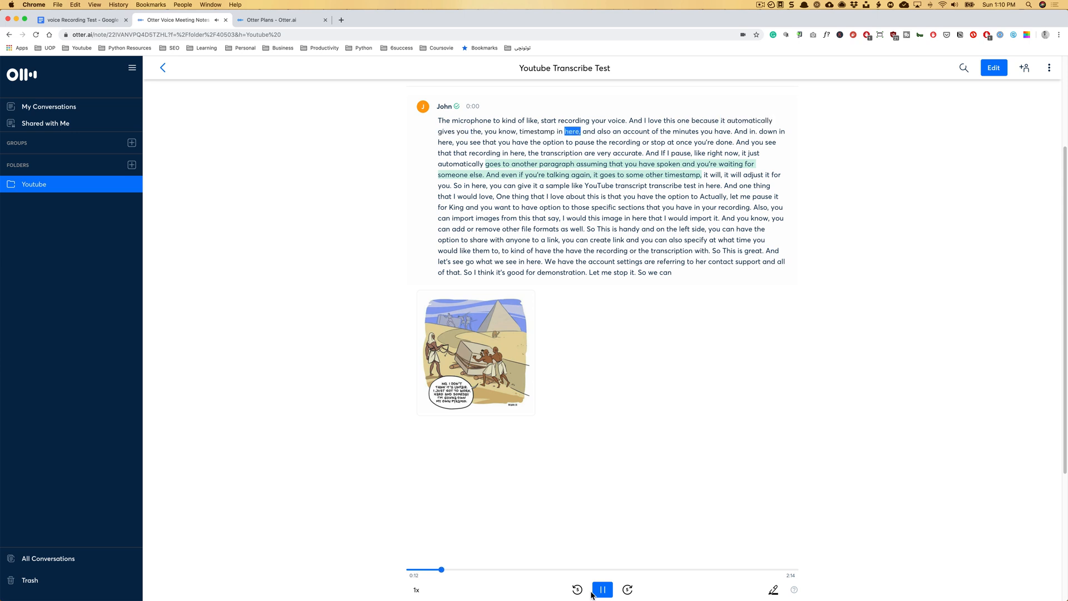
click(602, 590)
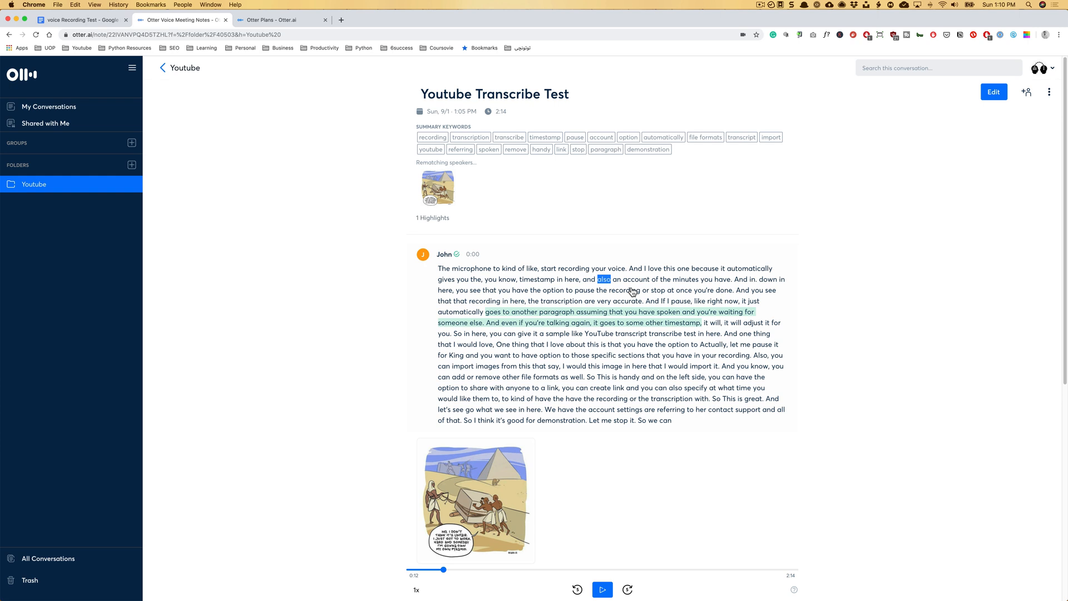
mouse_move(475, 279)
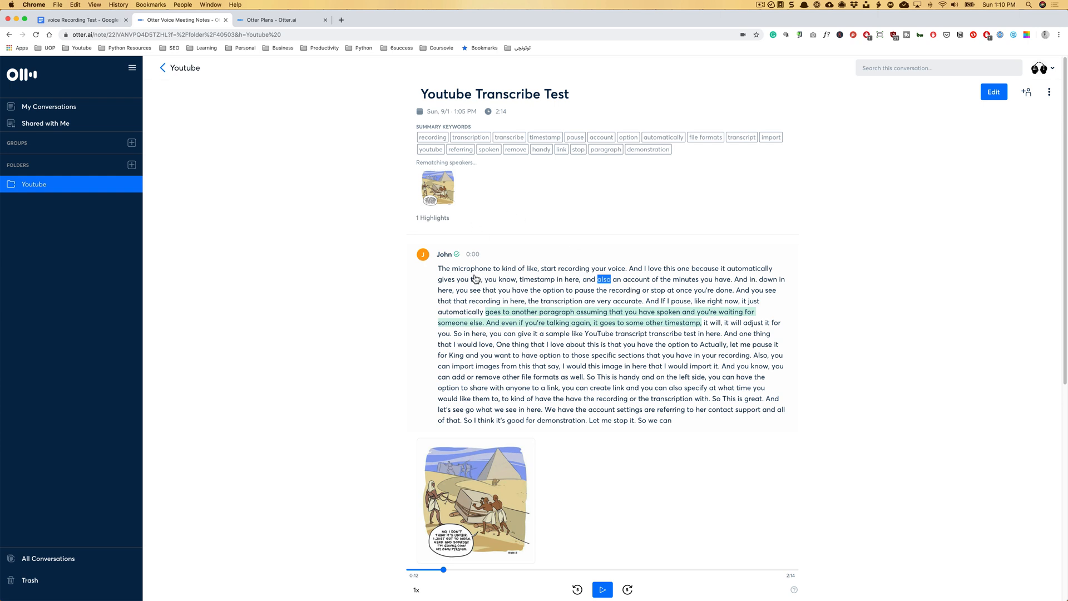
mouse_move(1027, 91)
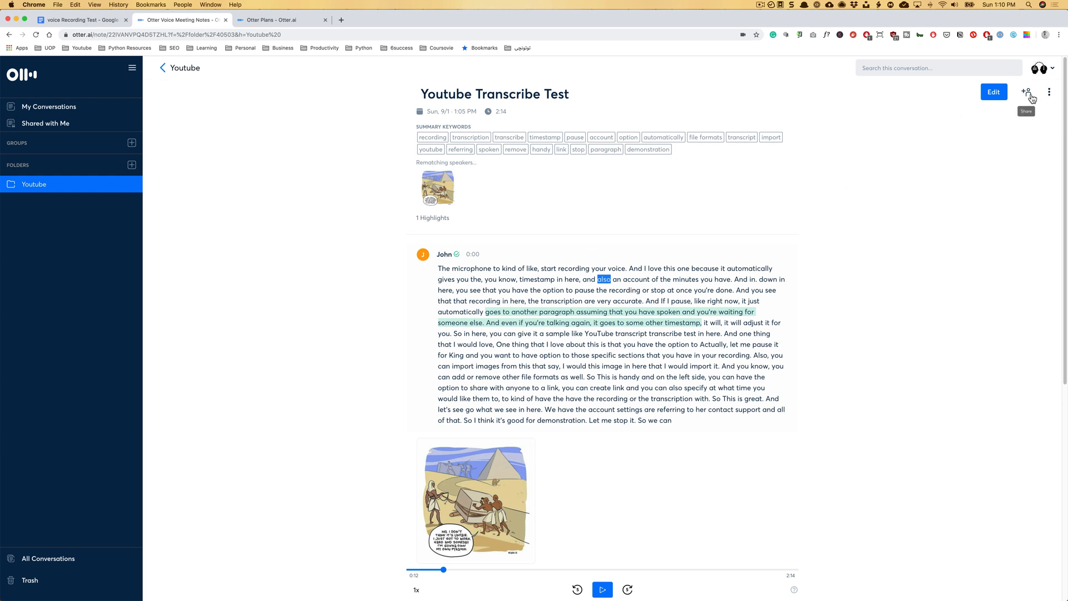
Review the Export Text settings and cancel without exporting
click(1049, 91)
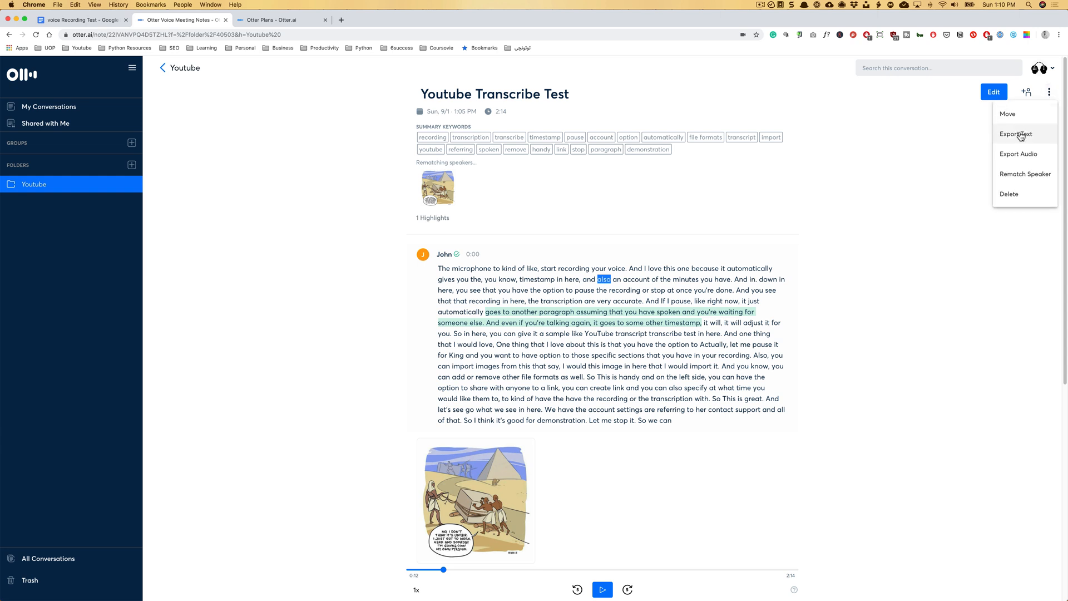
click(1015, 133)
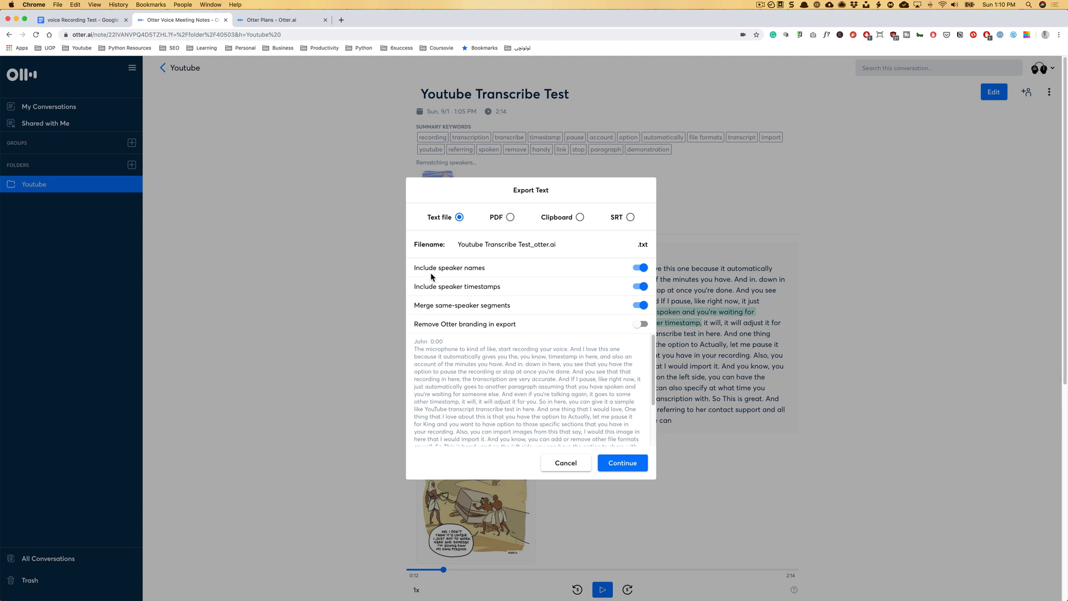
mouse_move(486, 333)
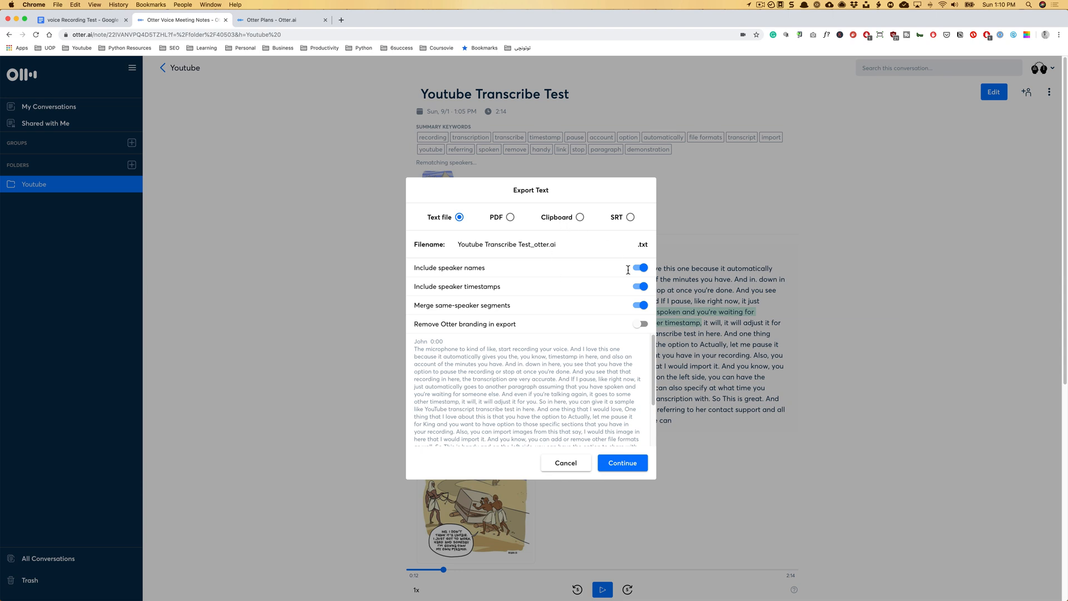
click(510, 217)
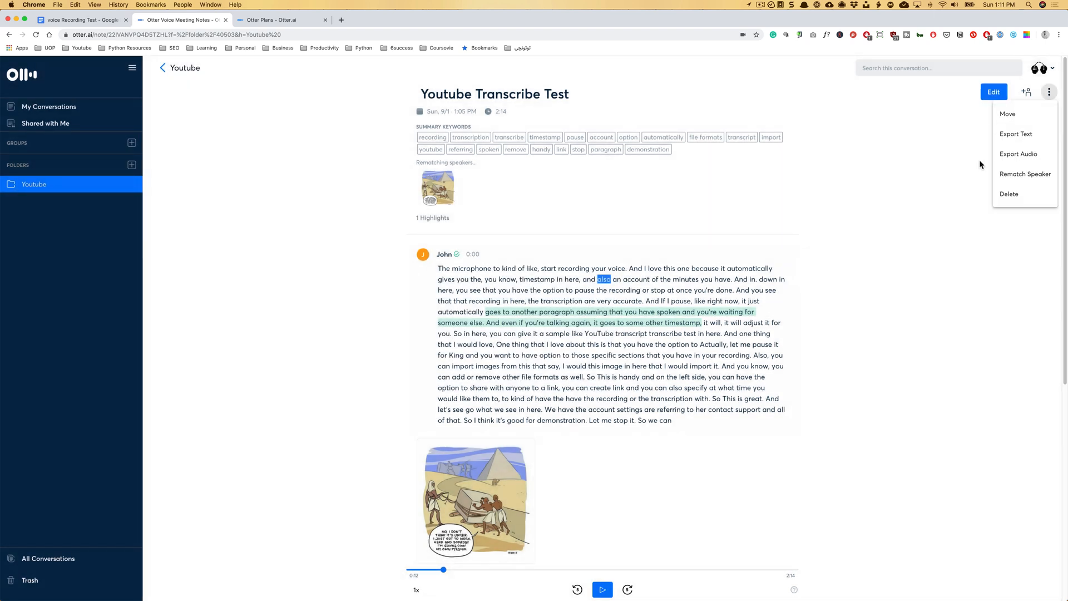
mouse_move(1024, 173)
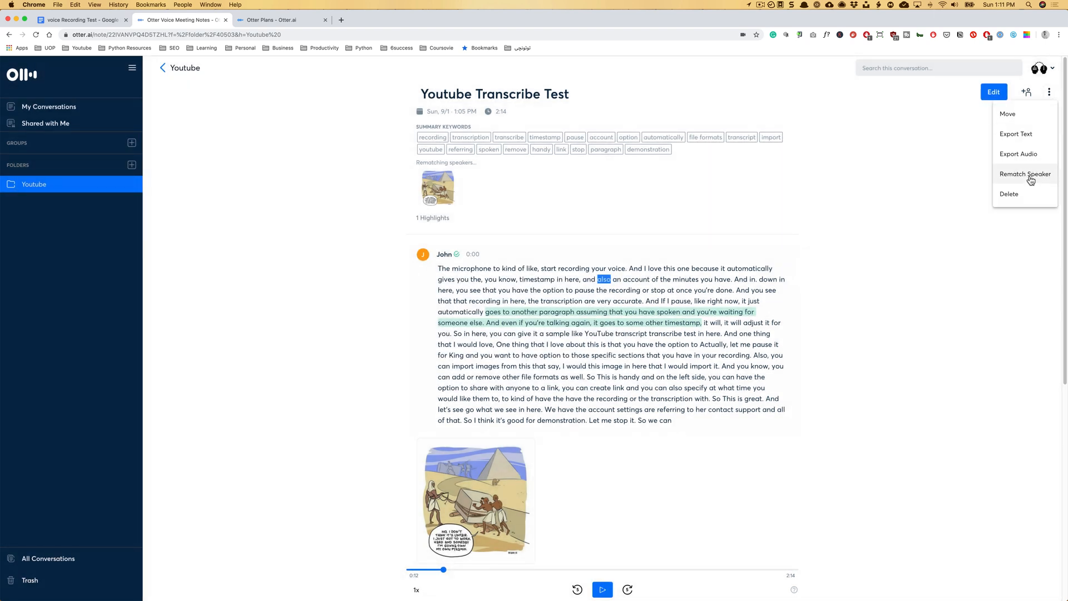
Start an Export Audio of the conversation and dismiss the options menu
click(1018, 154)
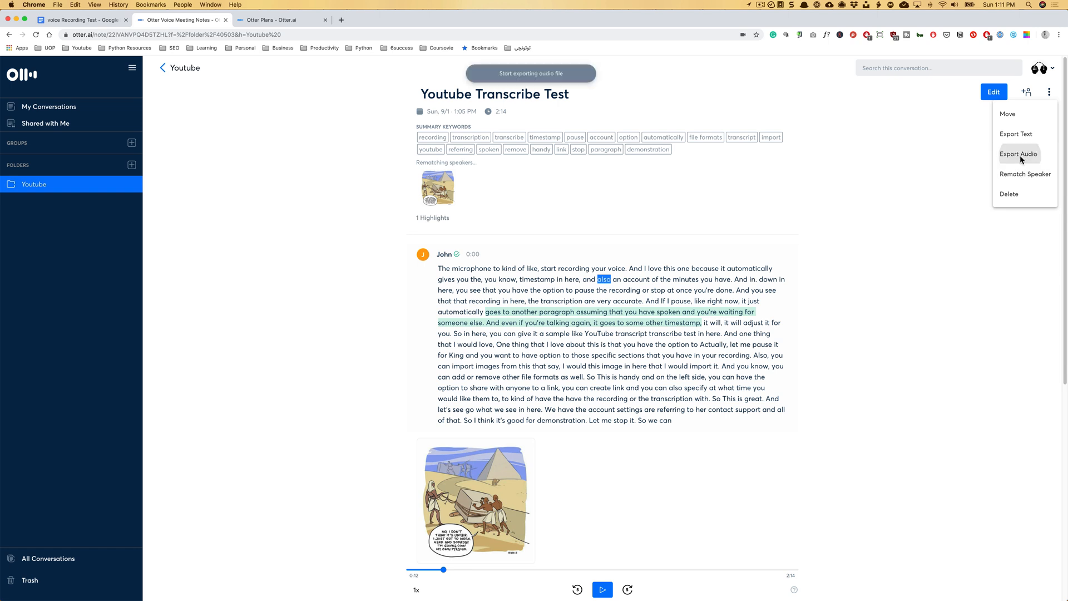
click(1018, 153)
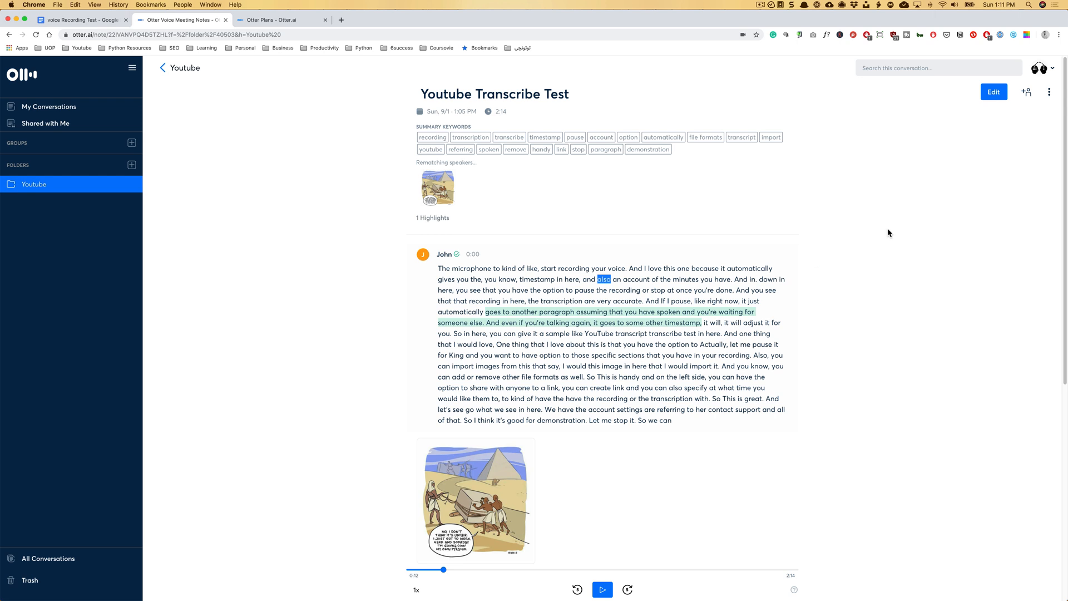
mouse_move(277, 236)
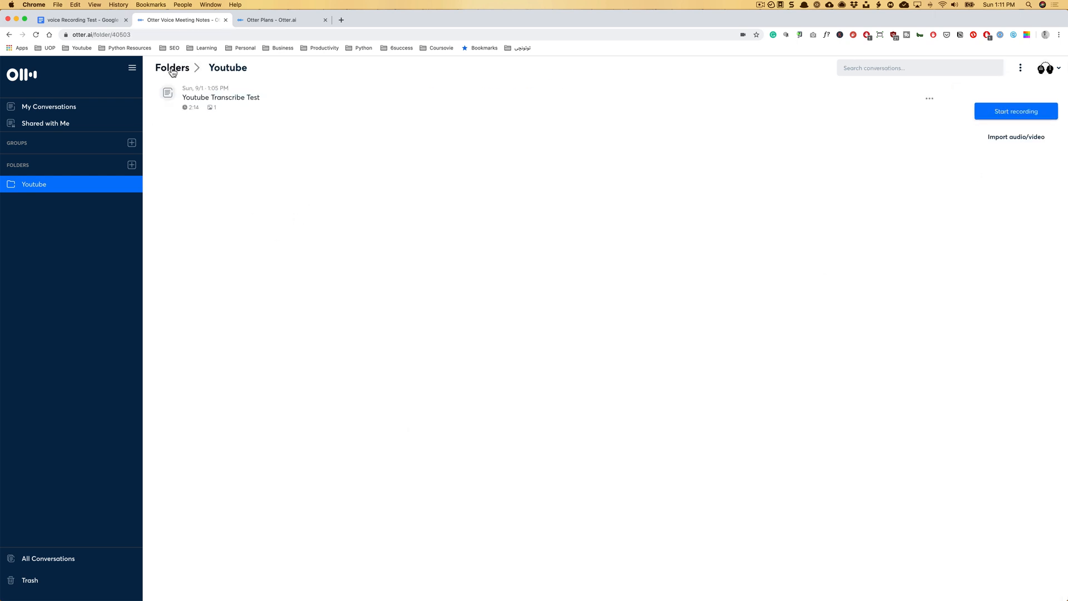
mouse_move(611, 281)
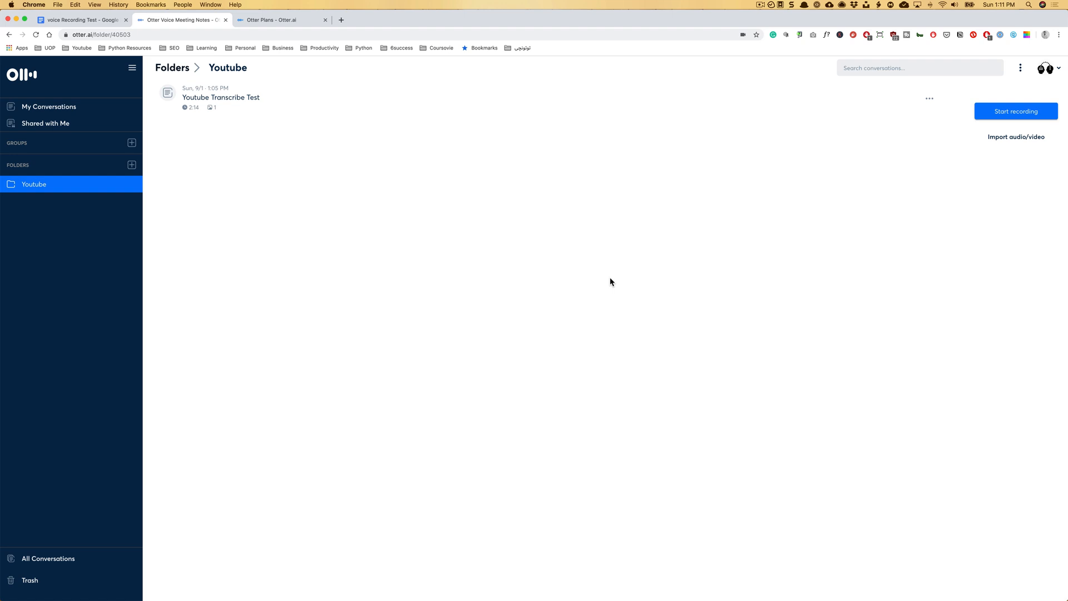